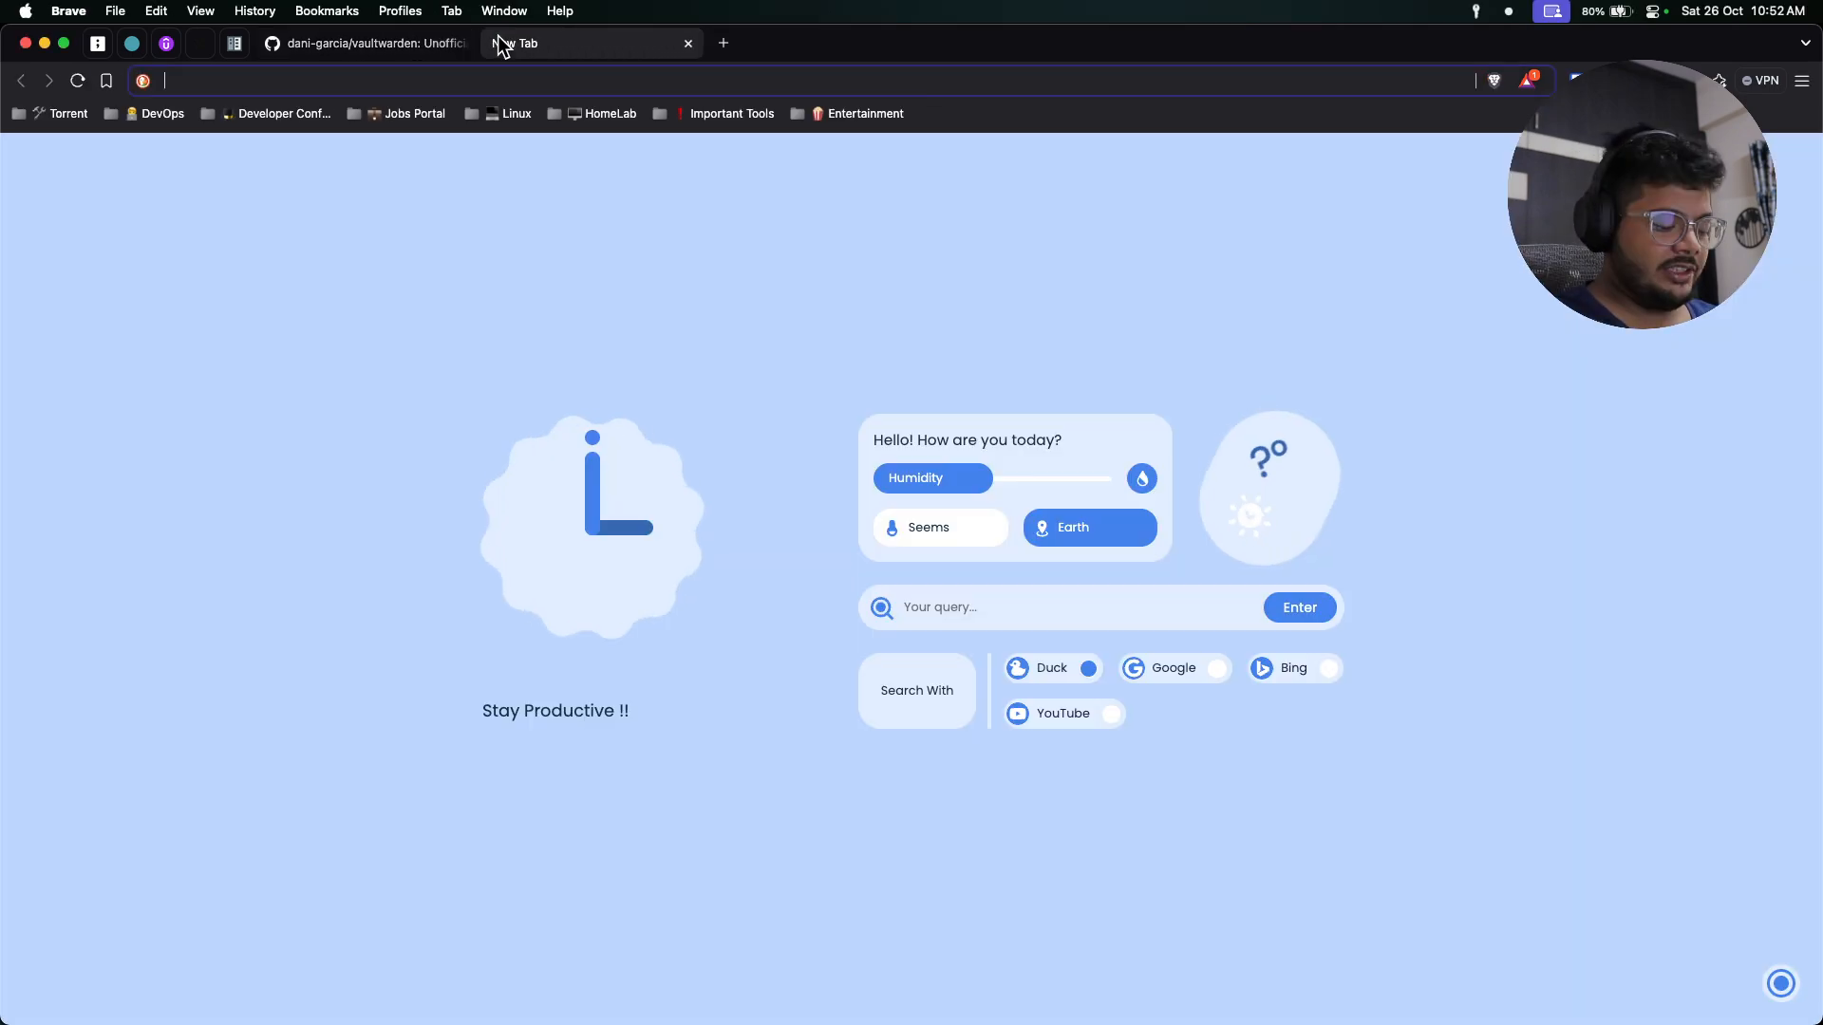
Search DuckDuckGo for 'bitwarden' and open the official bitwarden.com result.
{"action": "type", "text": "bitwarden&t=brave&ia=web"}
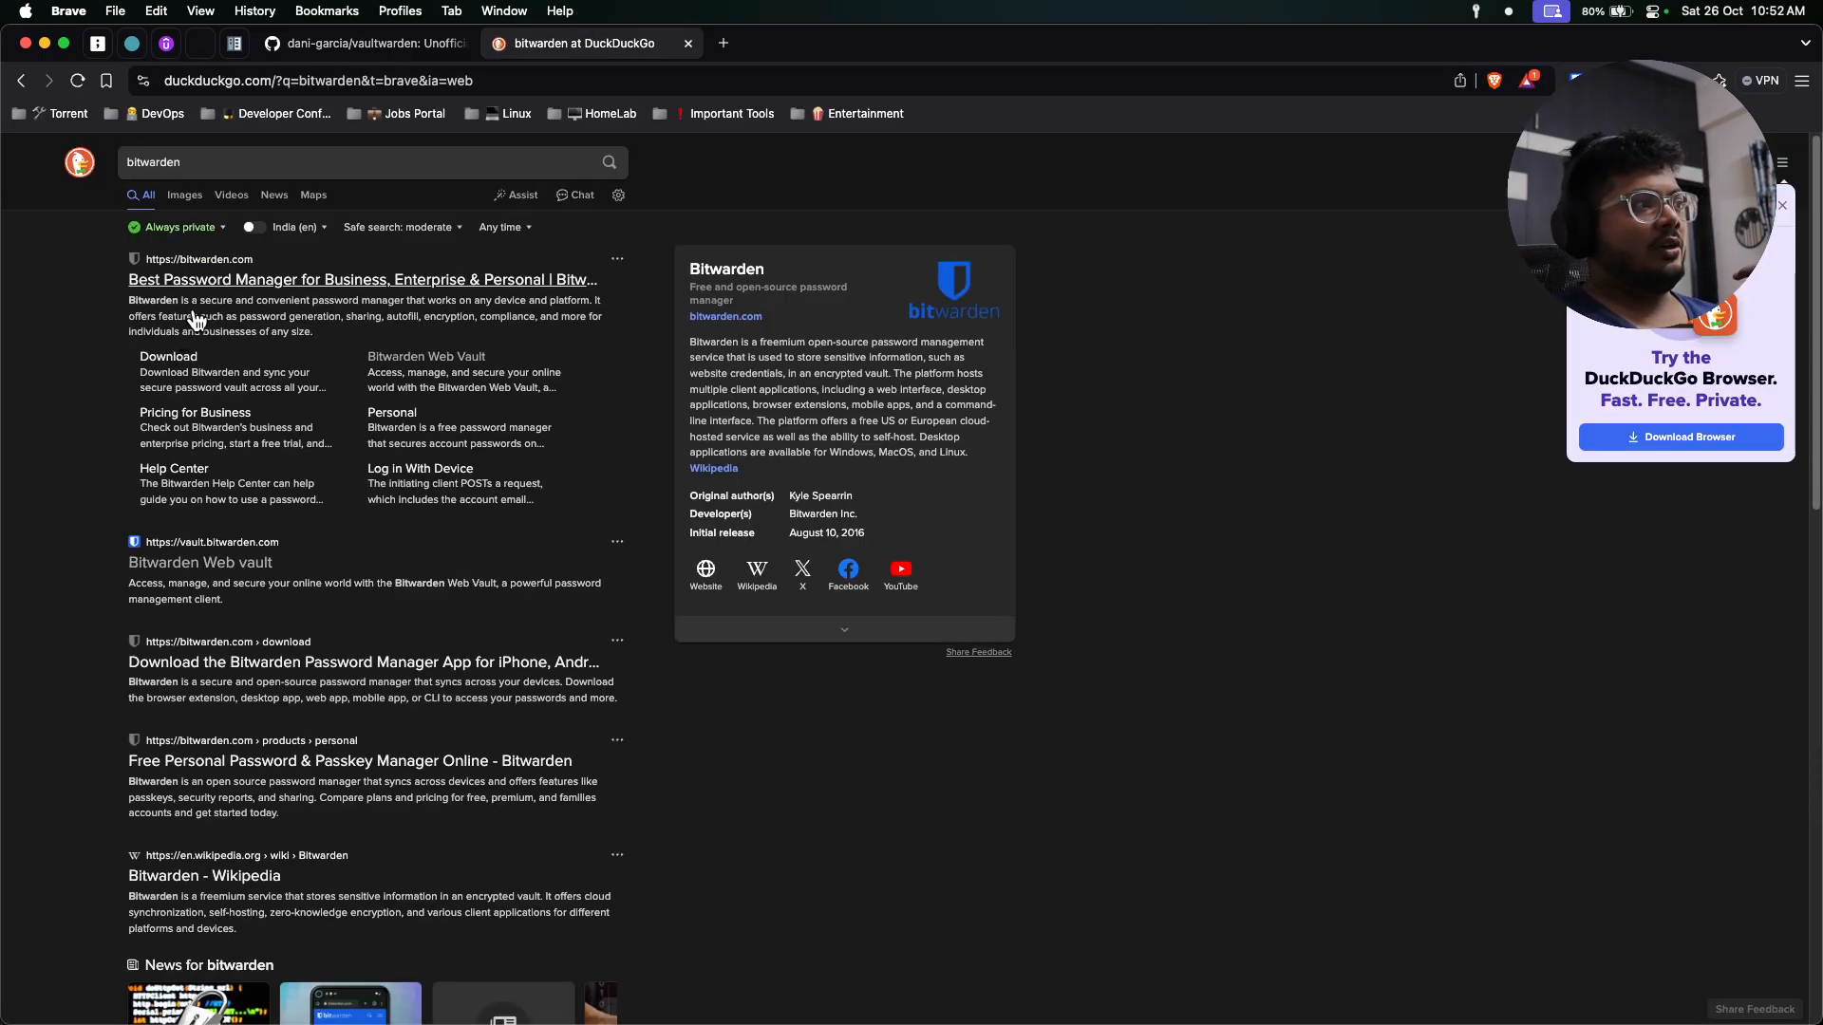
{"action": "left_click", "coordinate": [361, 279]}
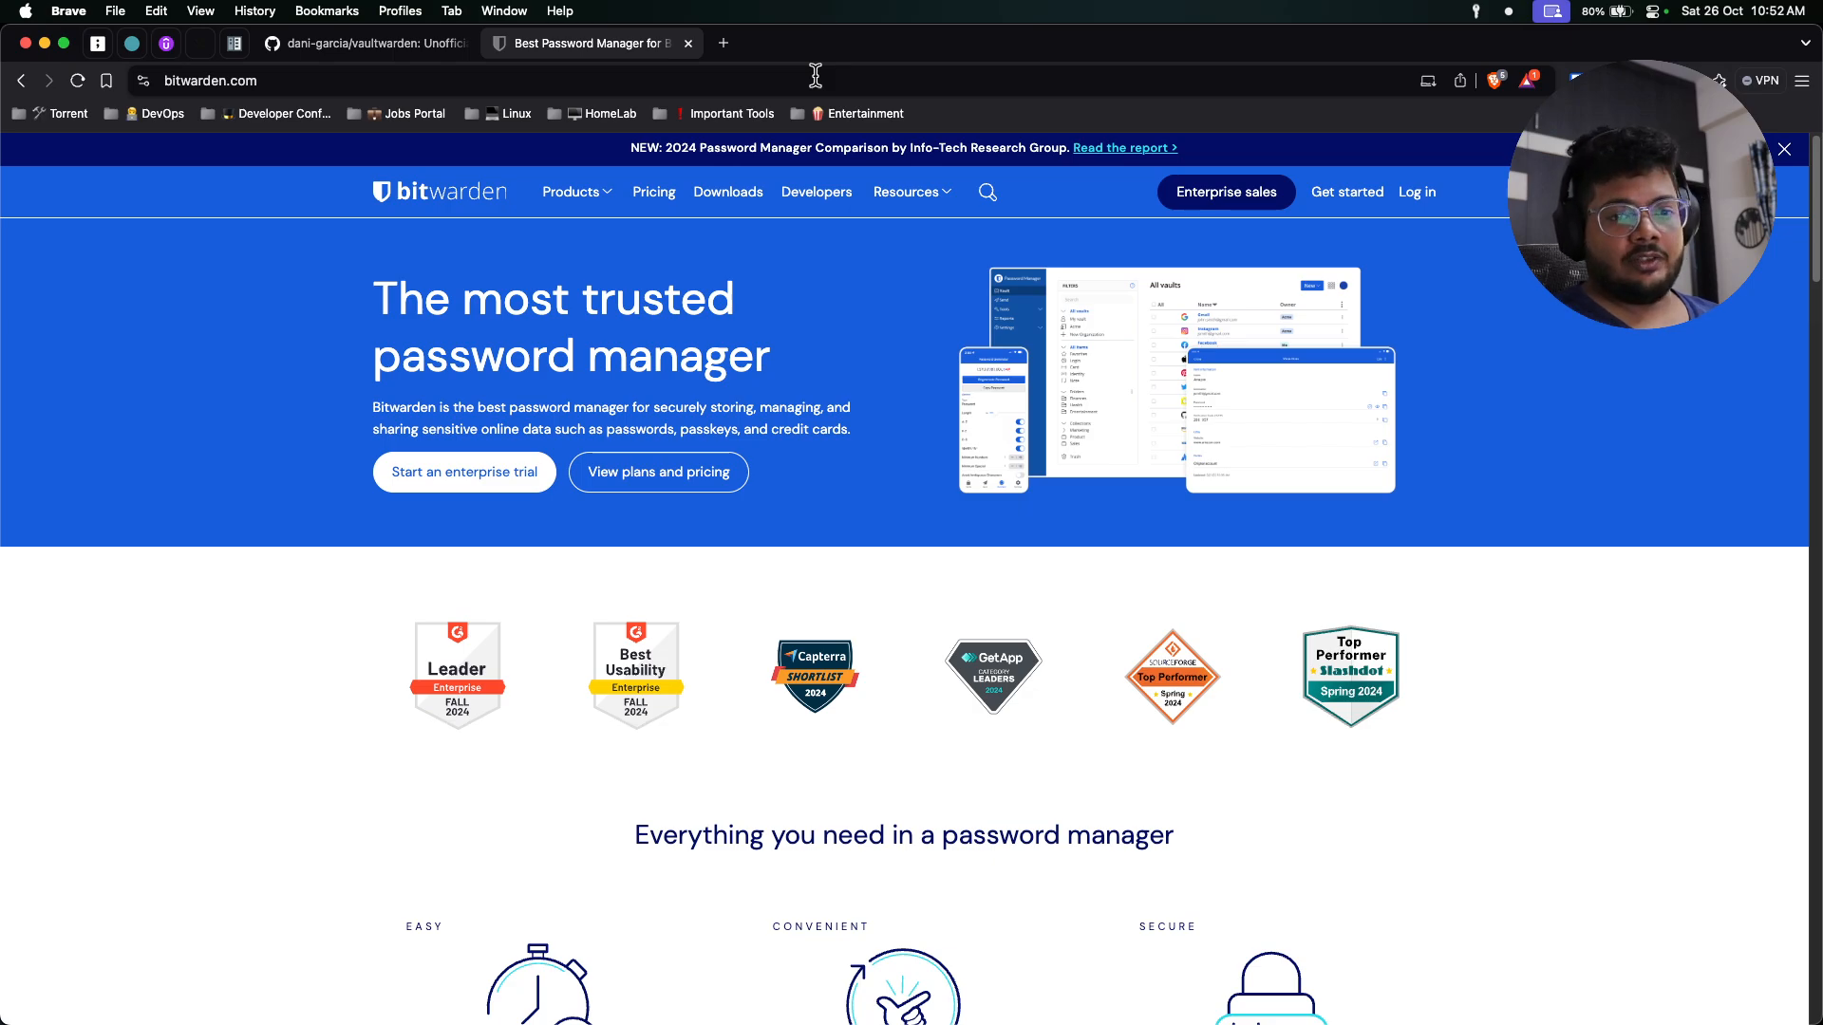
On the dani-garcia/vaultwarden GitHub page, scroll to the README's docker pull and run commands.
{"action": "left_click", "coordinate": [361, 43]}
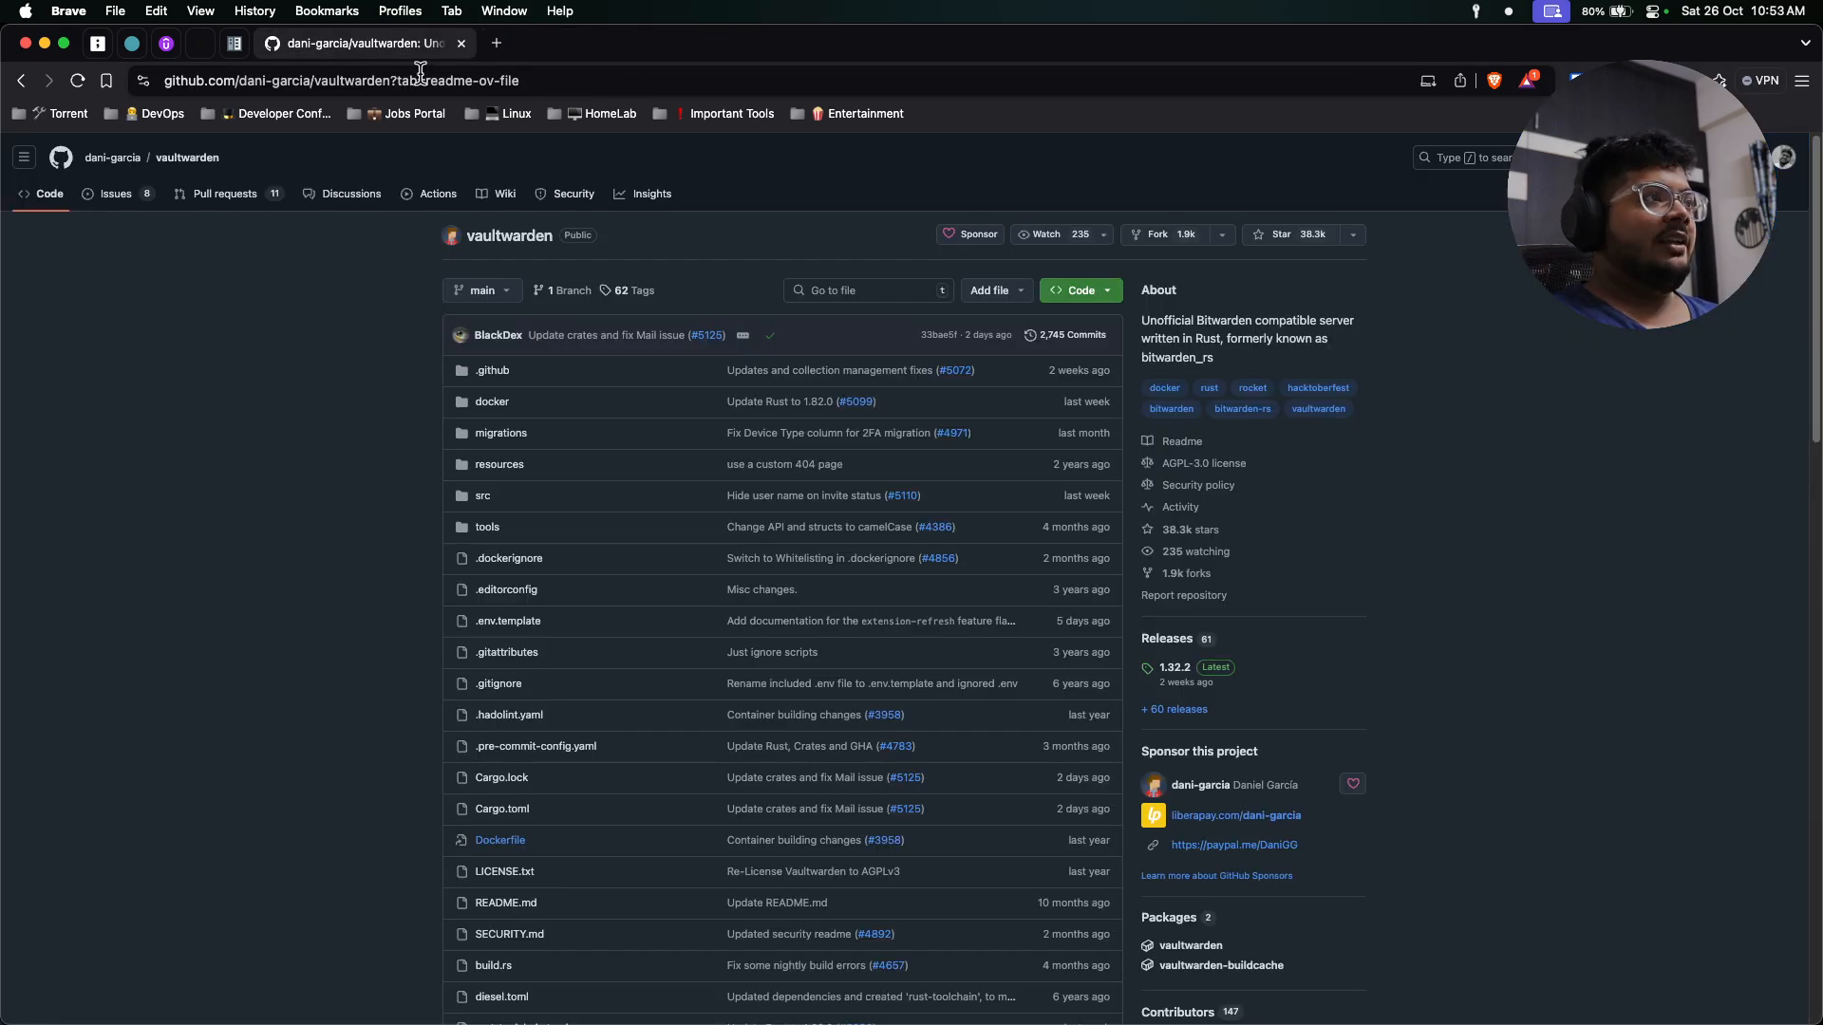
{"action": "mouse_move", "coordinate": [274, 440]}
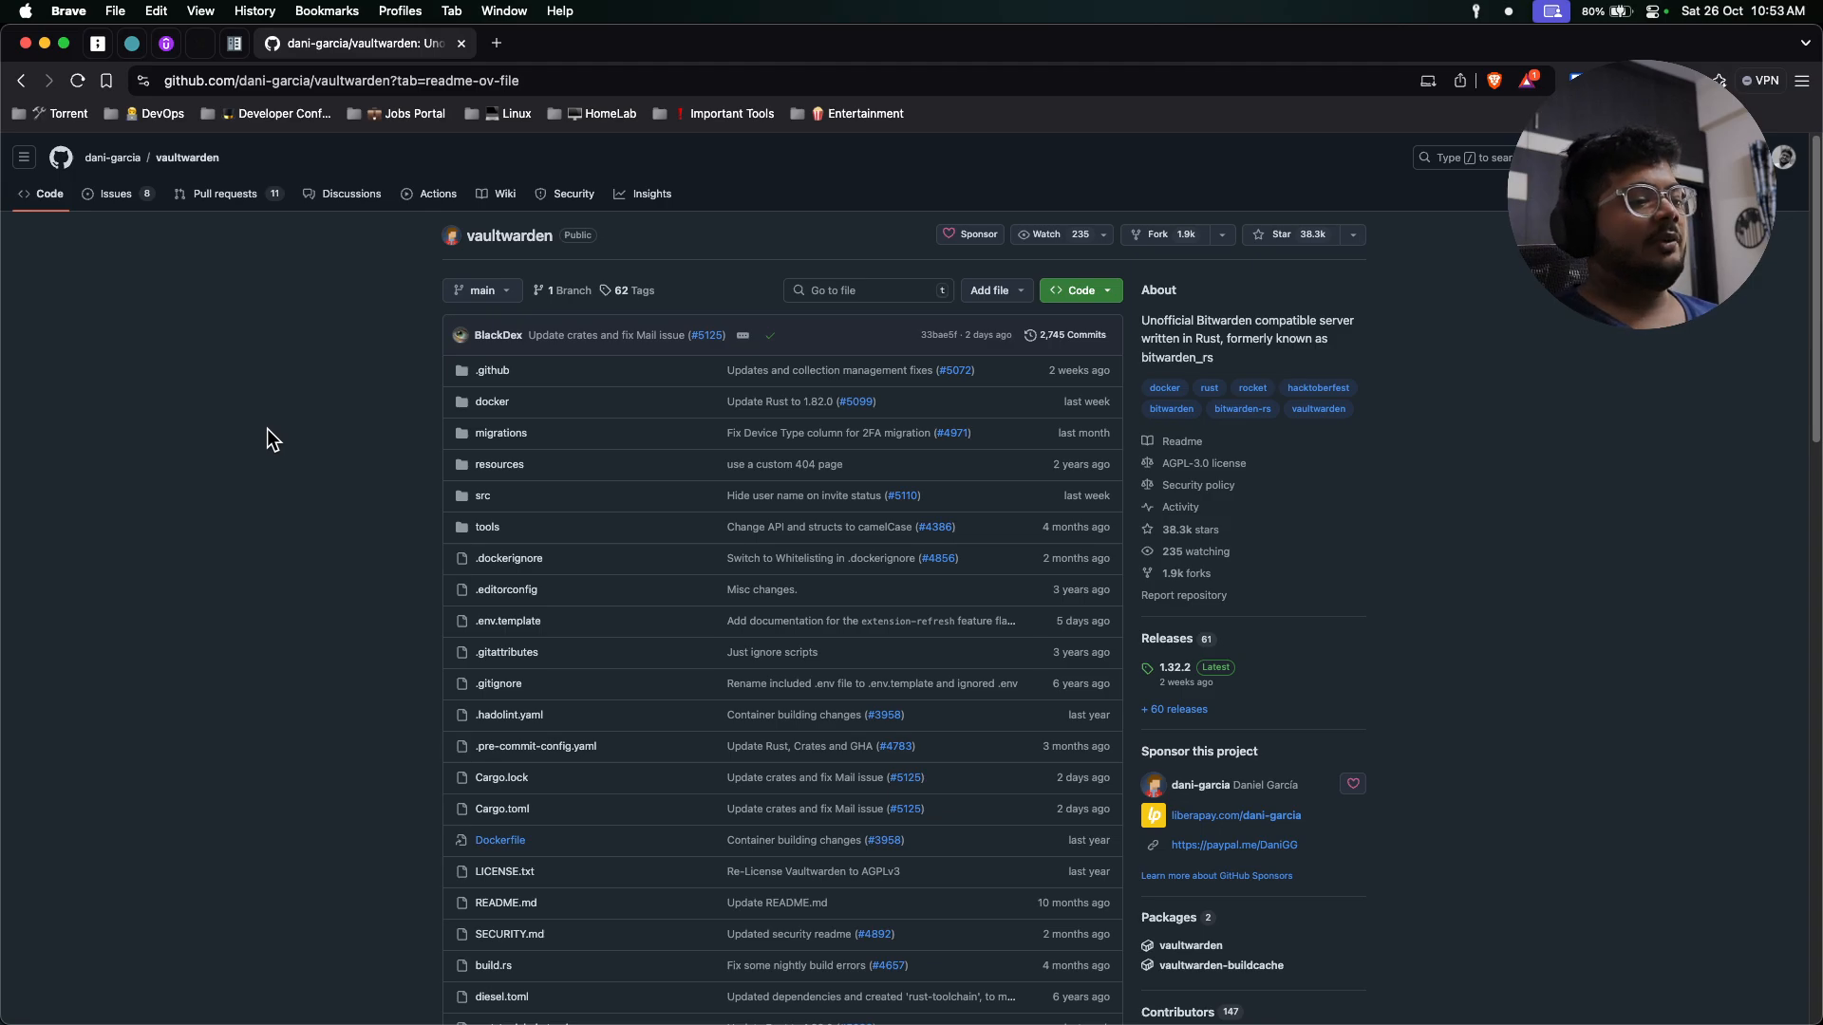
{"action": "mouse_move", "coordinate": [194, 395]}
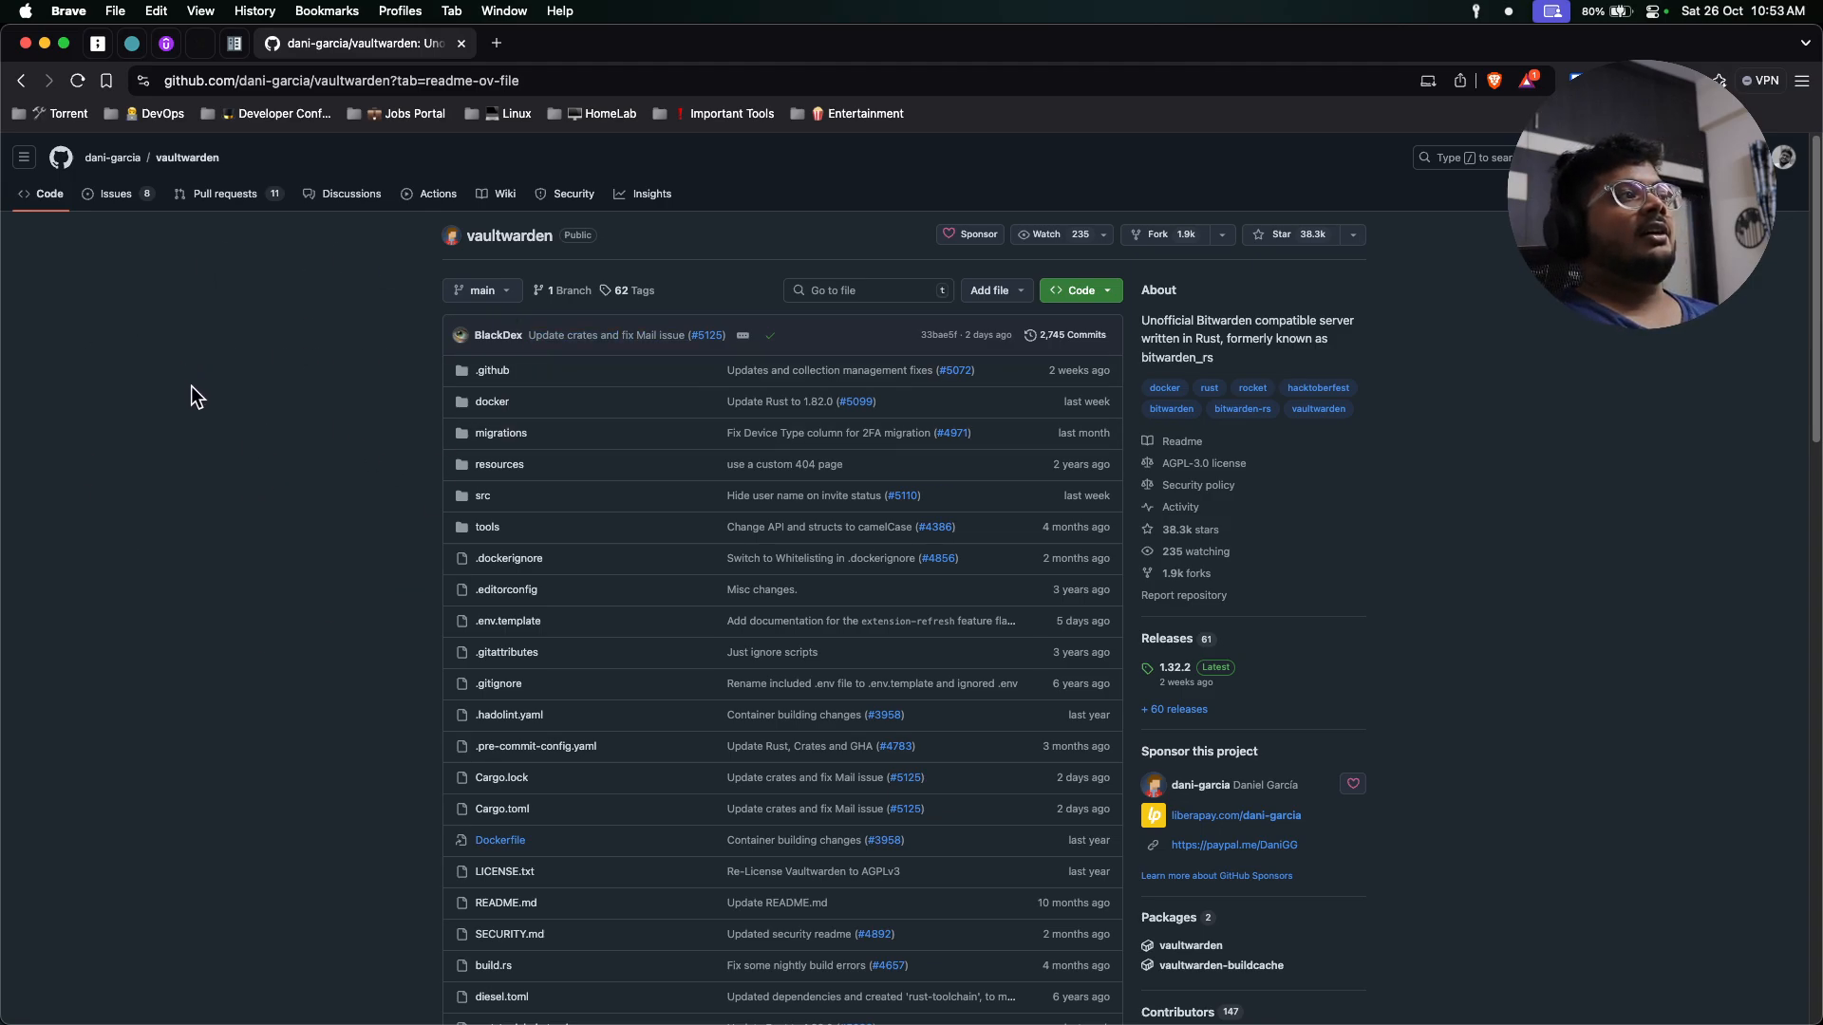
{"action": "scroll", "scroll_direction": "down", "scroll_amount": 3}
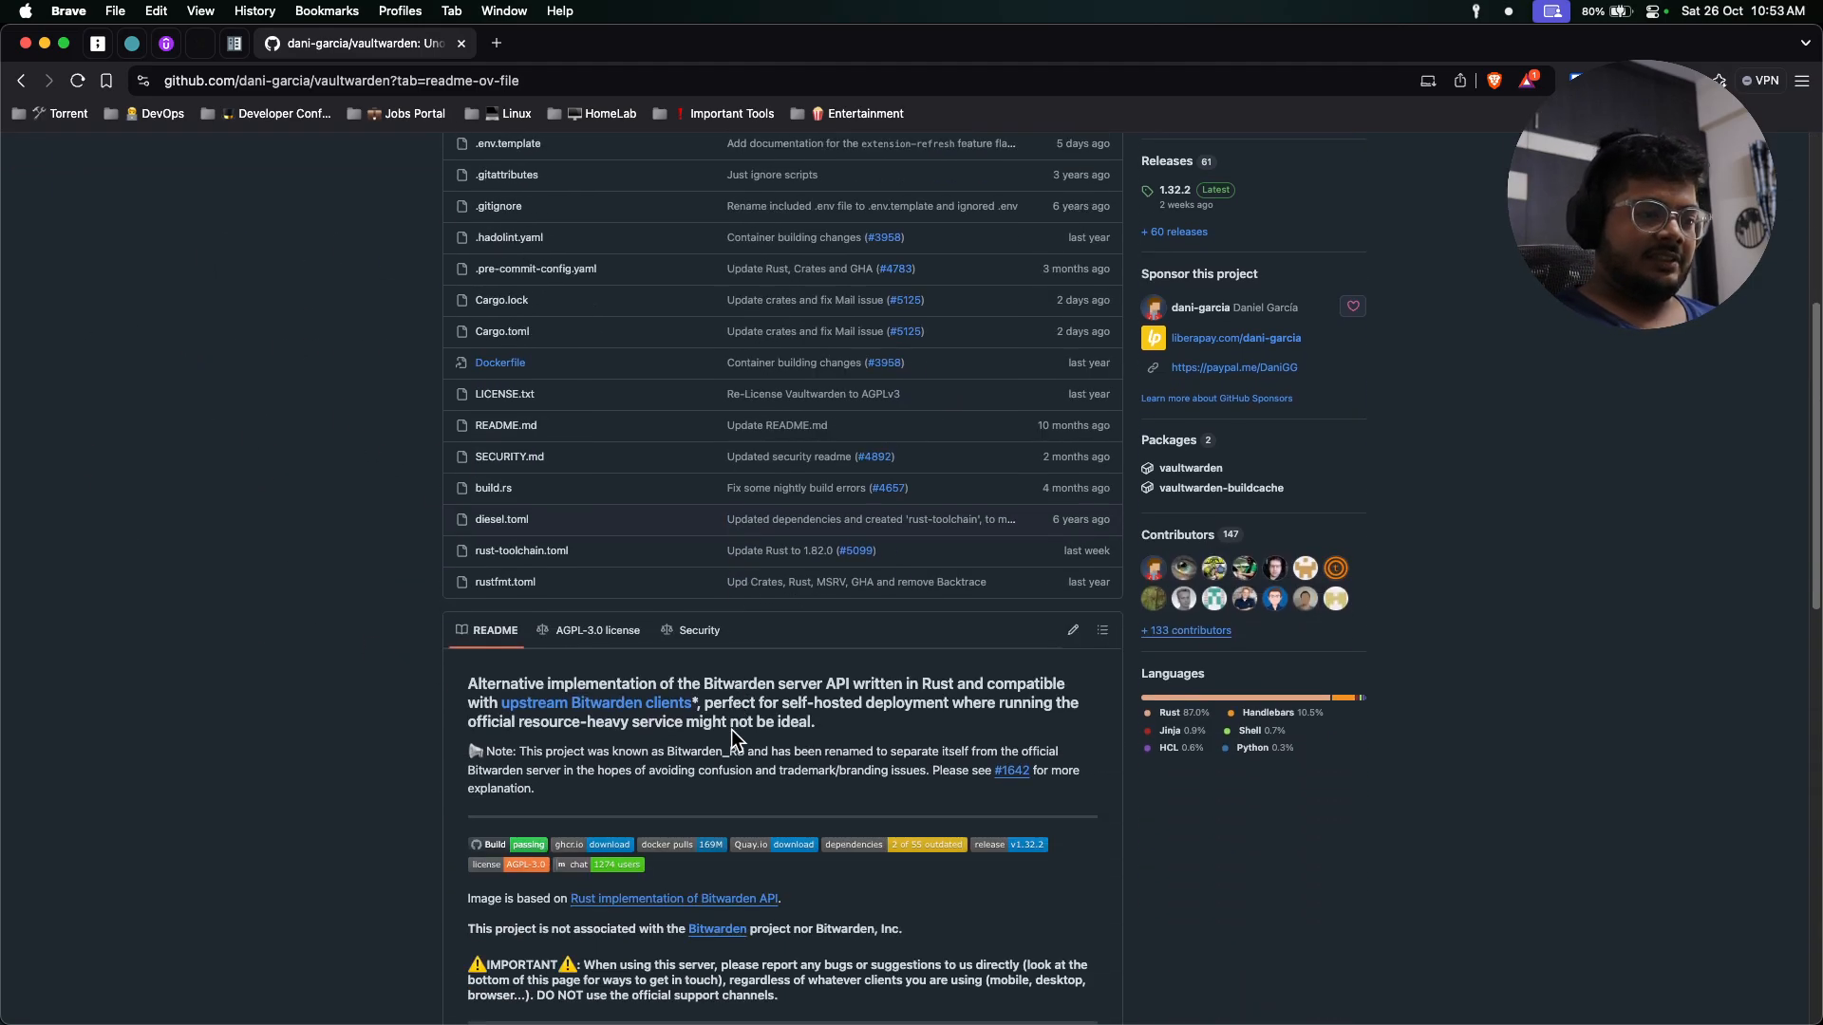
{"action": "scroll", "scroll_direction": "down", "scroll_amount": 3}
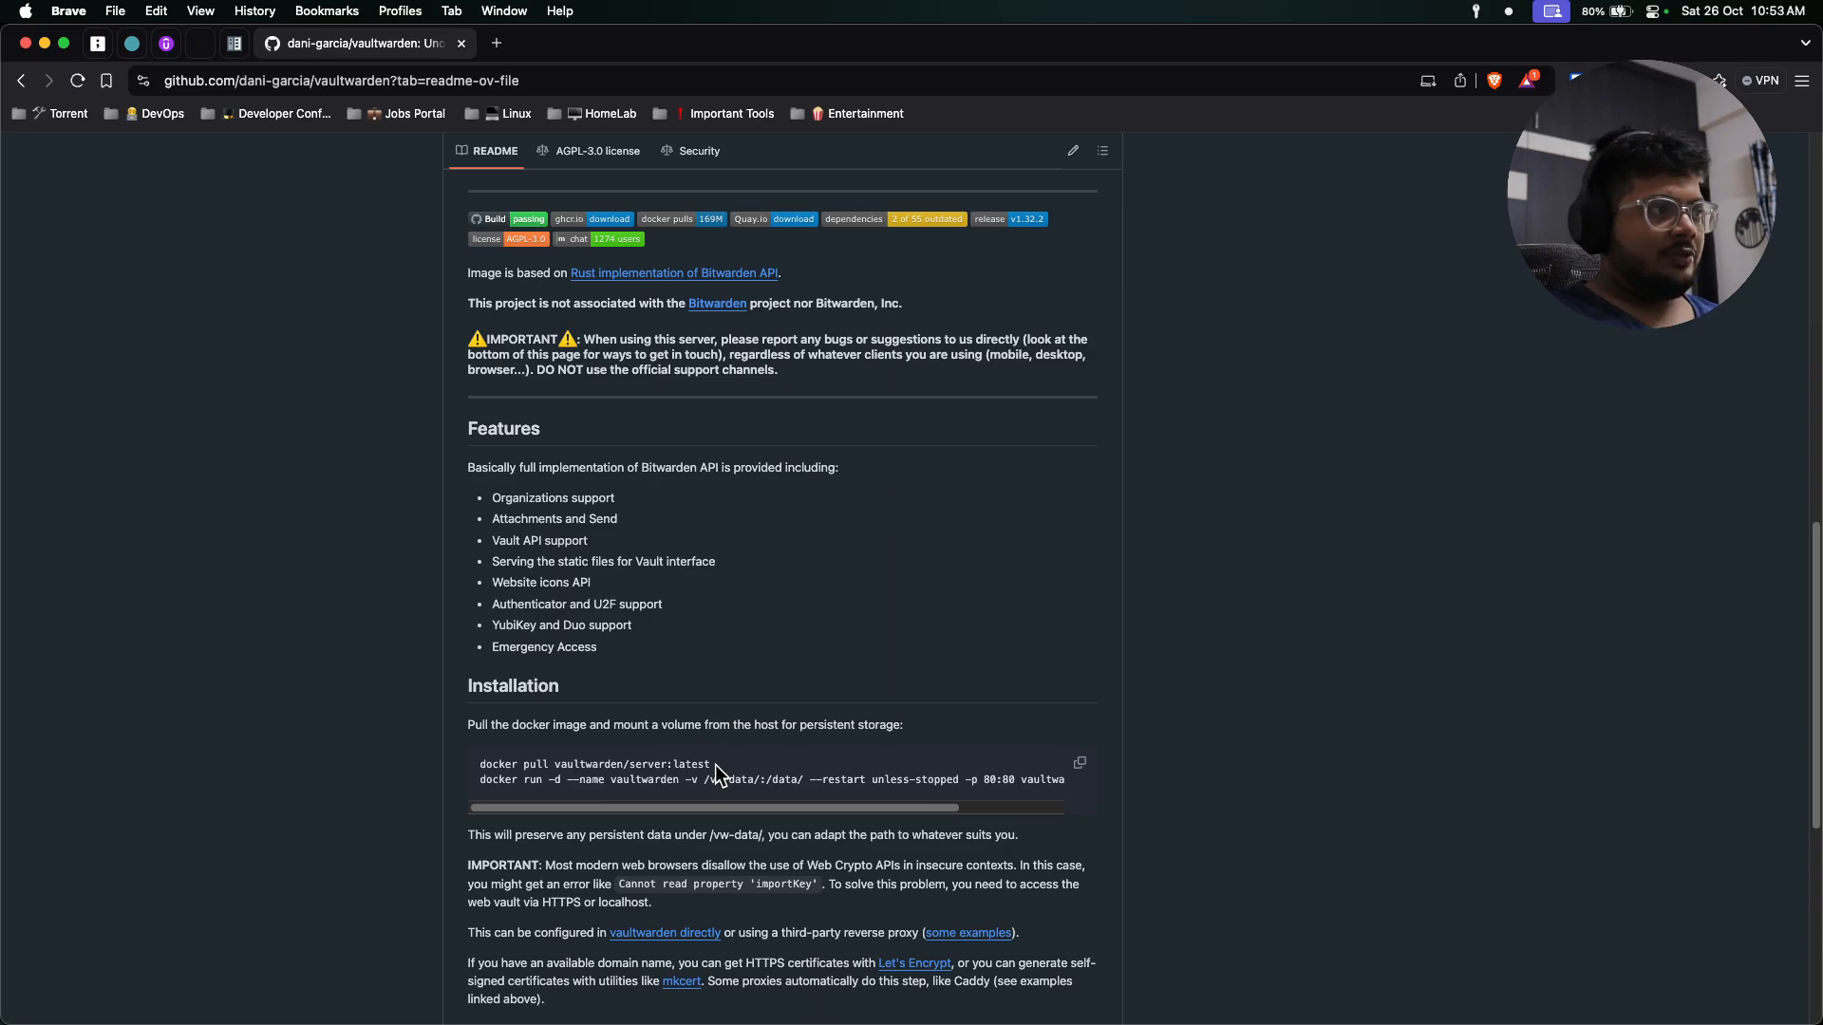
{"action": "mouse_move", "coordinate": [638, 724]}
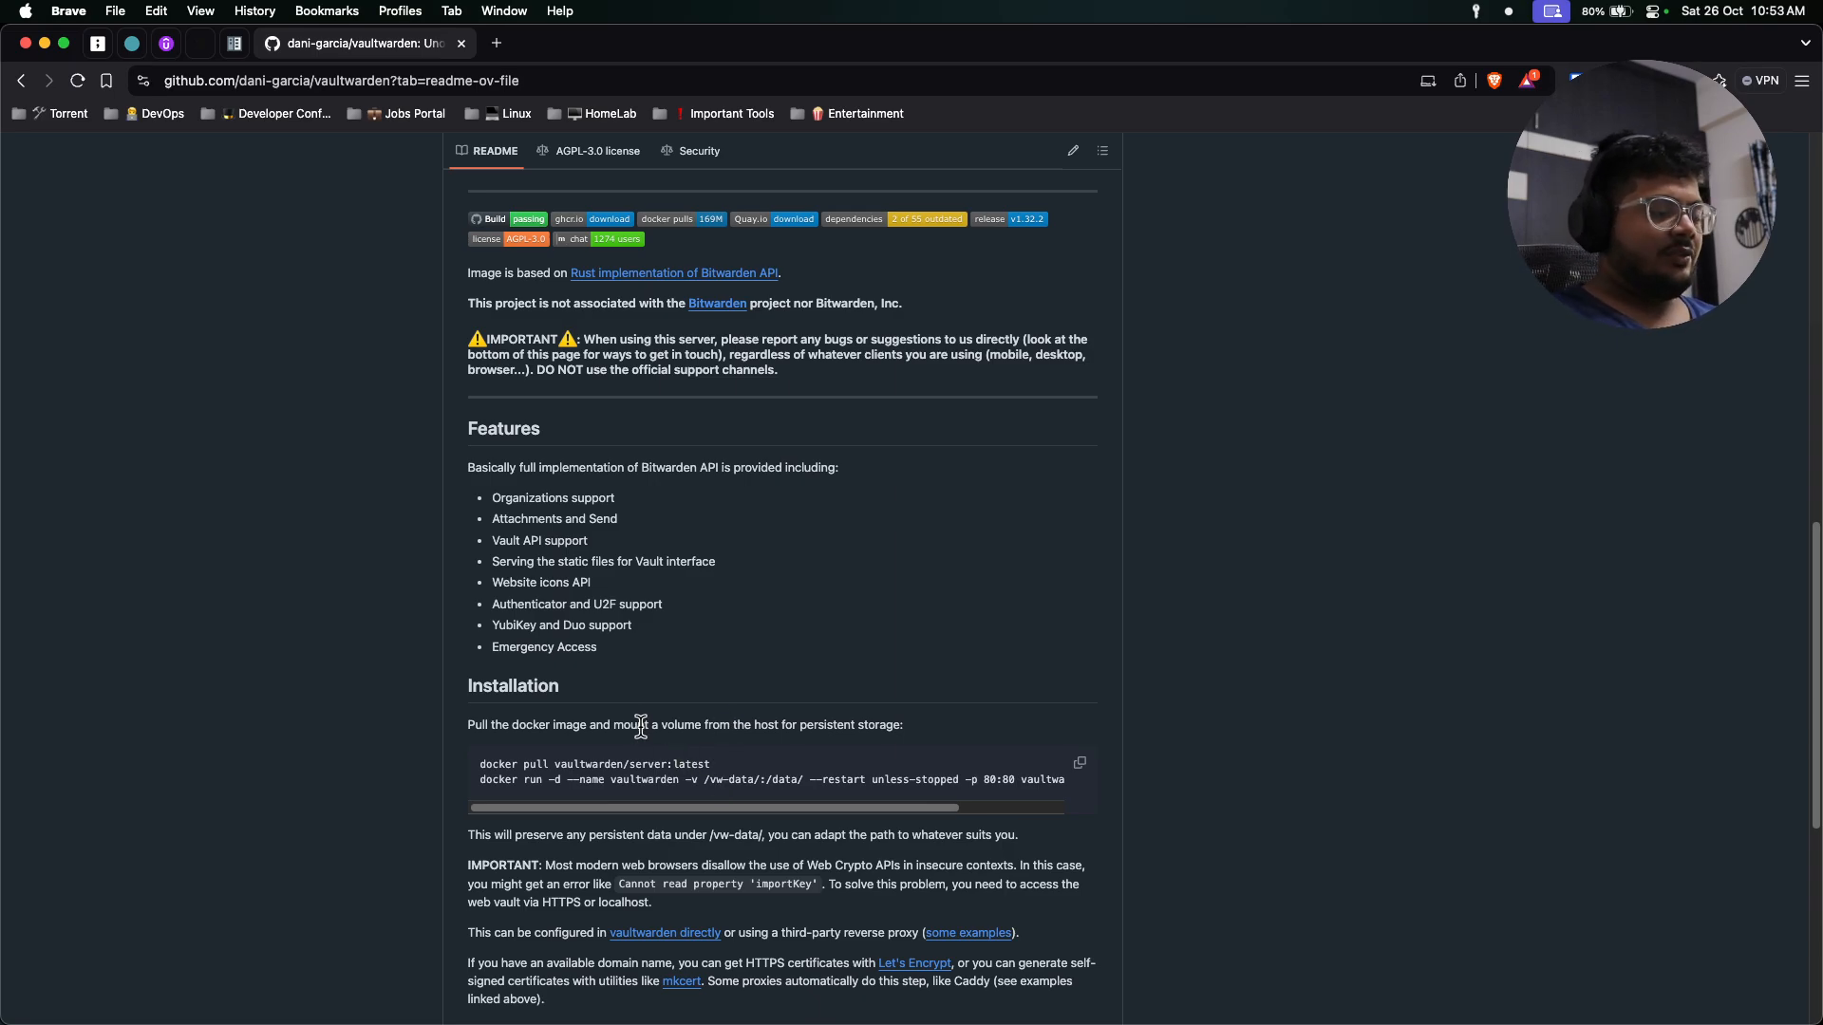
{"action": "scroll", "scroll_direction": "up", "scroll_amount": 3}
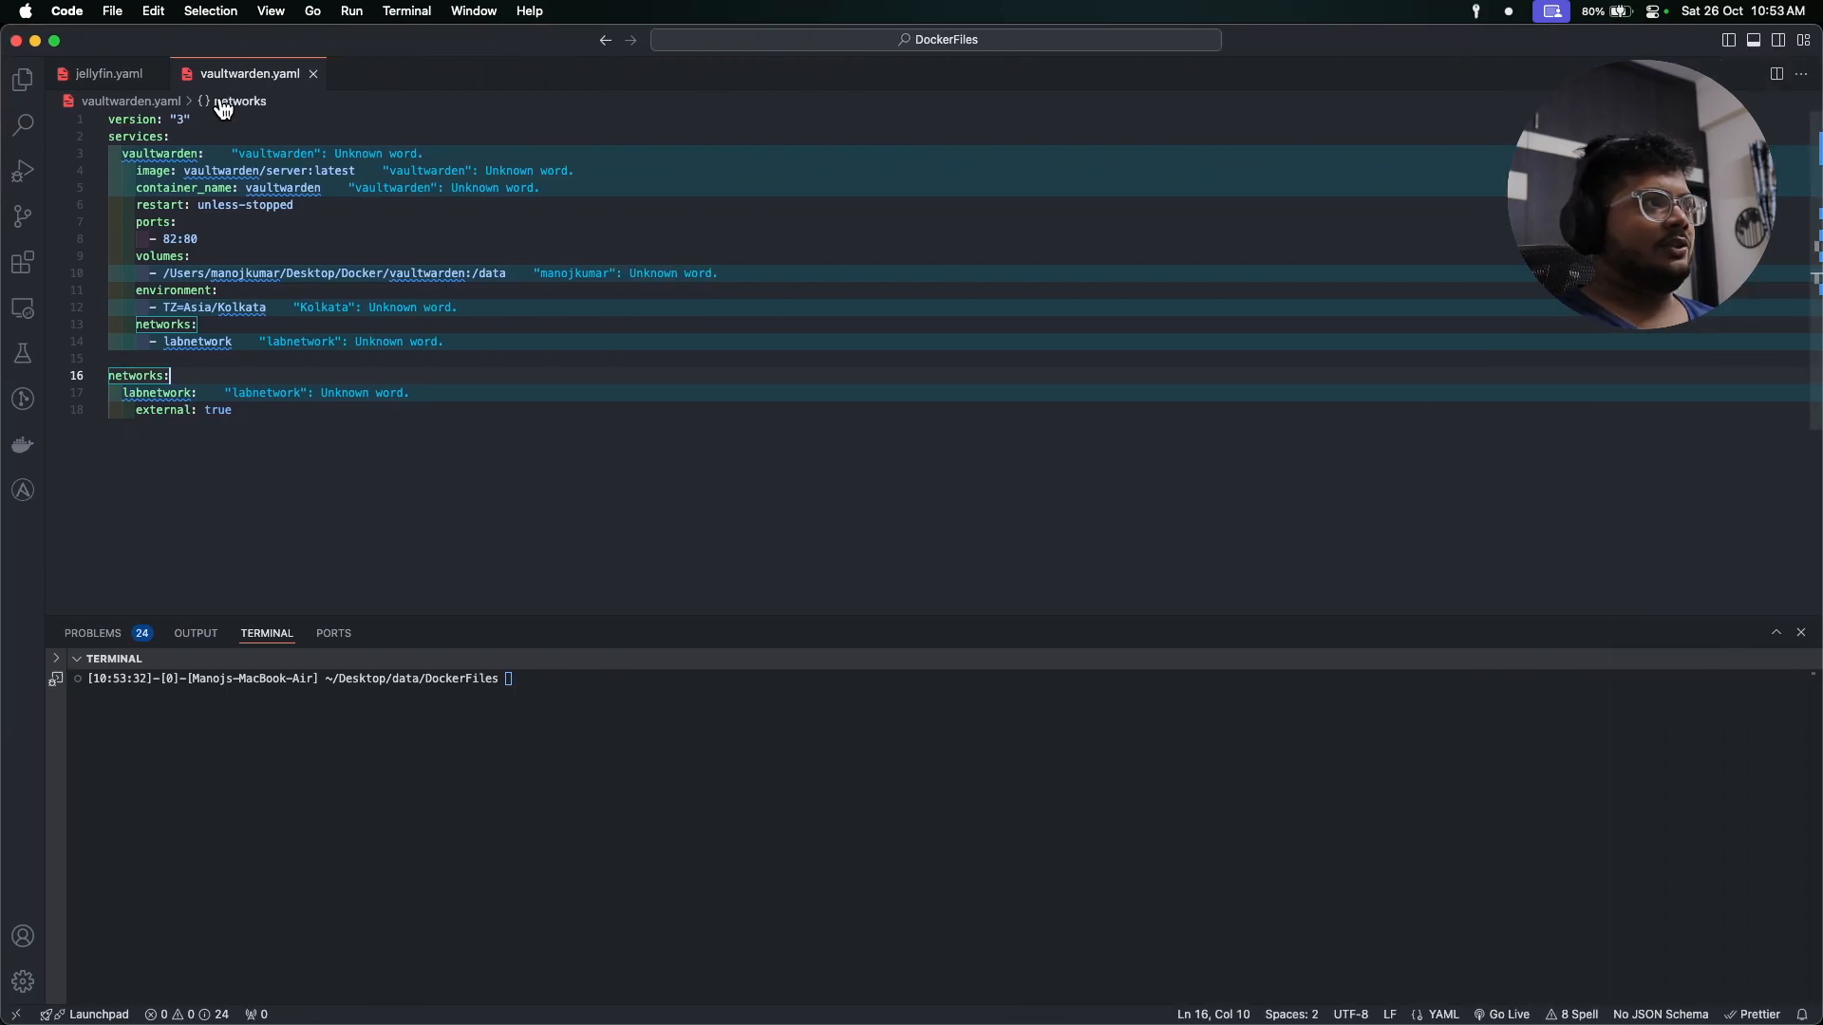
Close jellyfin.yaml, keep vaultwarden.yaml open, and focus the integrated terminal.
{"action": "left_click", "coordinate": [108, 73]}
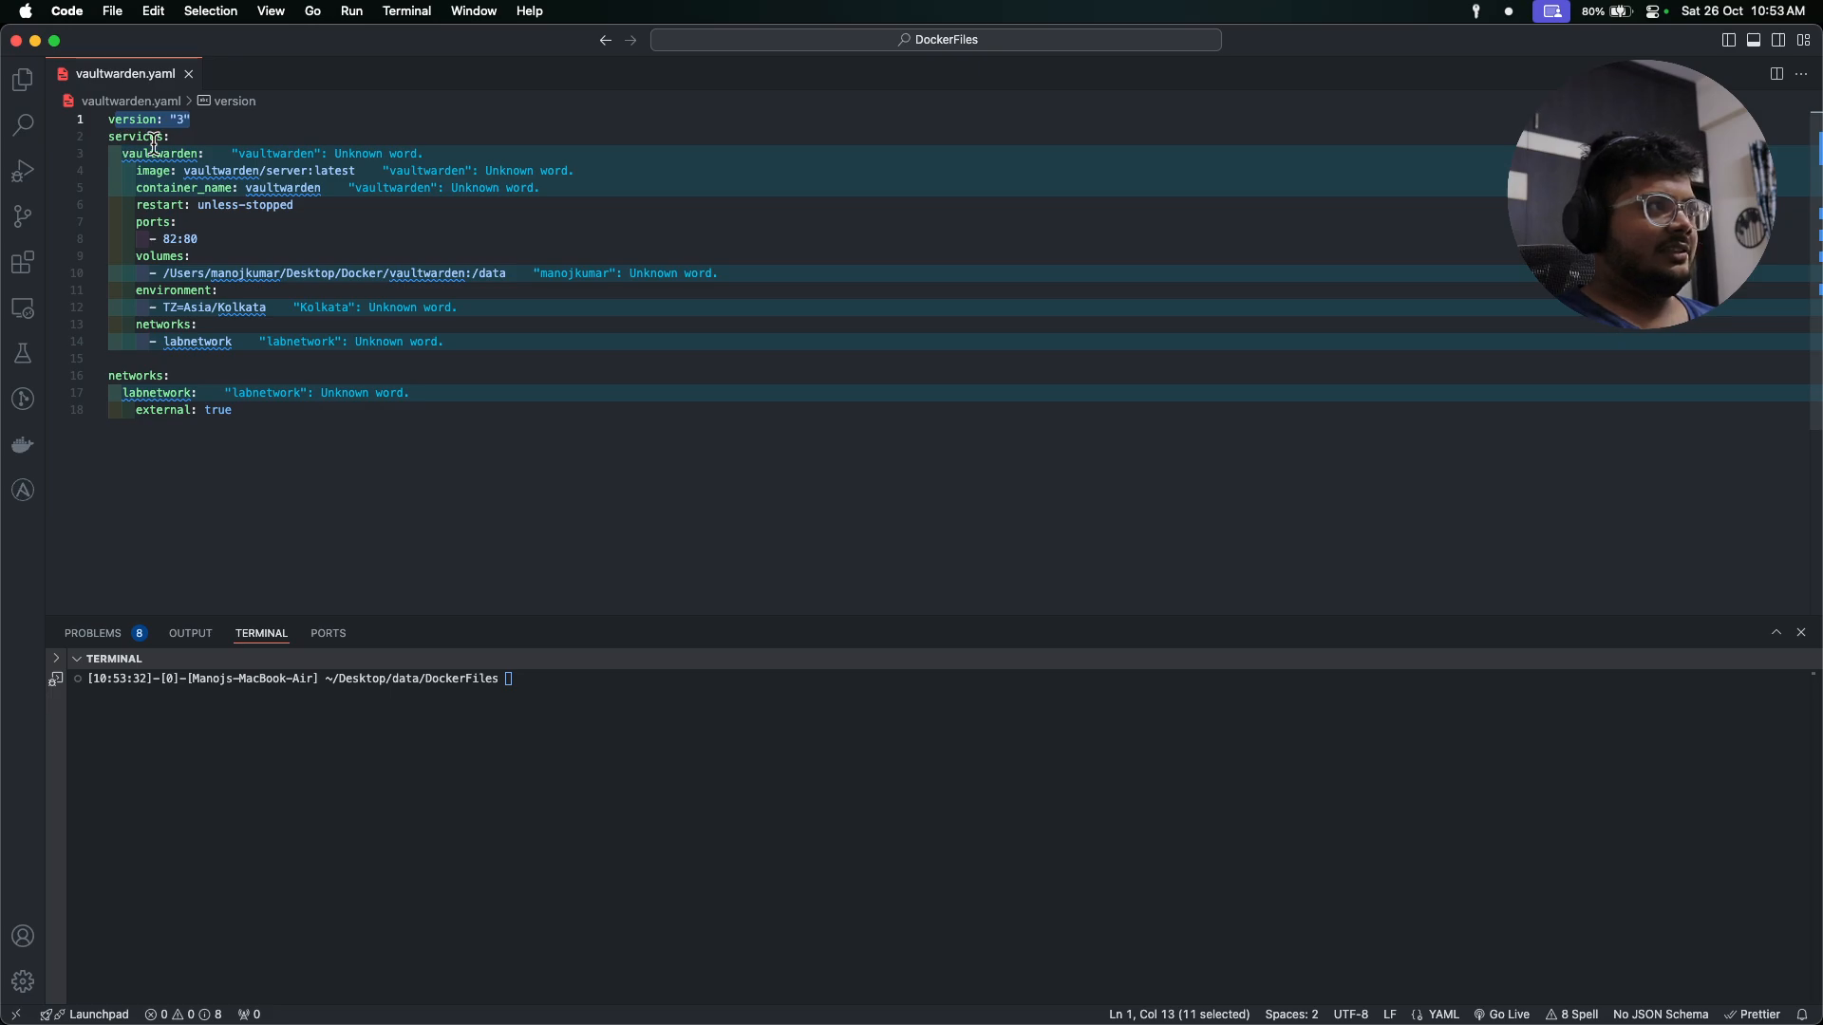
{"action": "mouse_move", "coordinate": [376, 170]}
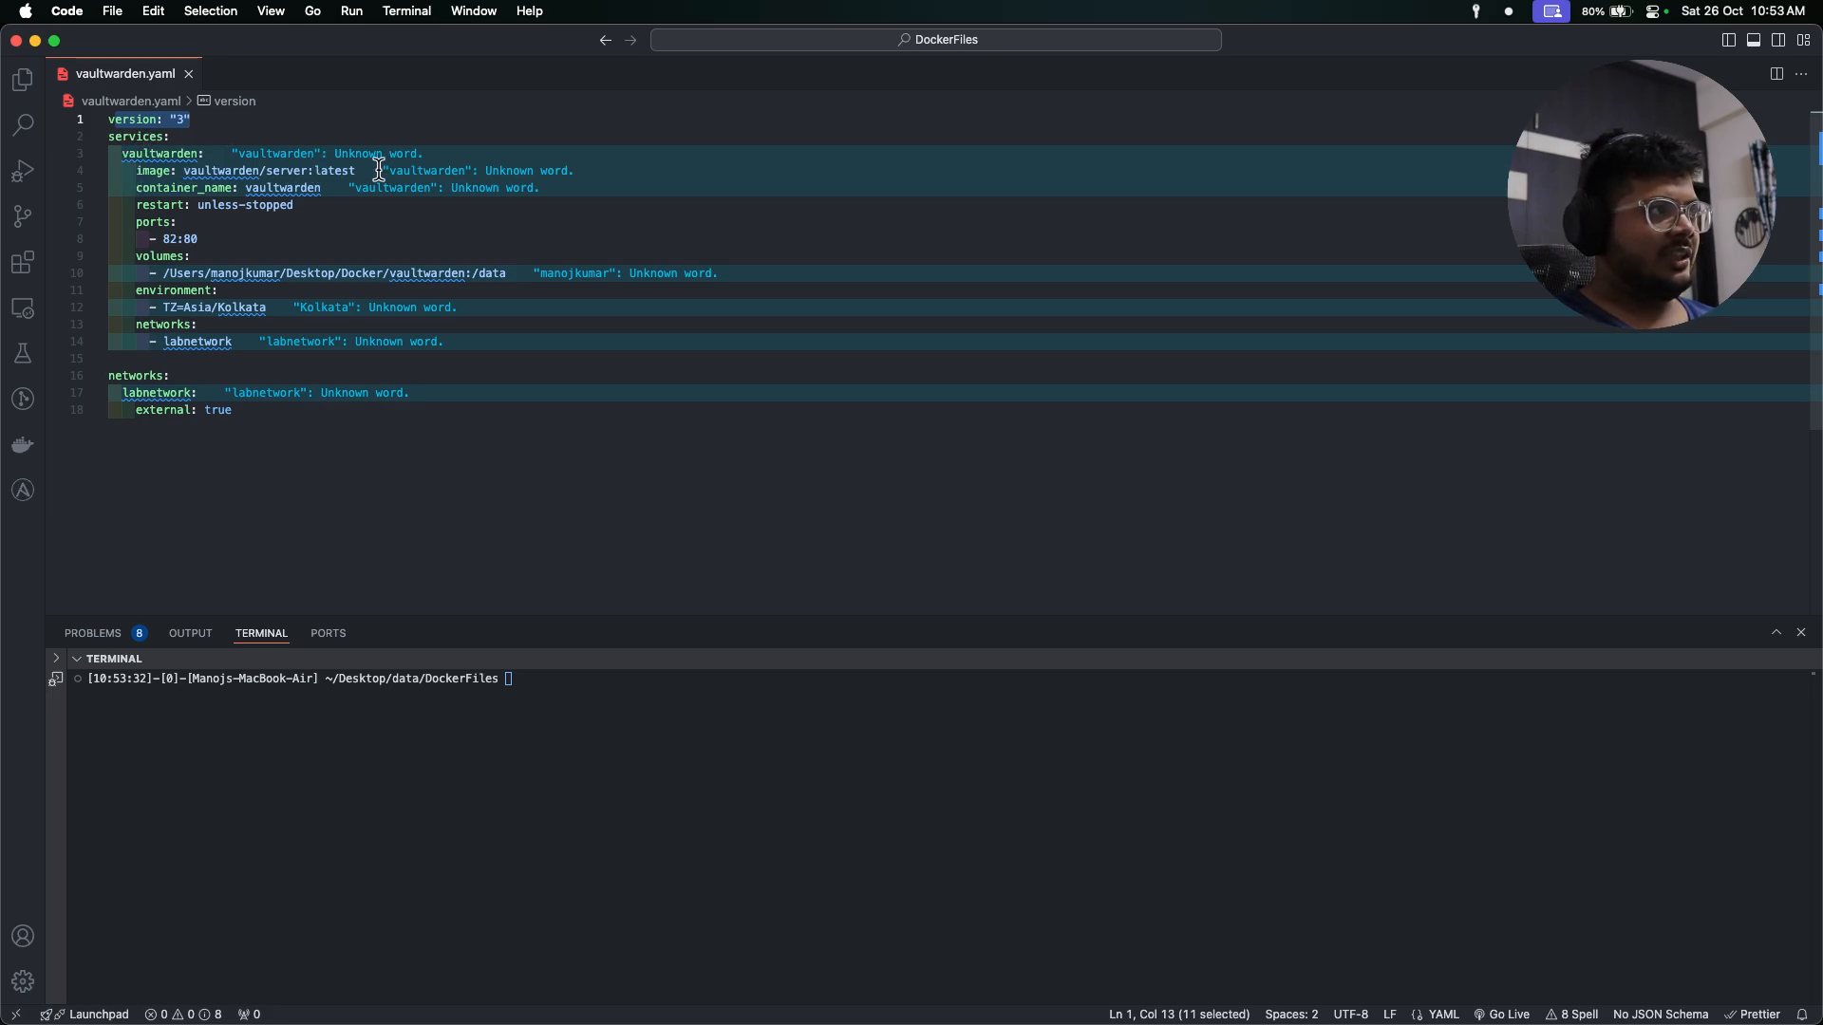
{"action": "mouse_move", "coordinate": [198, 187]}
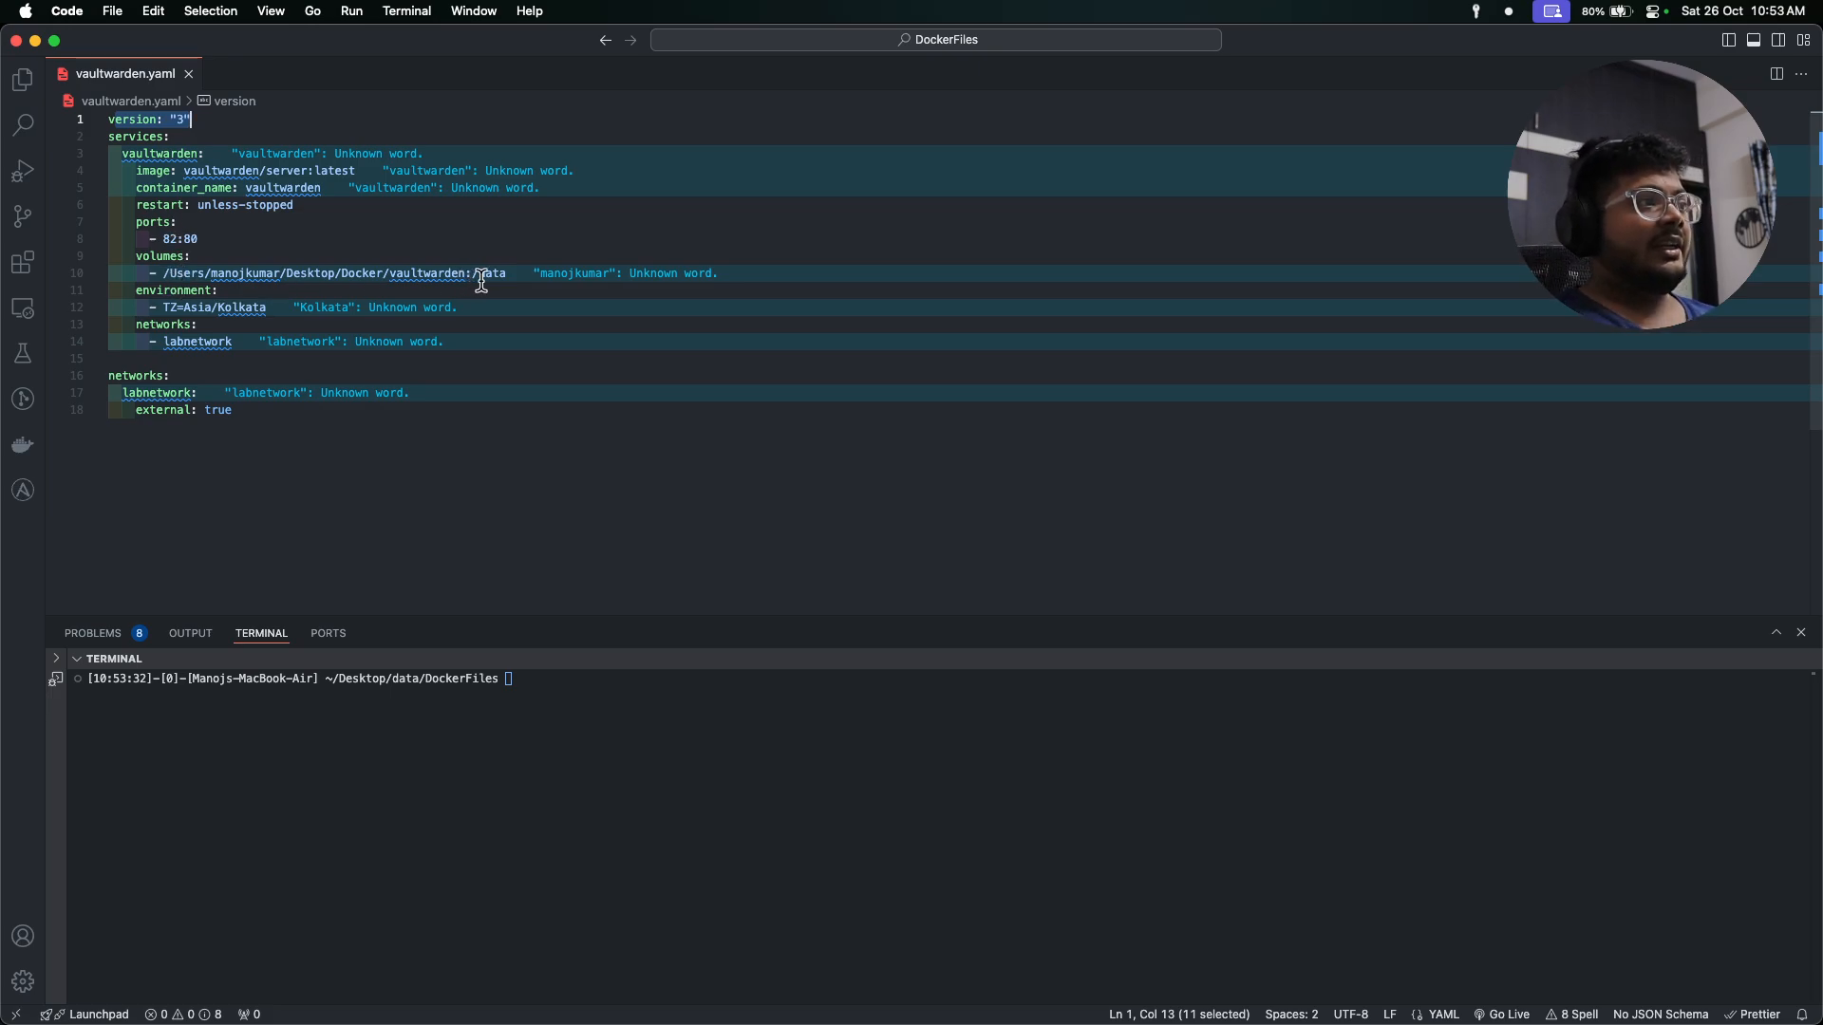
{"action": "left_click", "coordinate": [587, 698]}
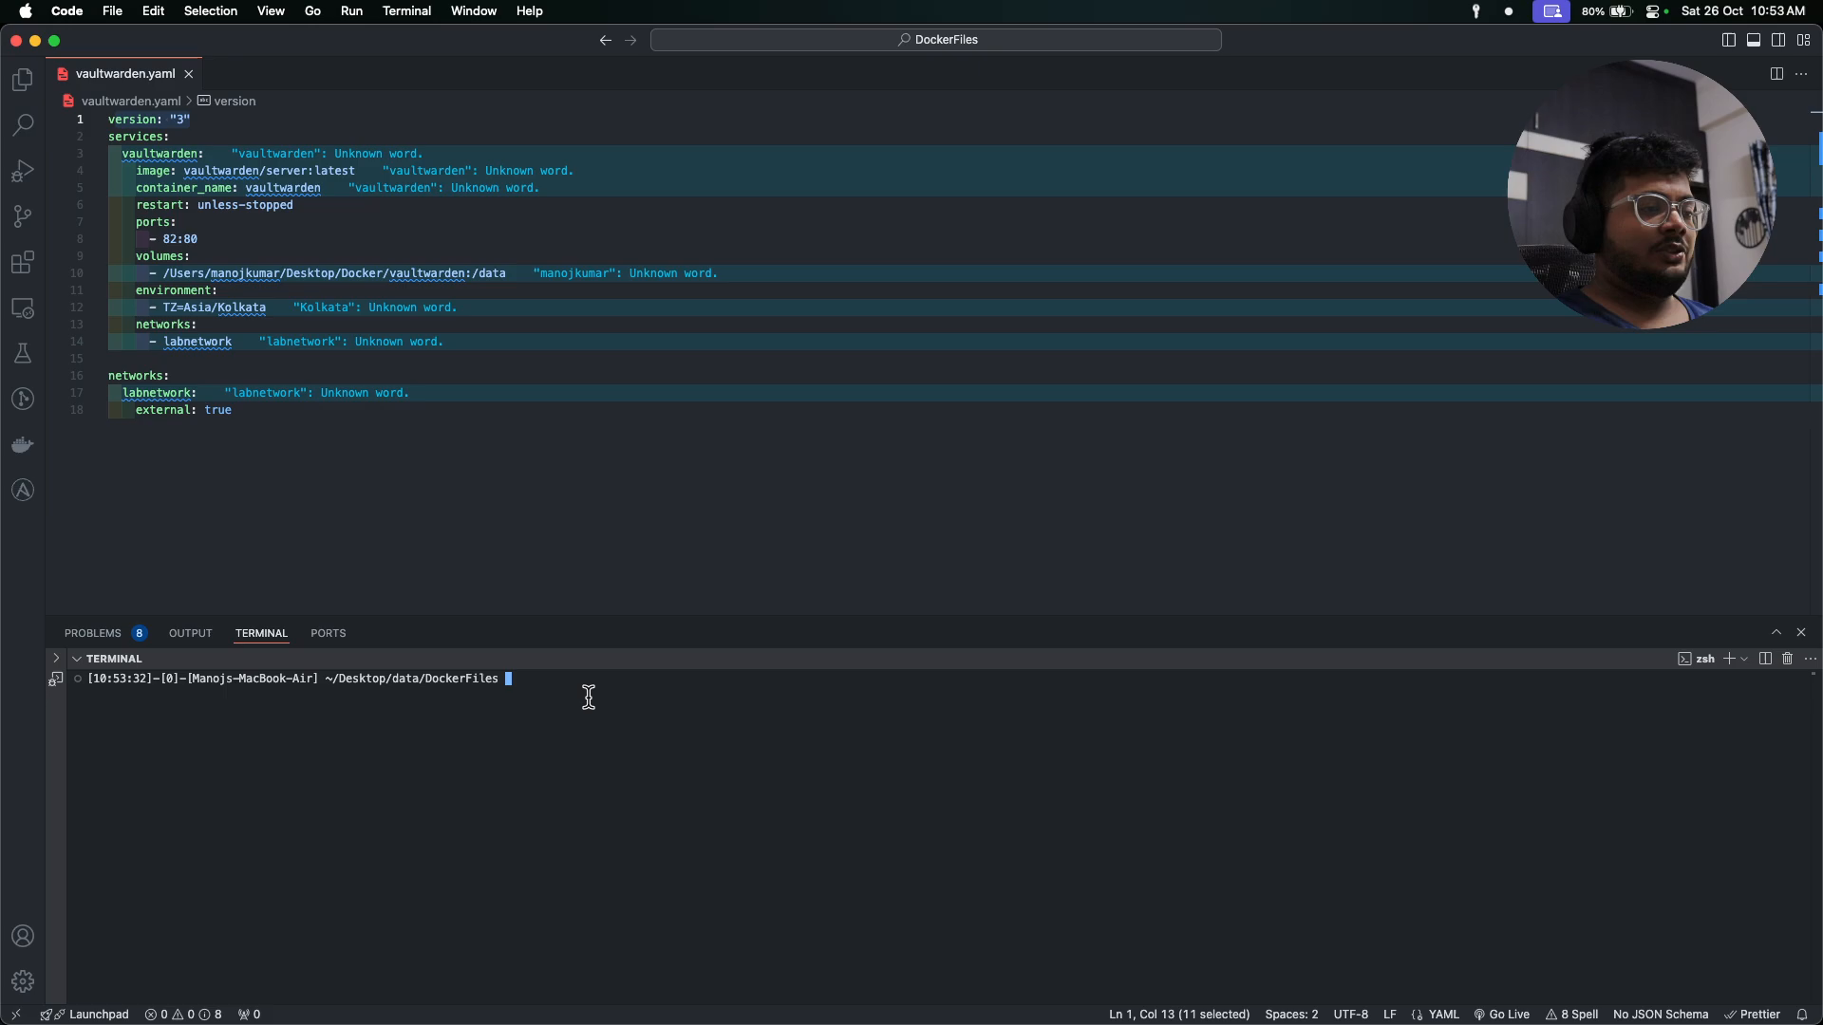
{"action": "mouse_move", "coordinate": [270, 283]}
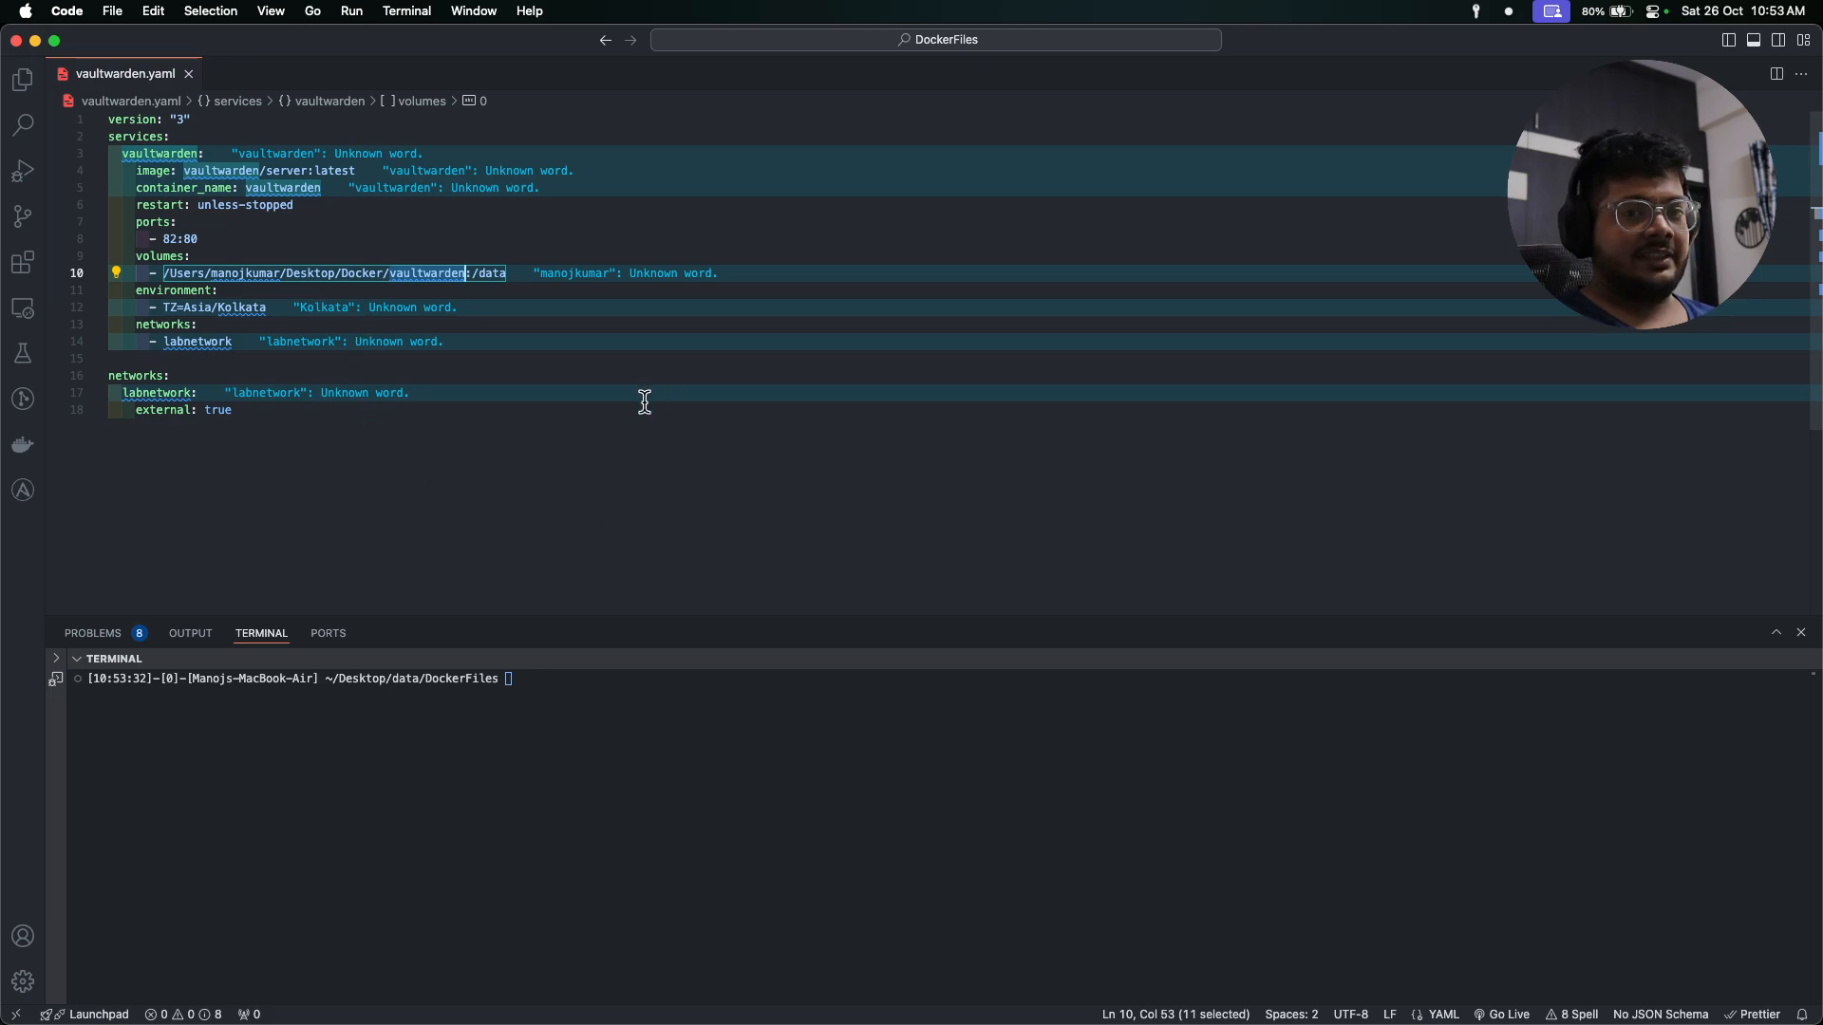
{"action": "mouse_move", "coordinate": [431, 288]}
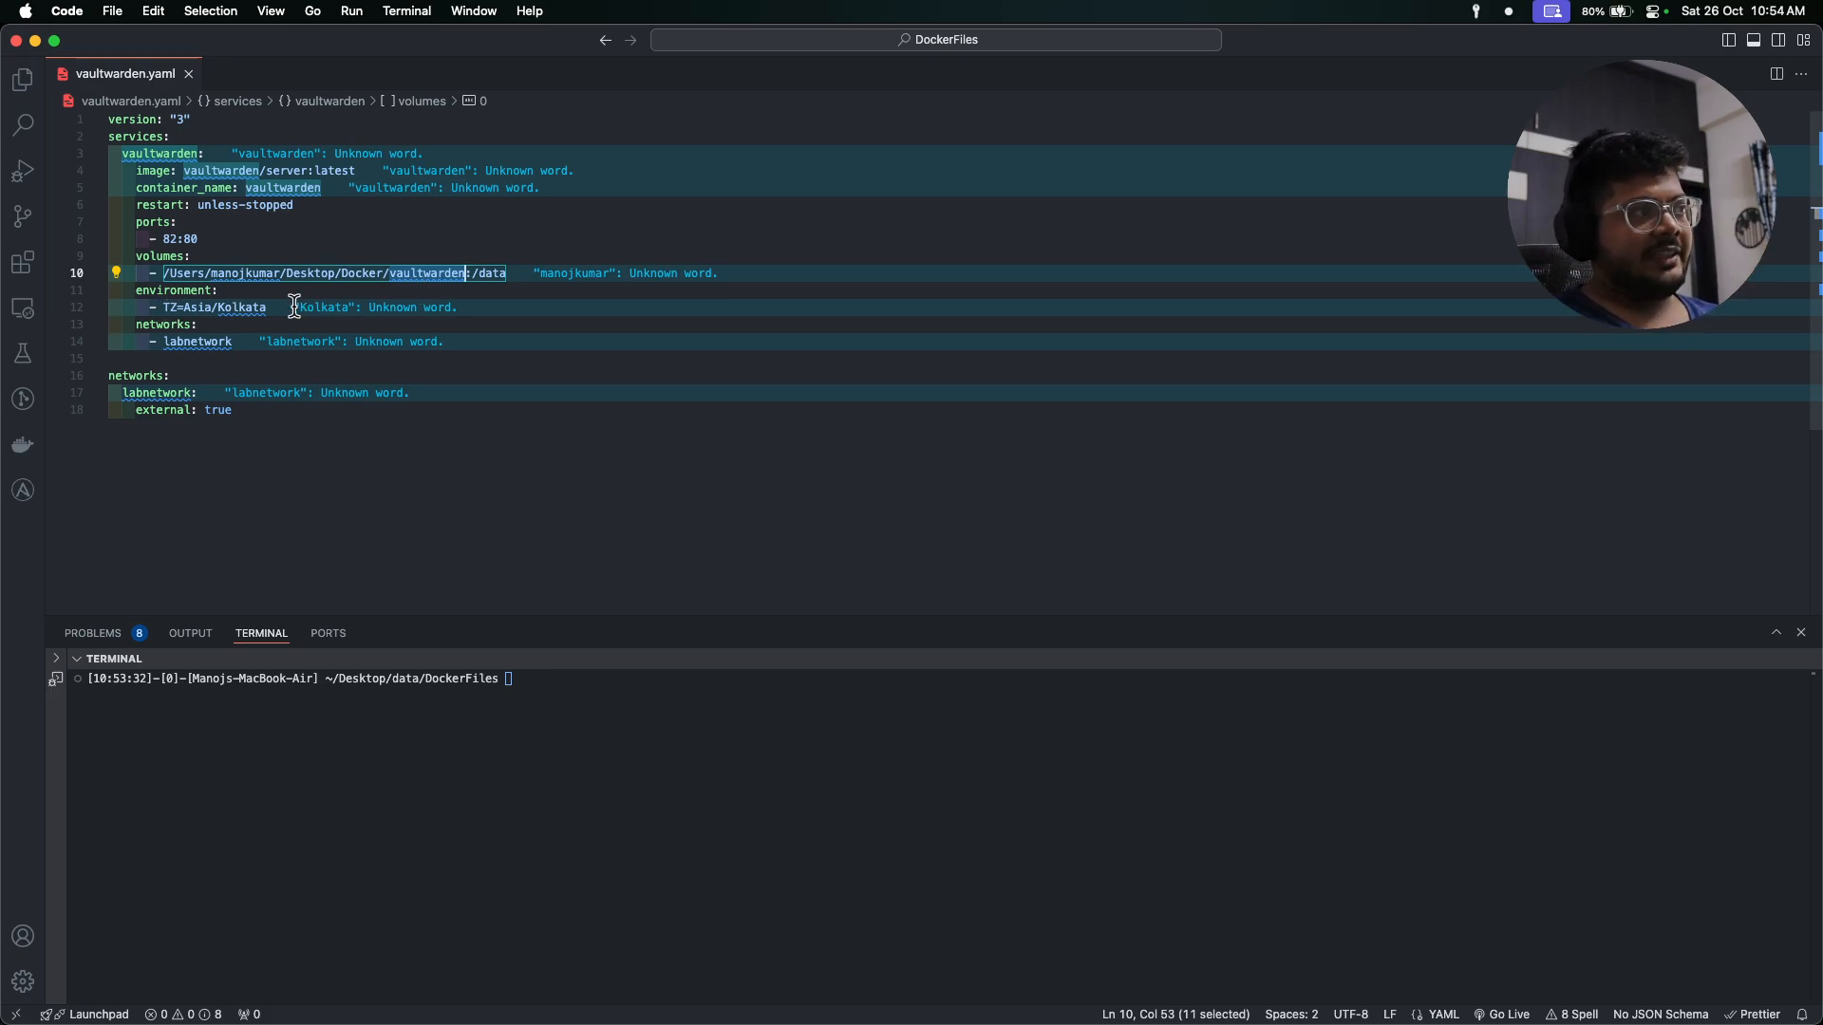
{"action": "left_click", "coordinate": [198, 341]}
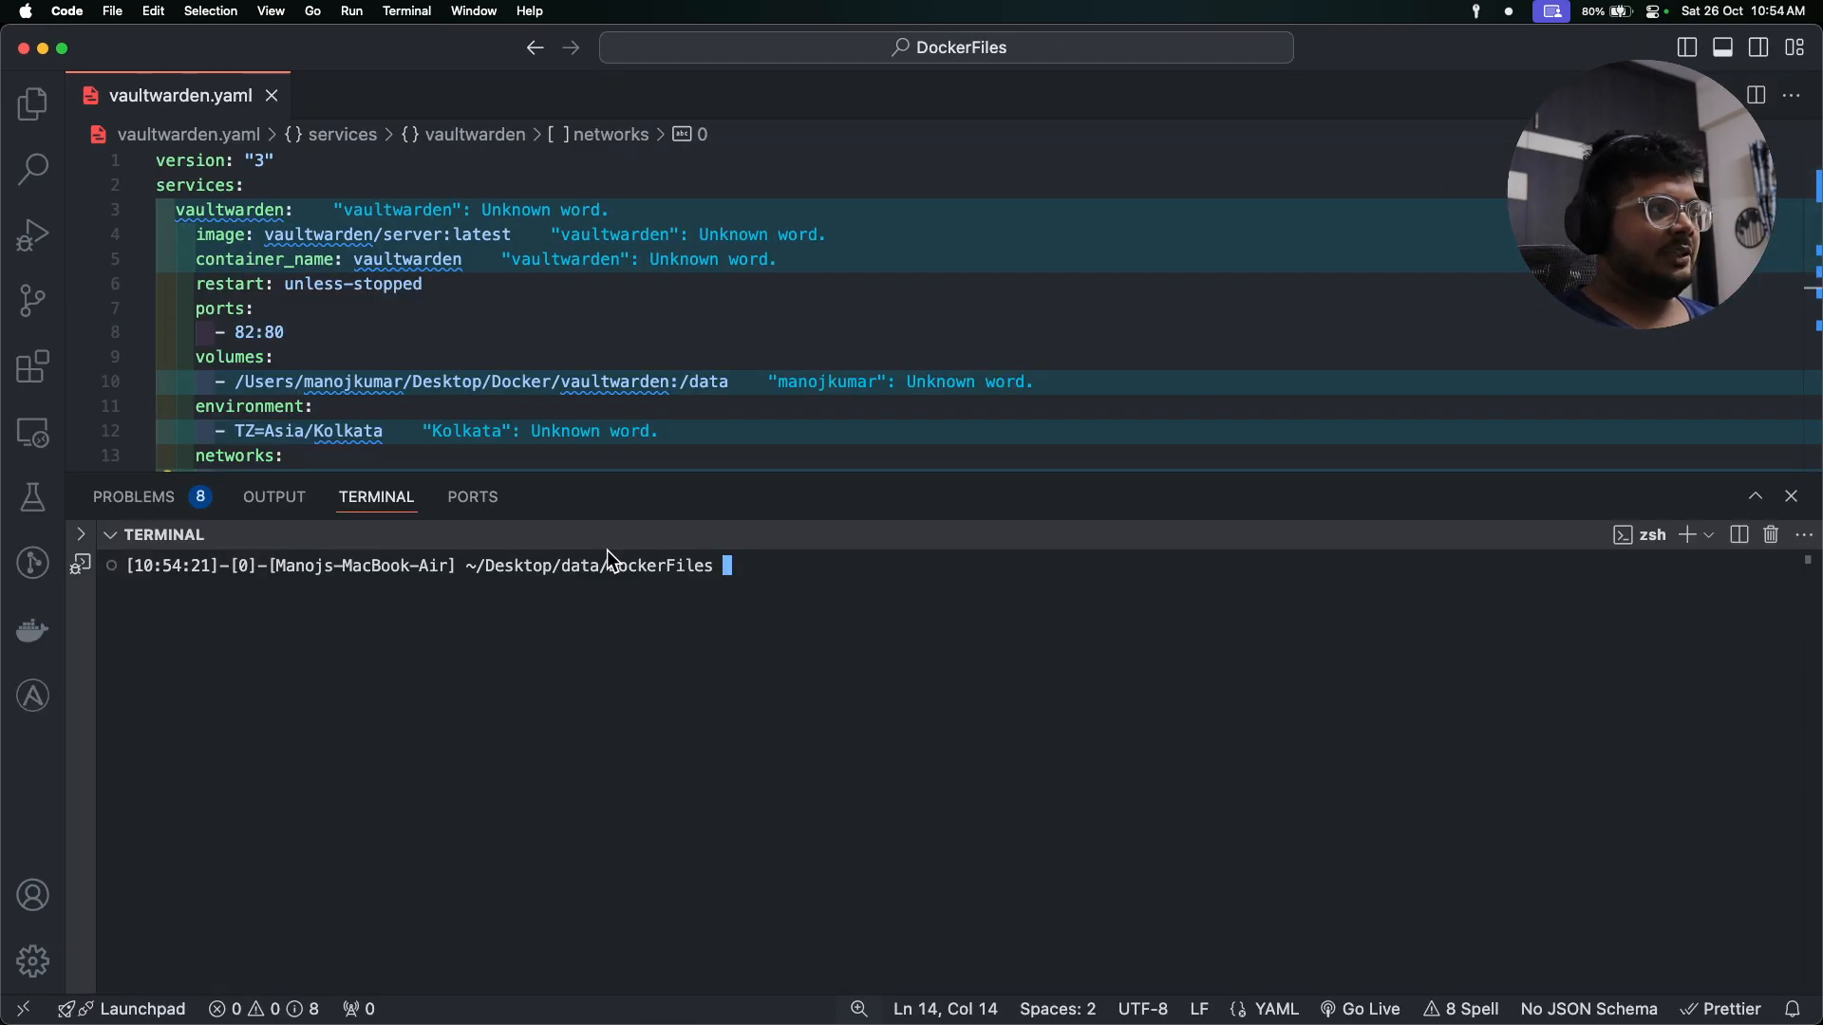
Run docker network ls to list networks, confirming the labnetwork bridge exists.
{"action": "type", "text": "dokc"}
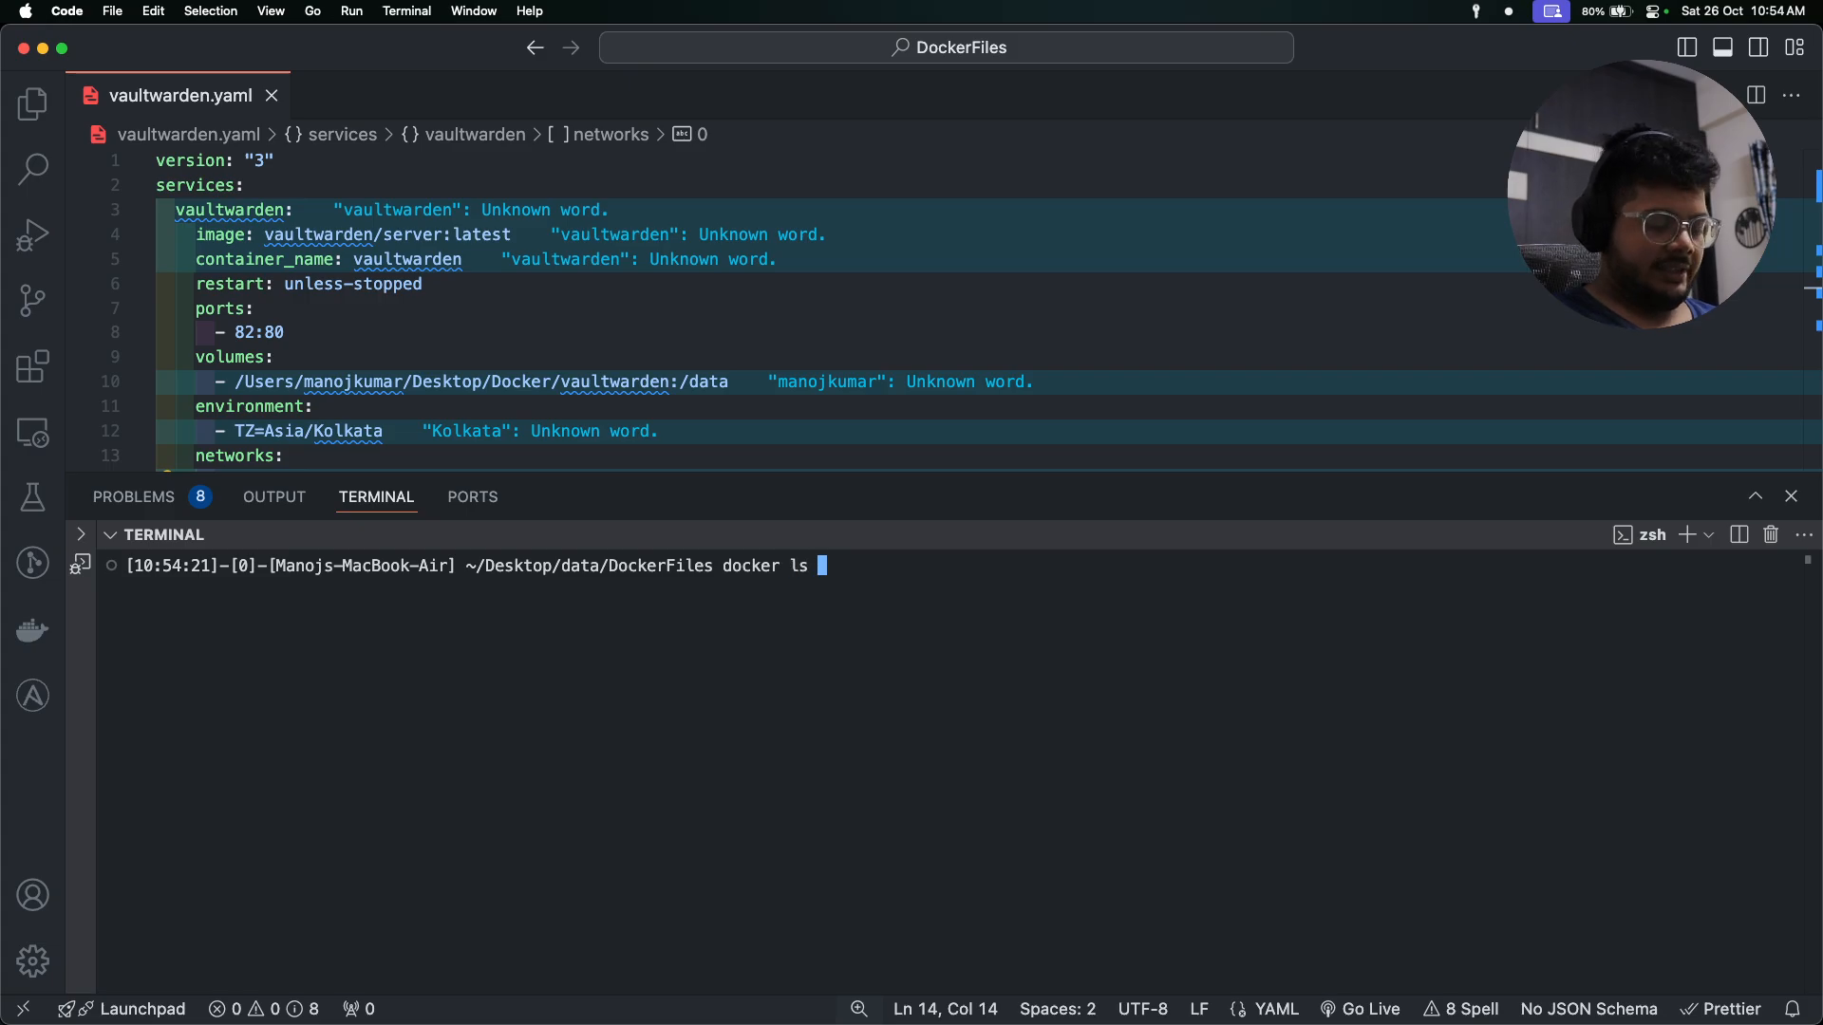
{"action": "type", "text": "network"}
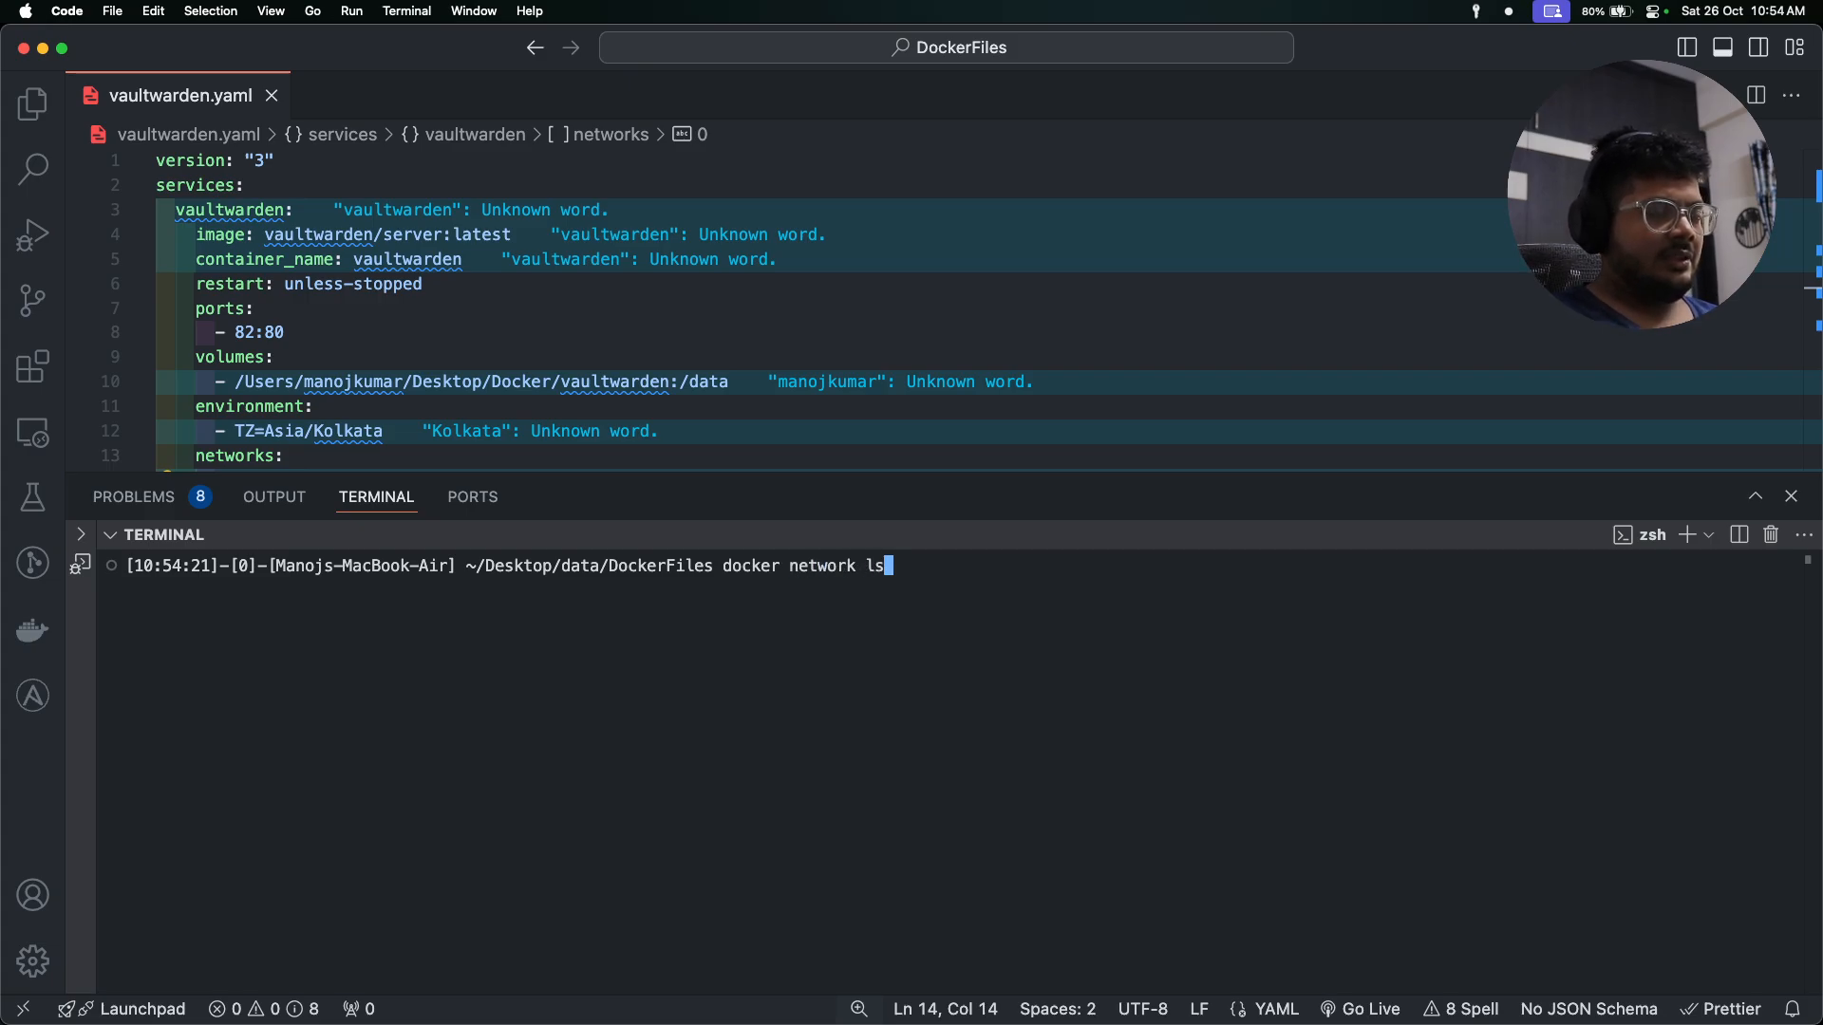
{"action": "key", "text": "Return"}
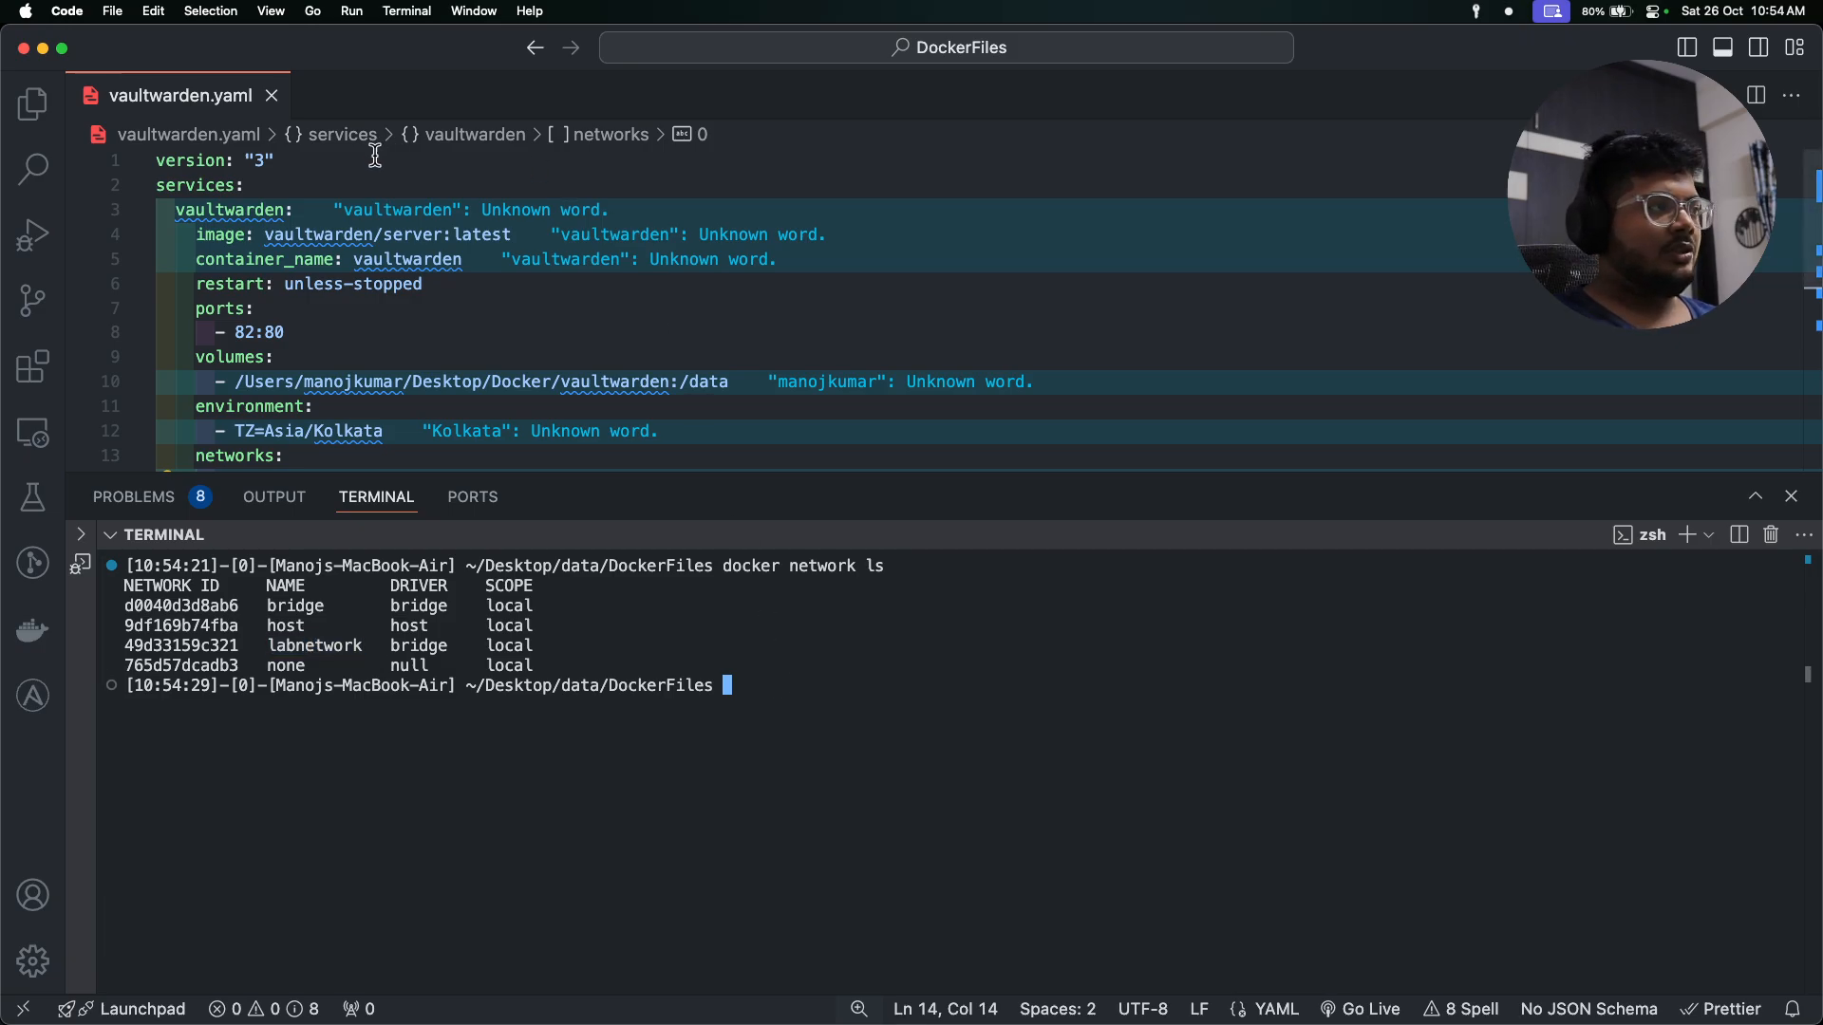
{"action": "mouse_move", "coordinate": [961, 796]}
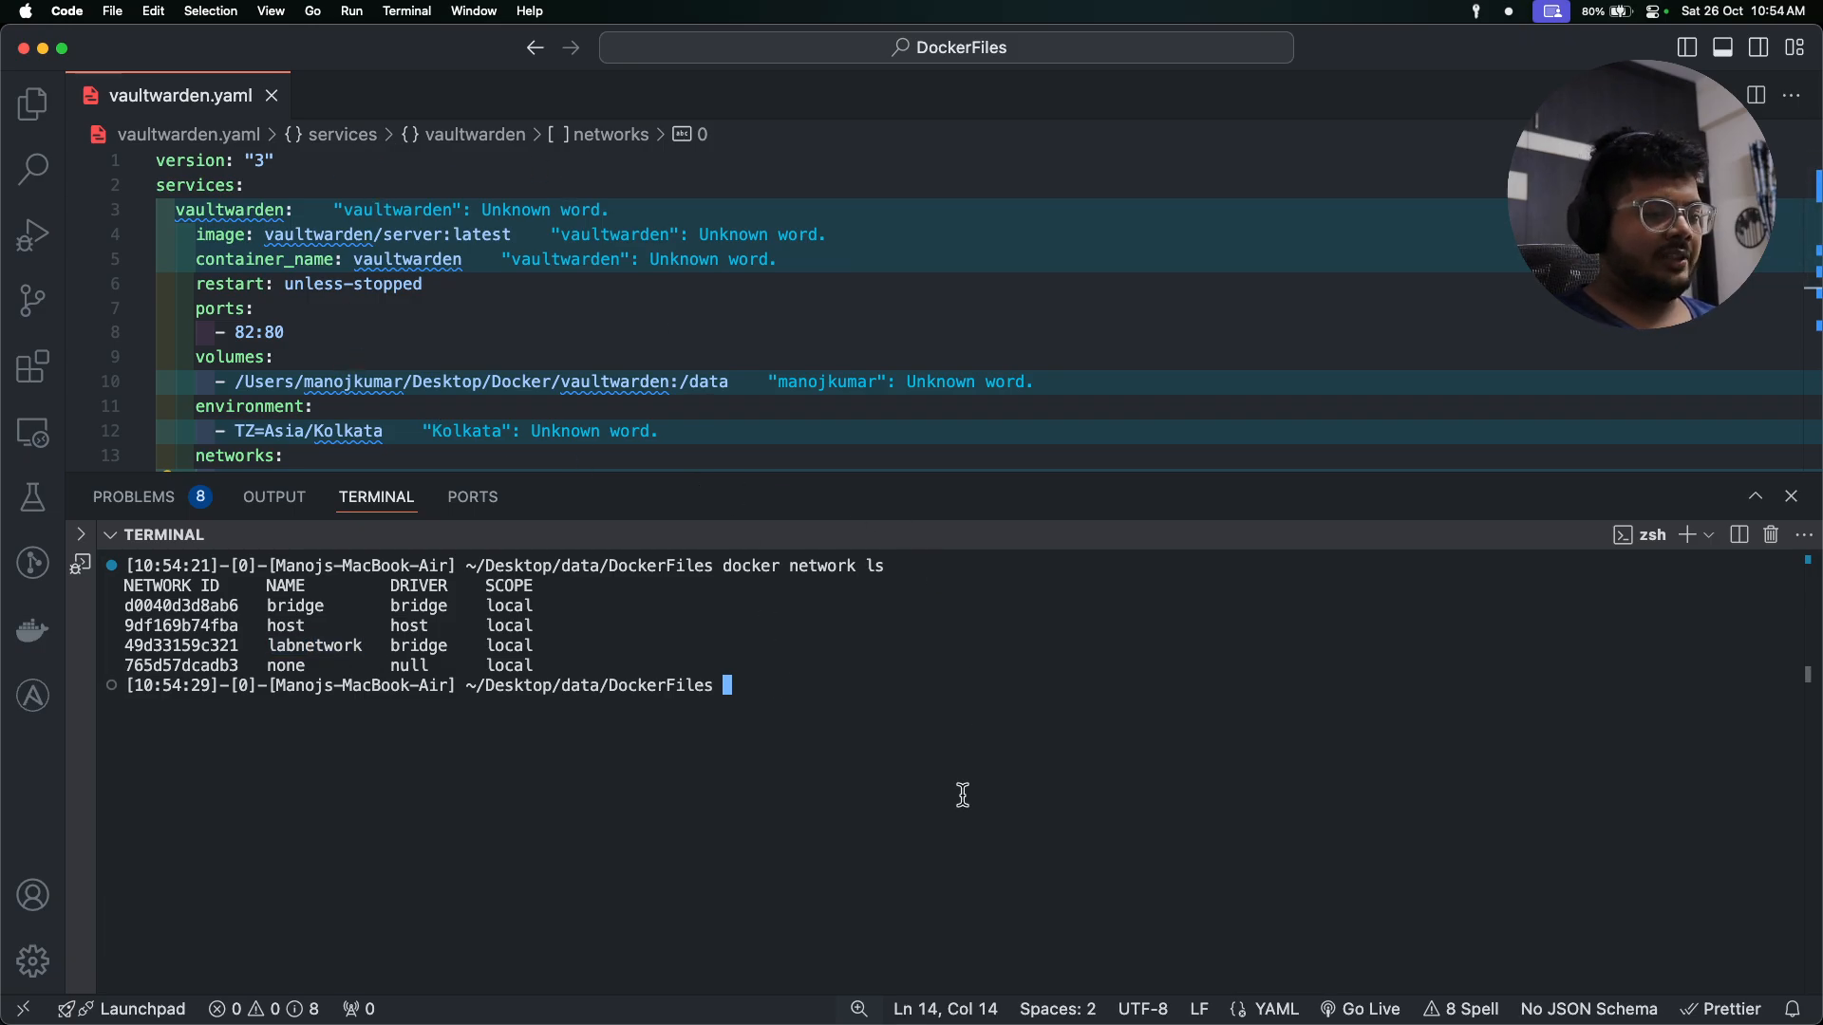
Run docker compose -f vaultwarden.yaml up -d to start the container in the background.
{"action": "type", "text": "d"}
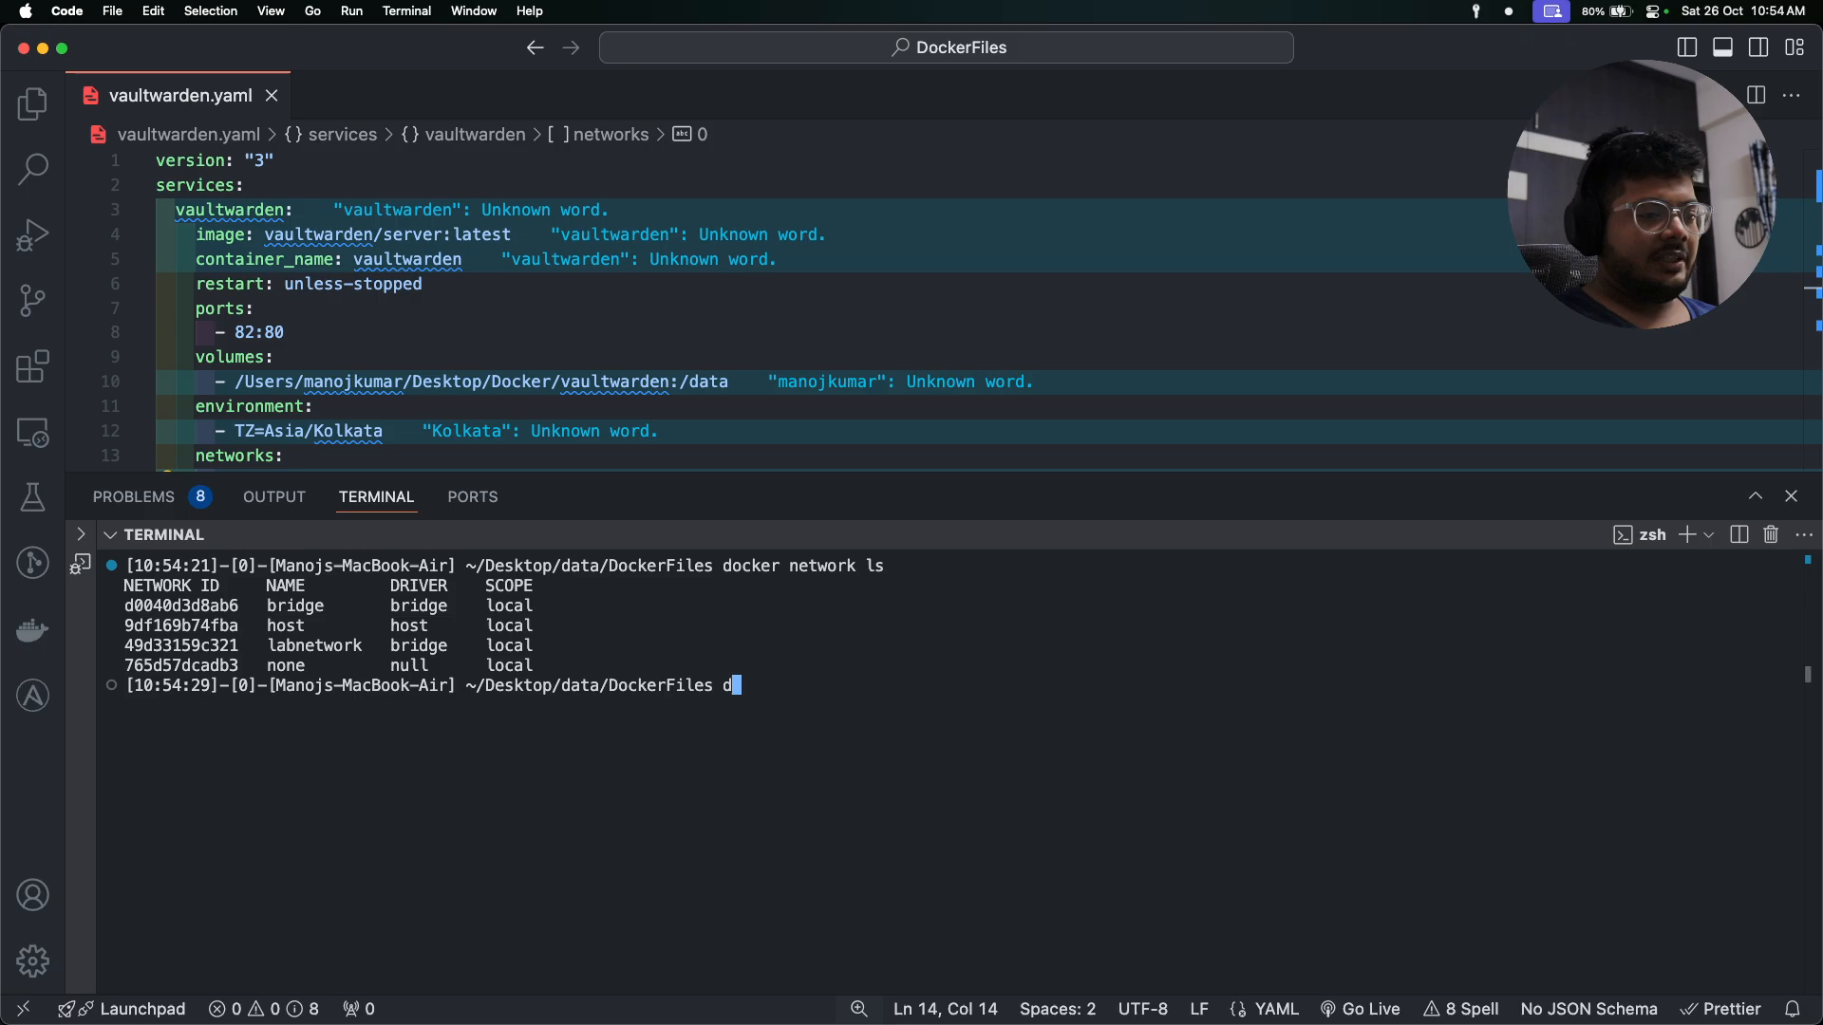
{"action": "type", "text": "ocker com"}
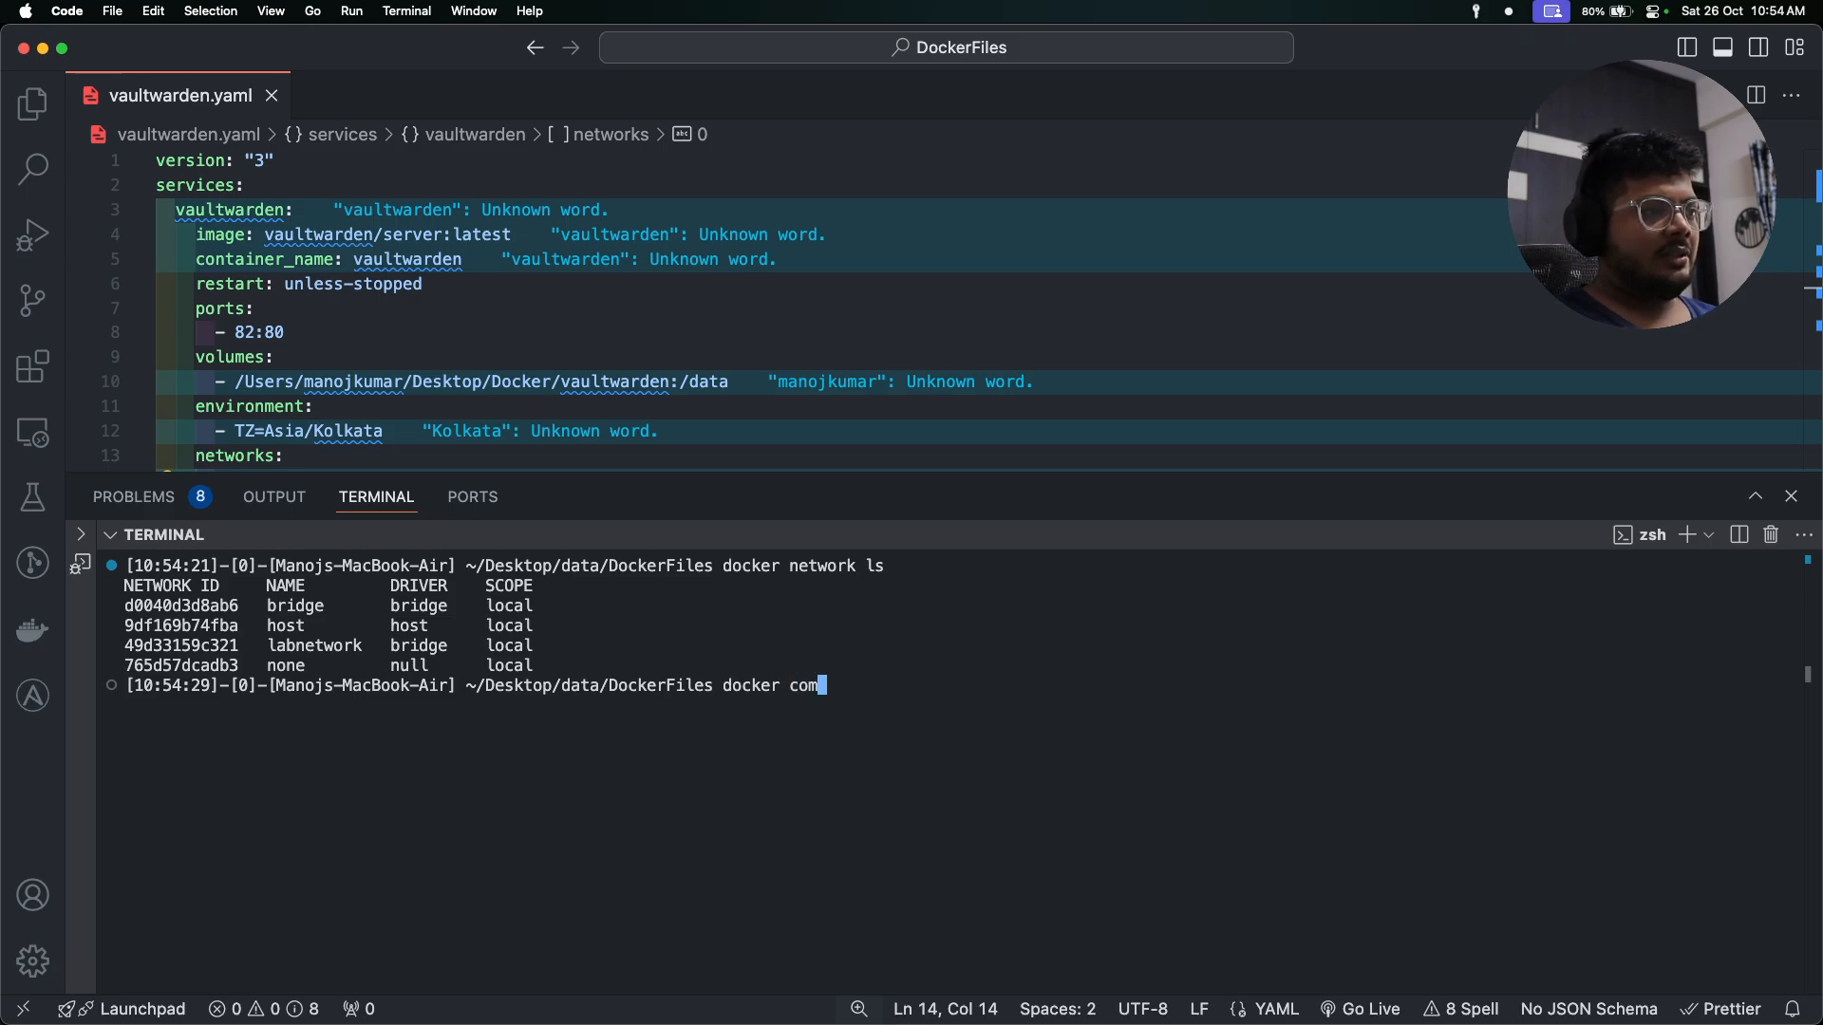
{"action": "type", "text": "pose"}
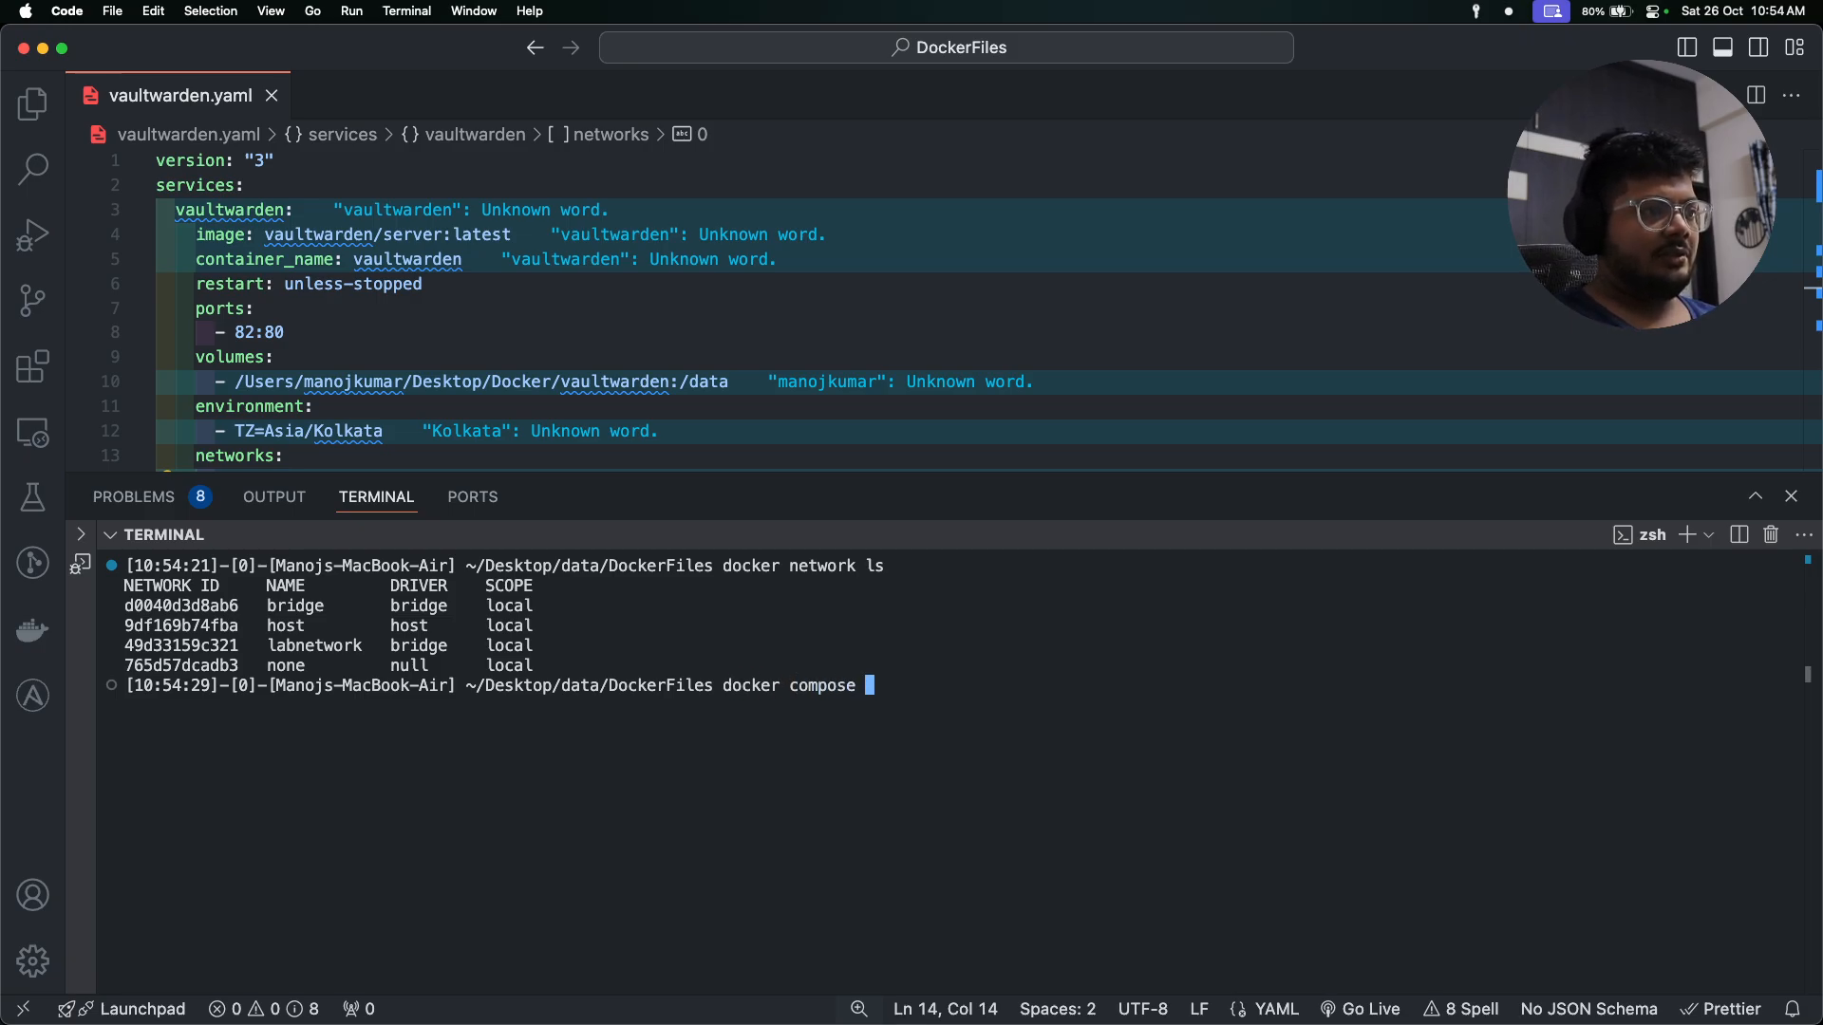
{"action": "type", "text": "-f vaultwarden.yaml"}
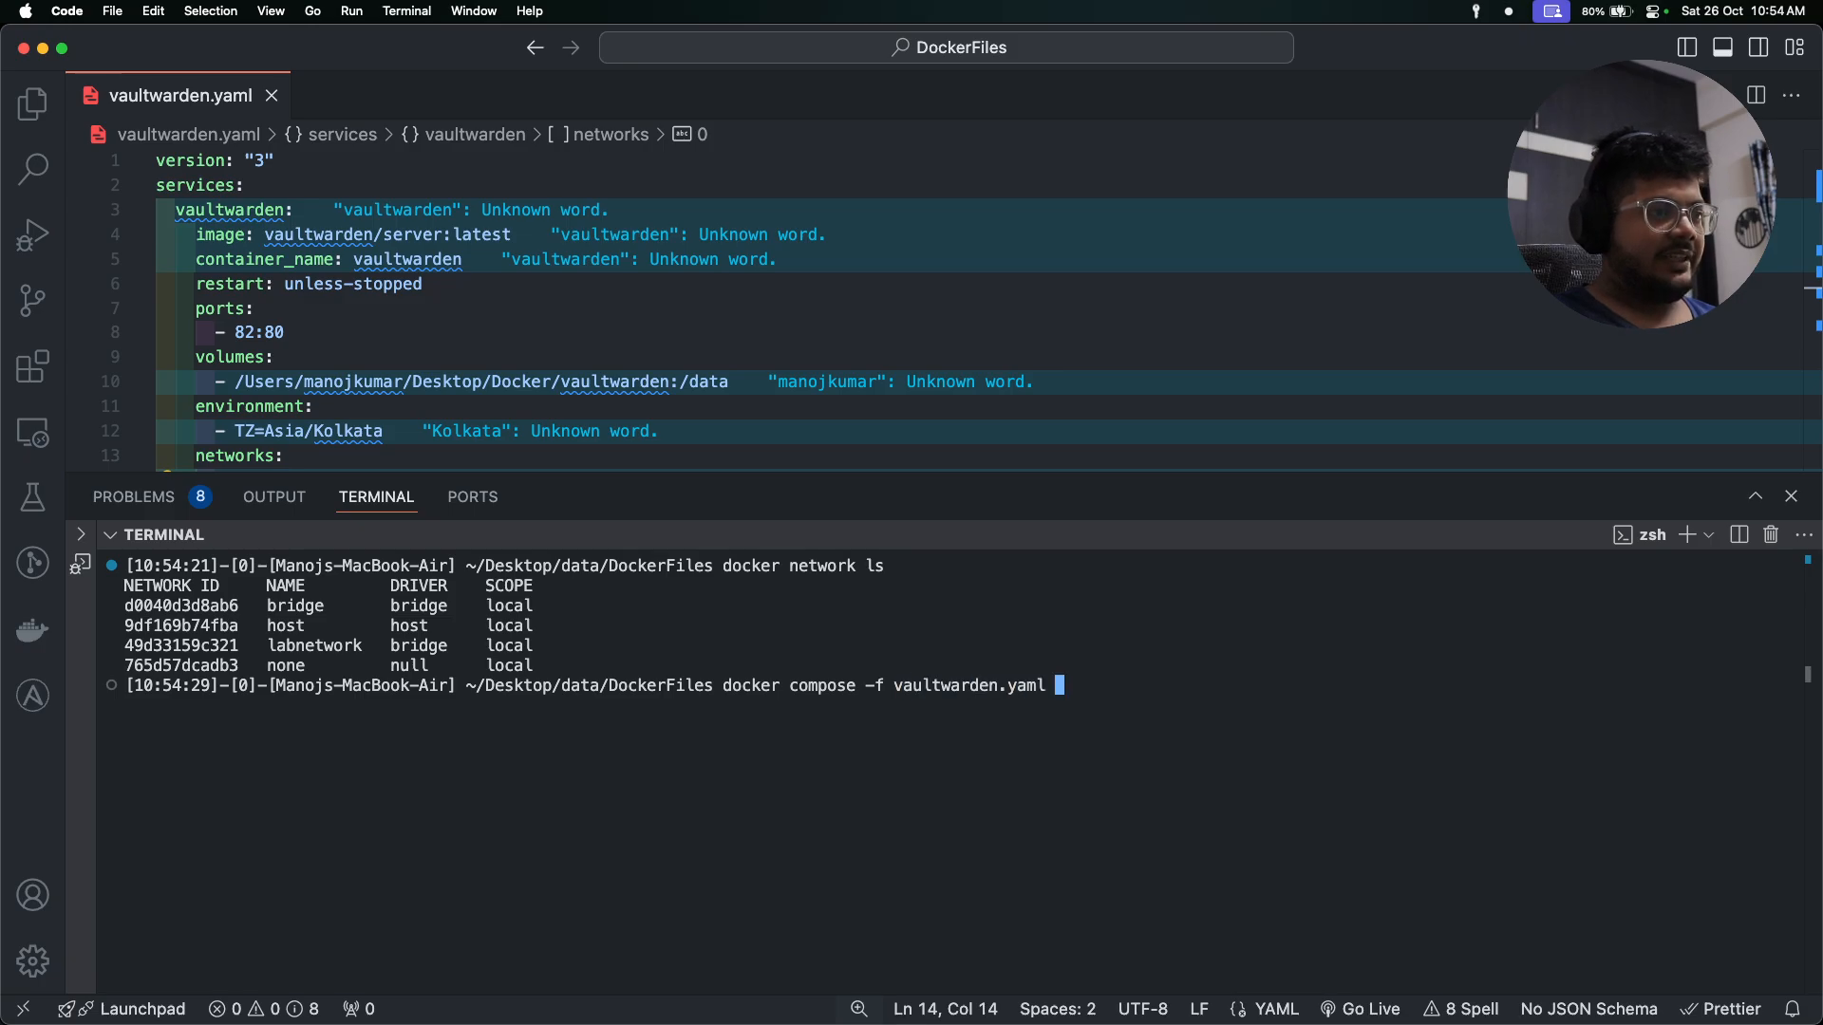
{"action": "type", "text": "up -d"}
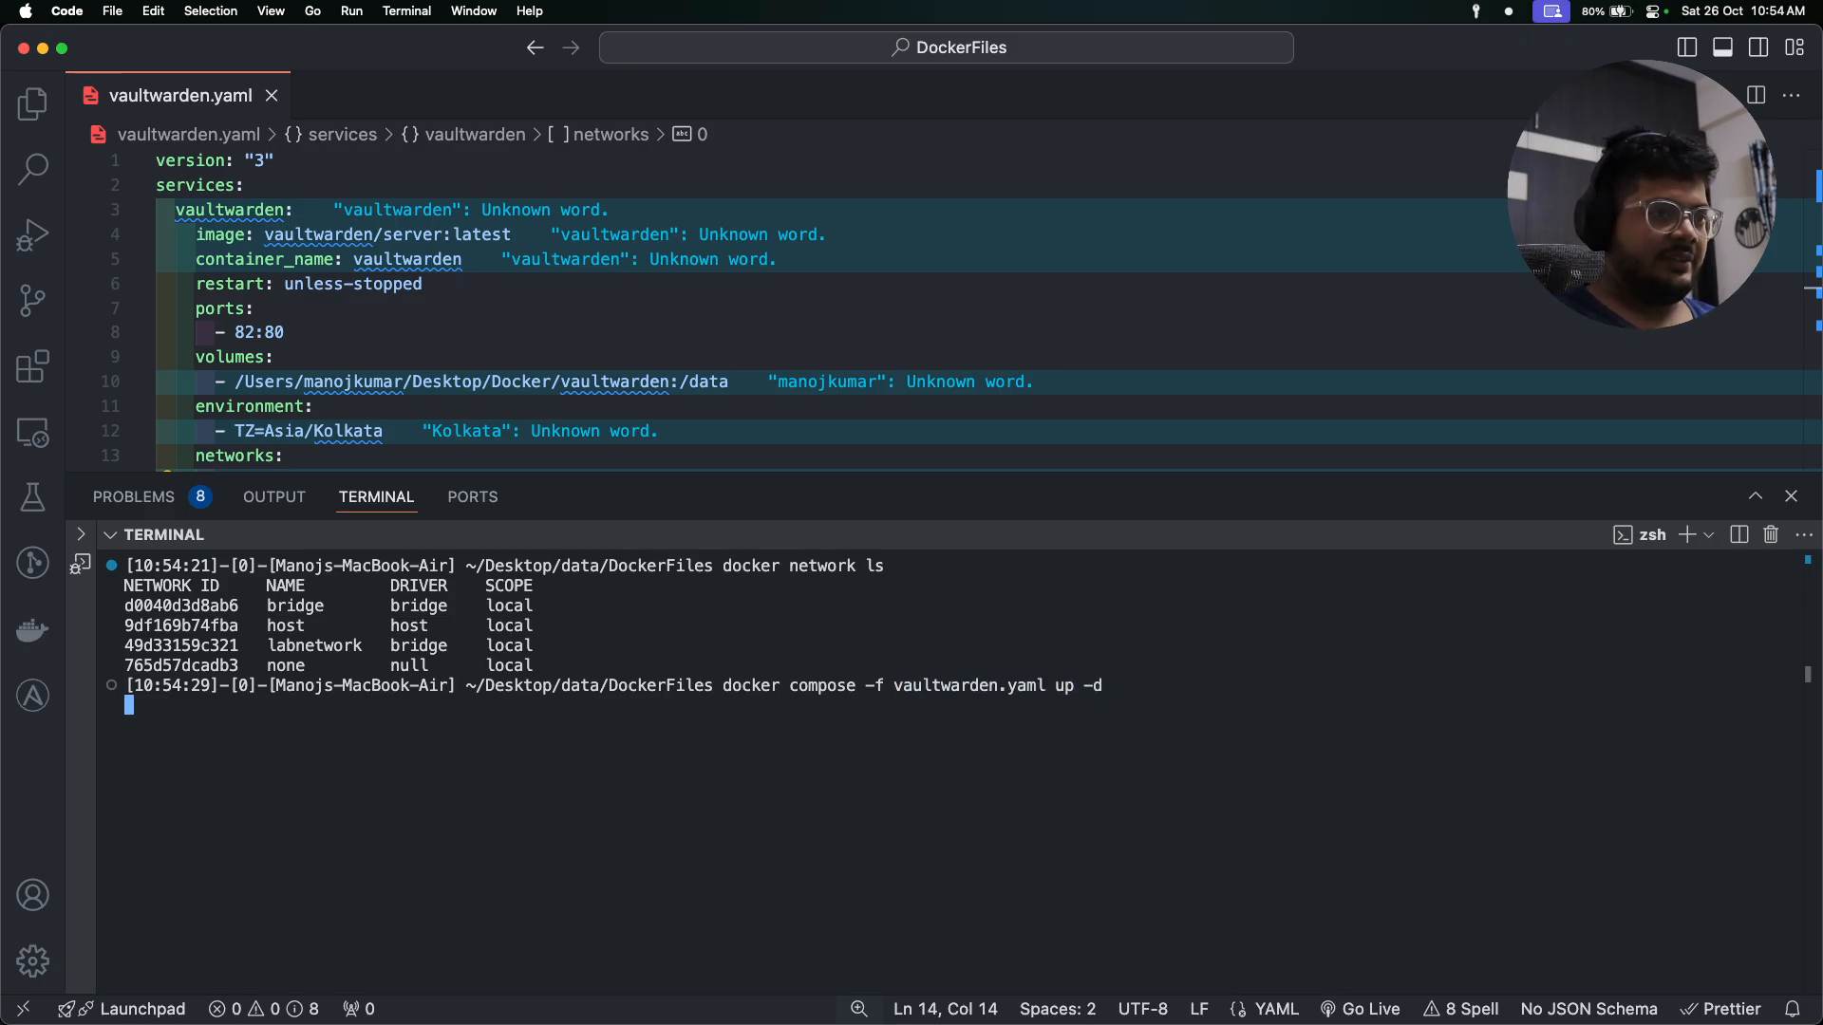
{"action": "key", "text": "Return"}
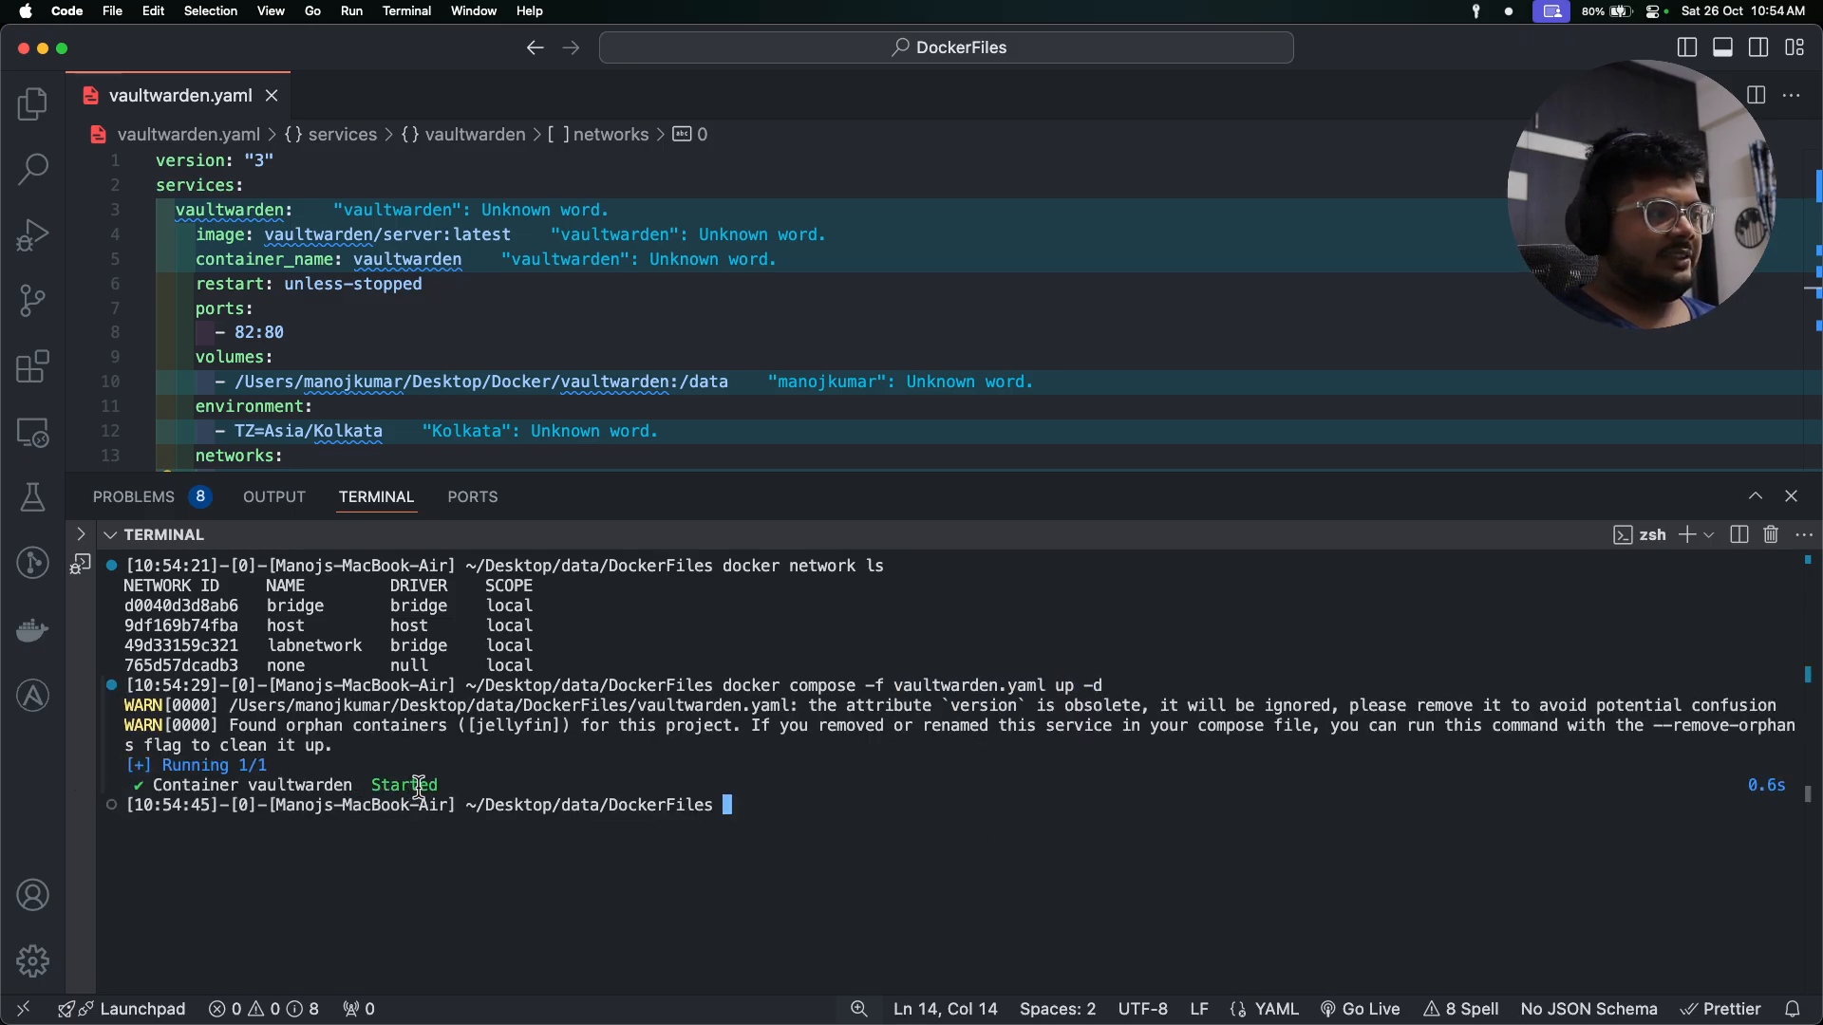
{"action": "mouse_move", "coordinate": [1123, 820]}
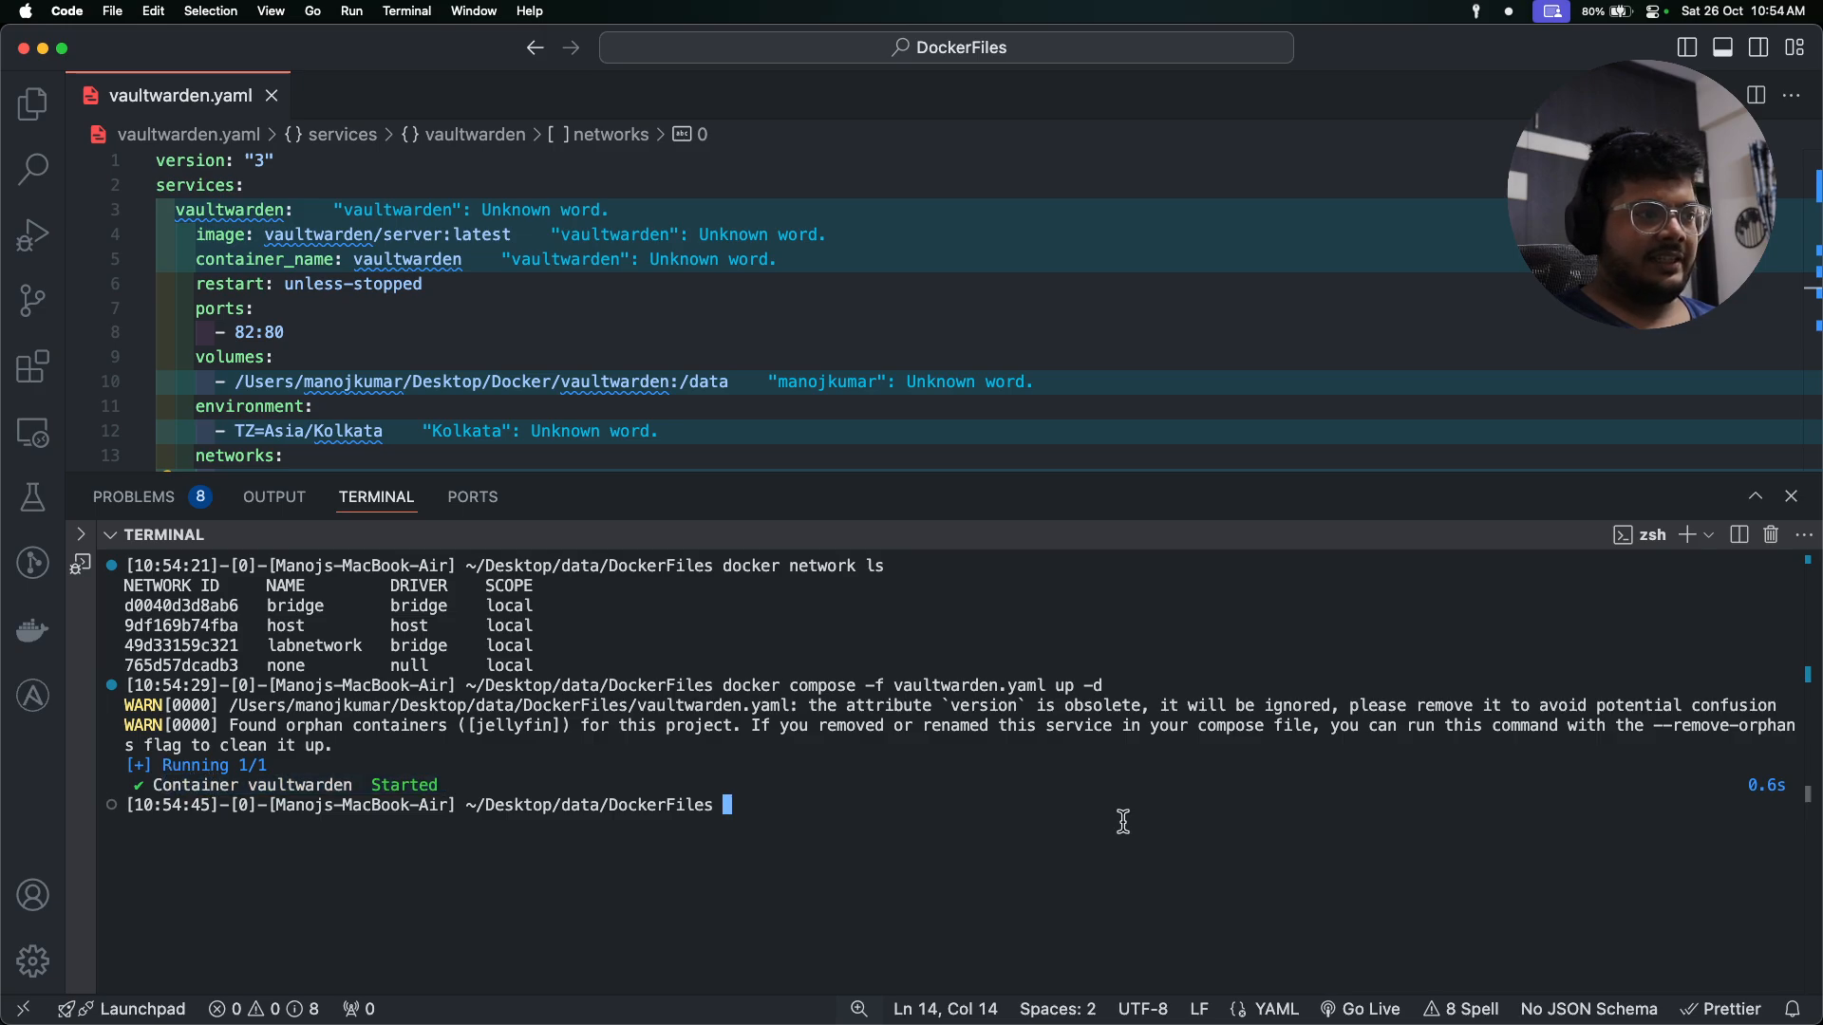
Run docker ps -a | grep vault to confirm vaultwarden is running on 82->80.
{"action": "type", "text": "docker"}
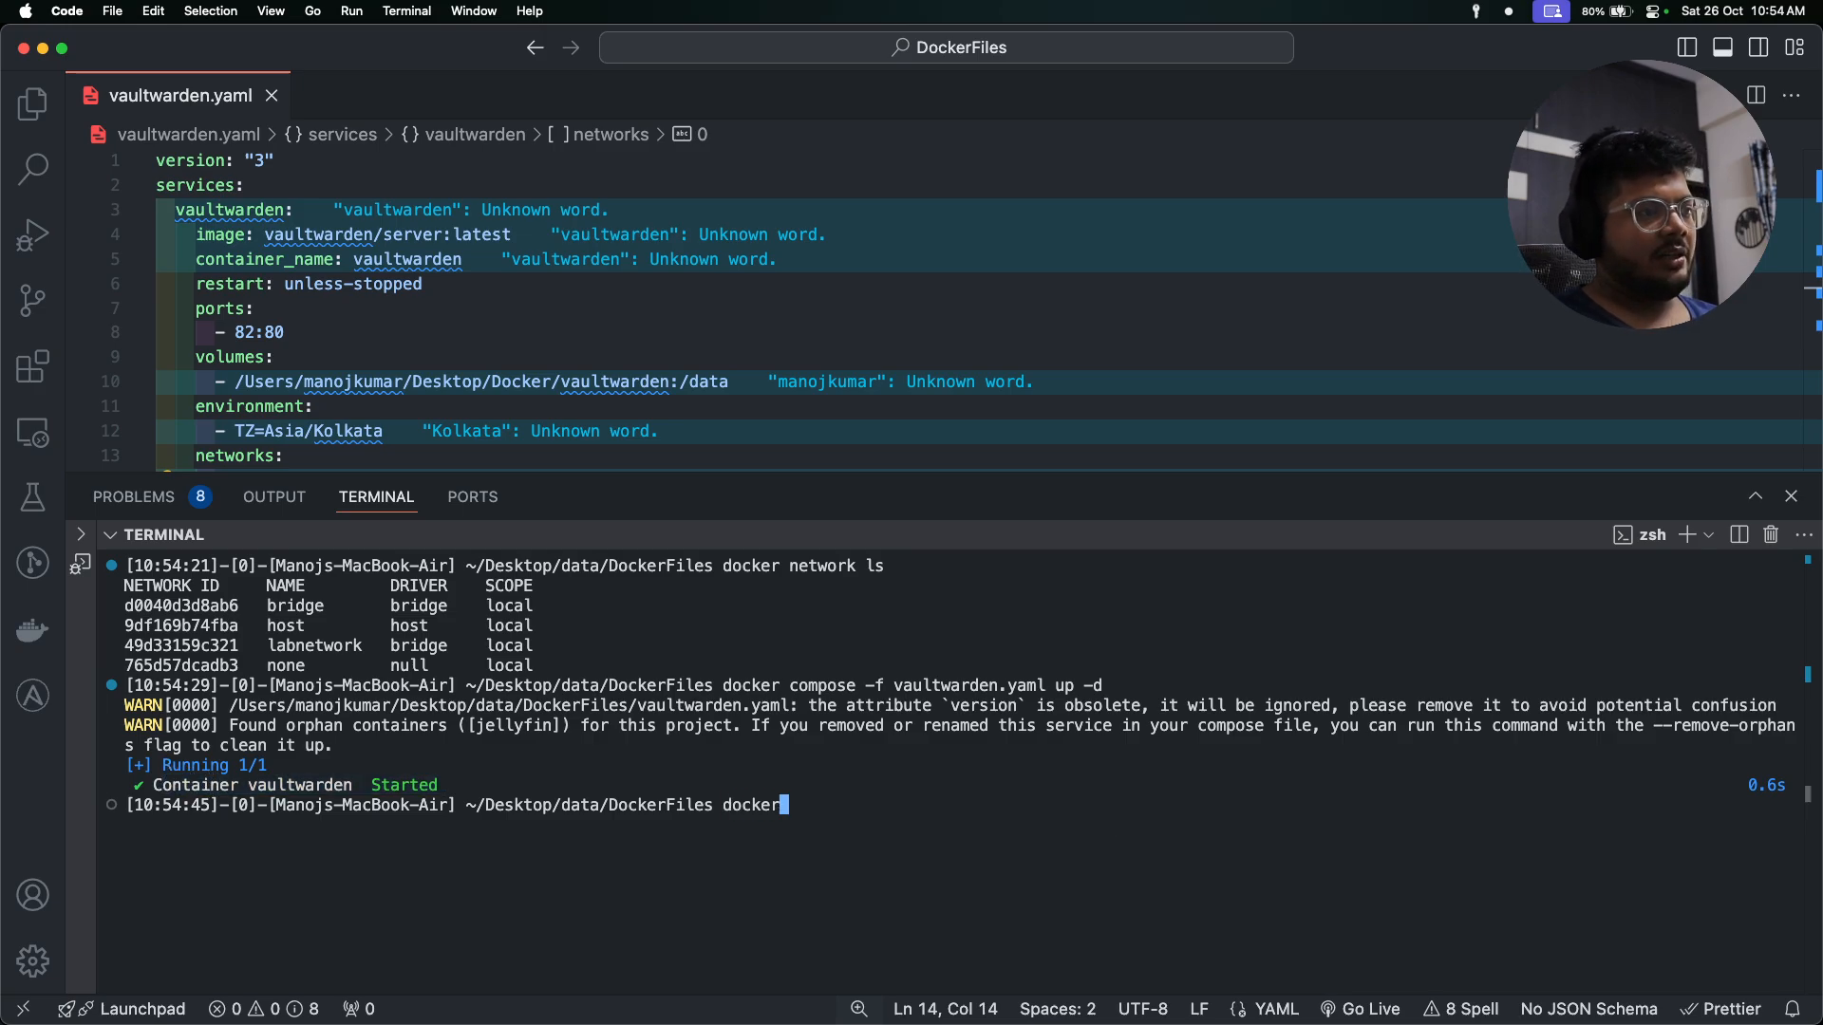
{"action": "type", "text": "ps -a"}
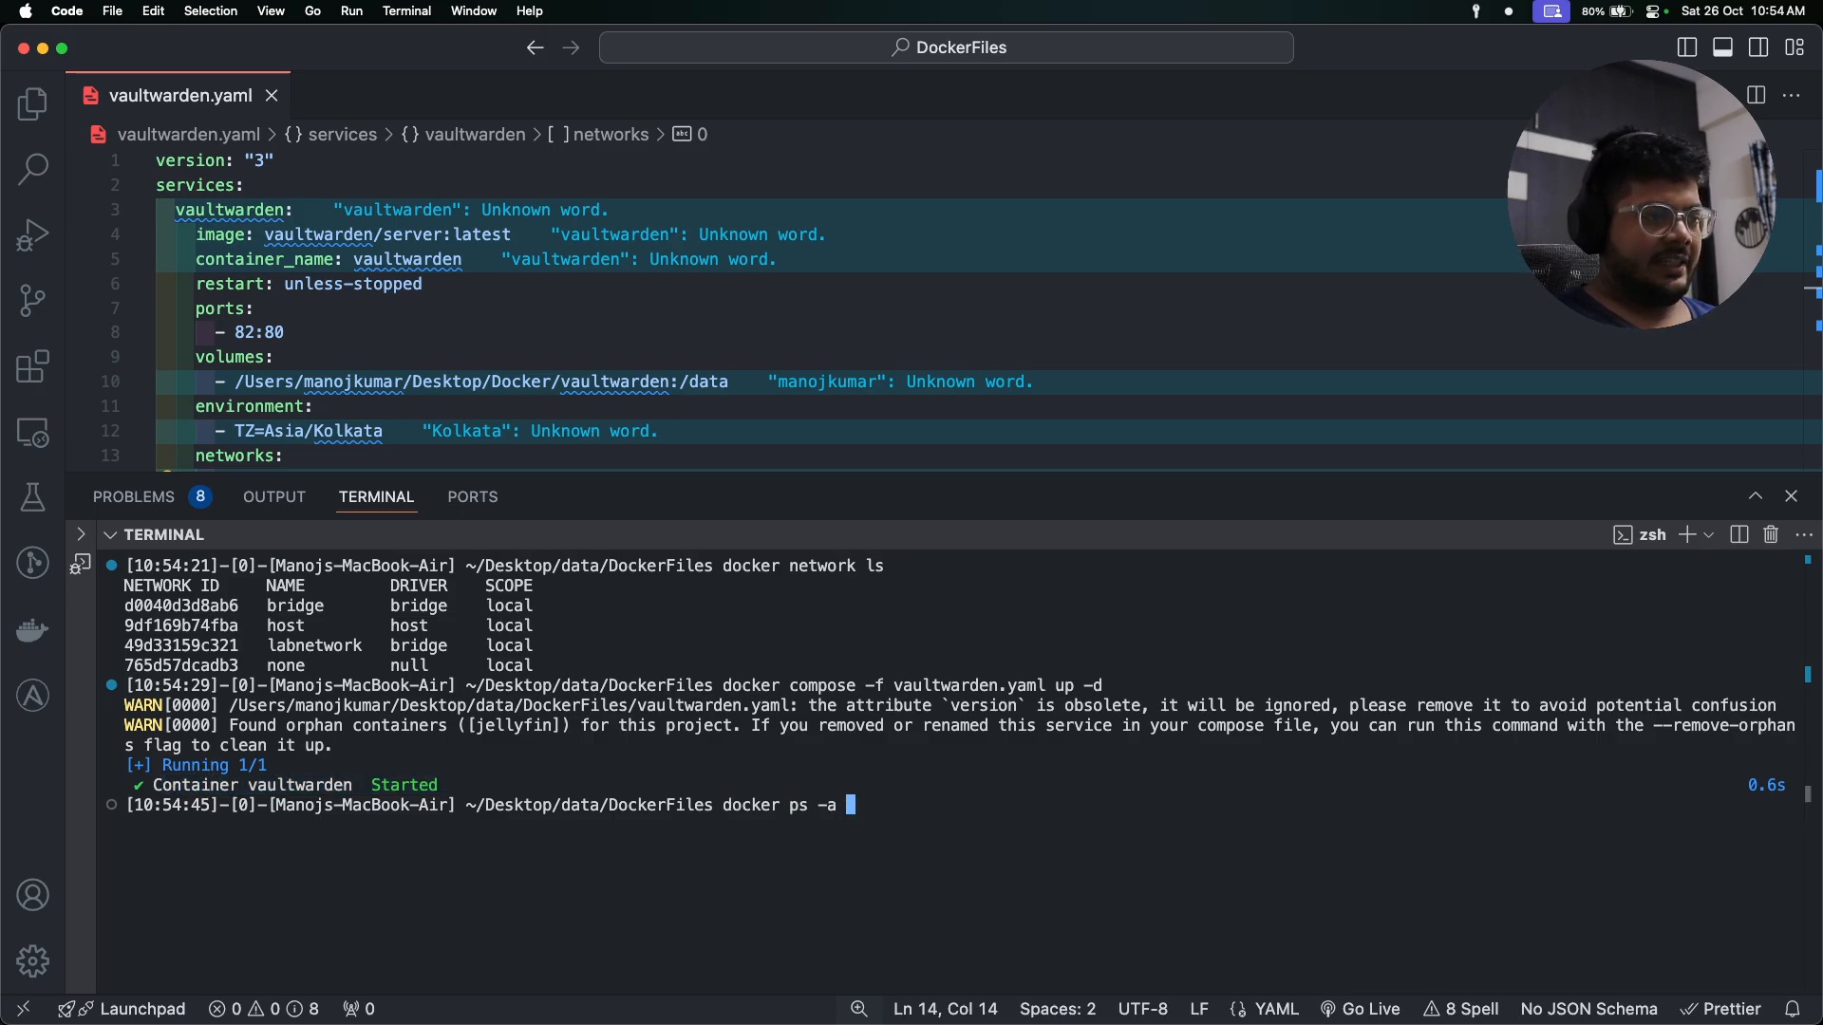
{"action": "type", "text": "| grep v"}
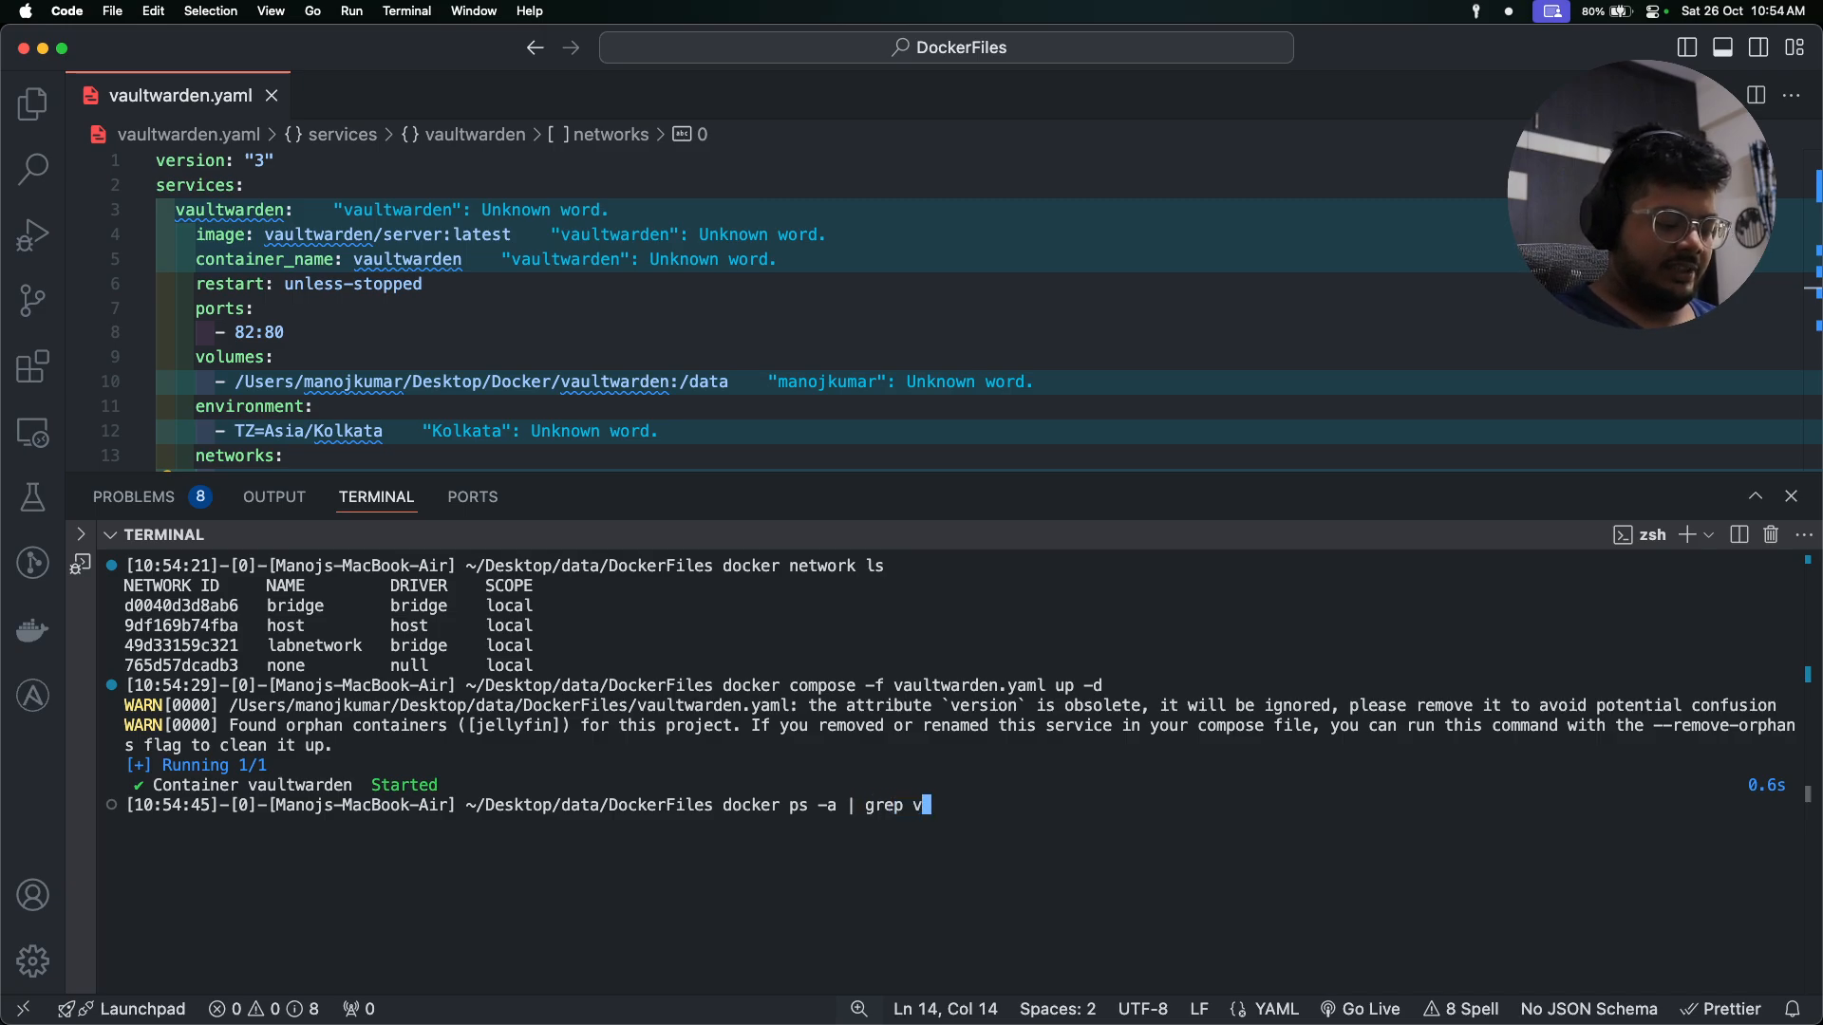
{"action": "key", "text": "Return"}
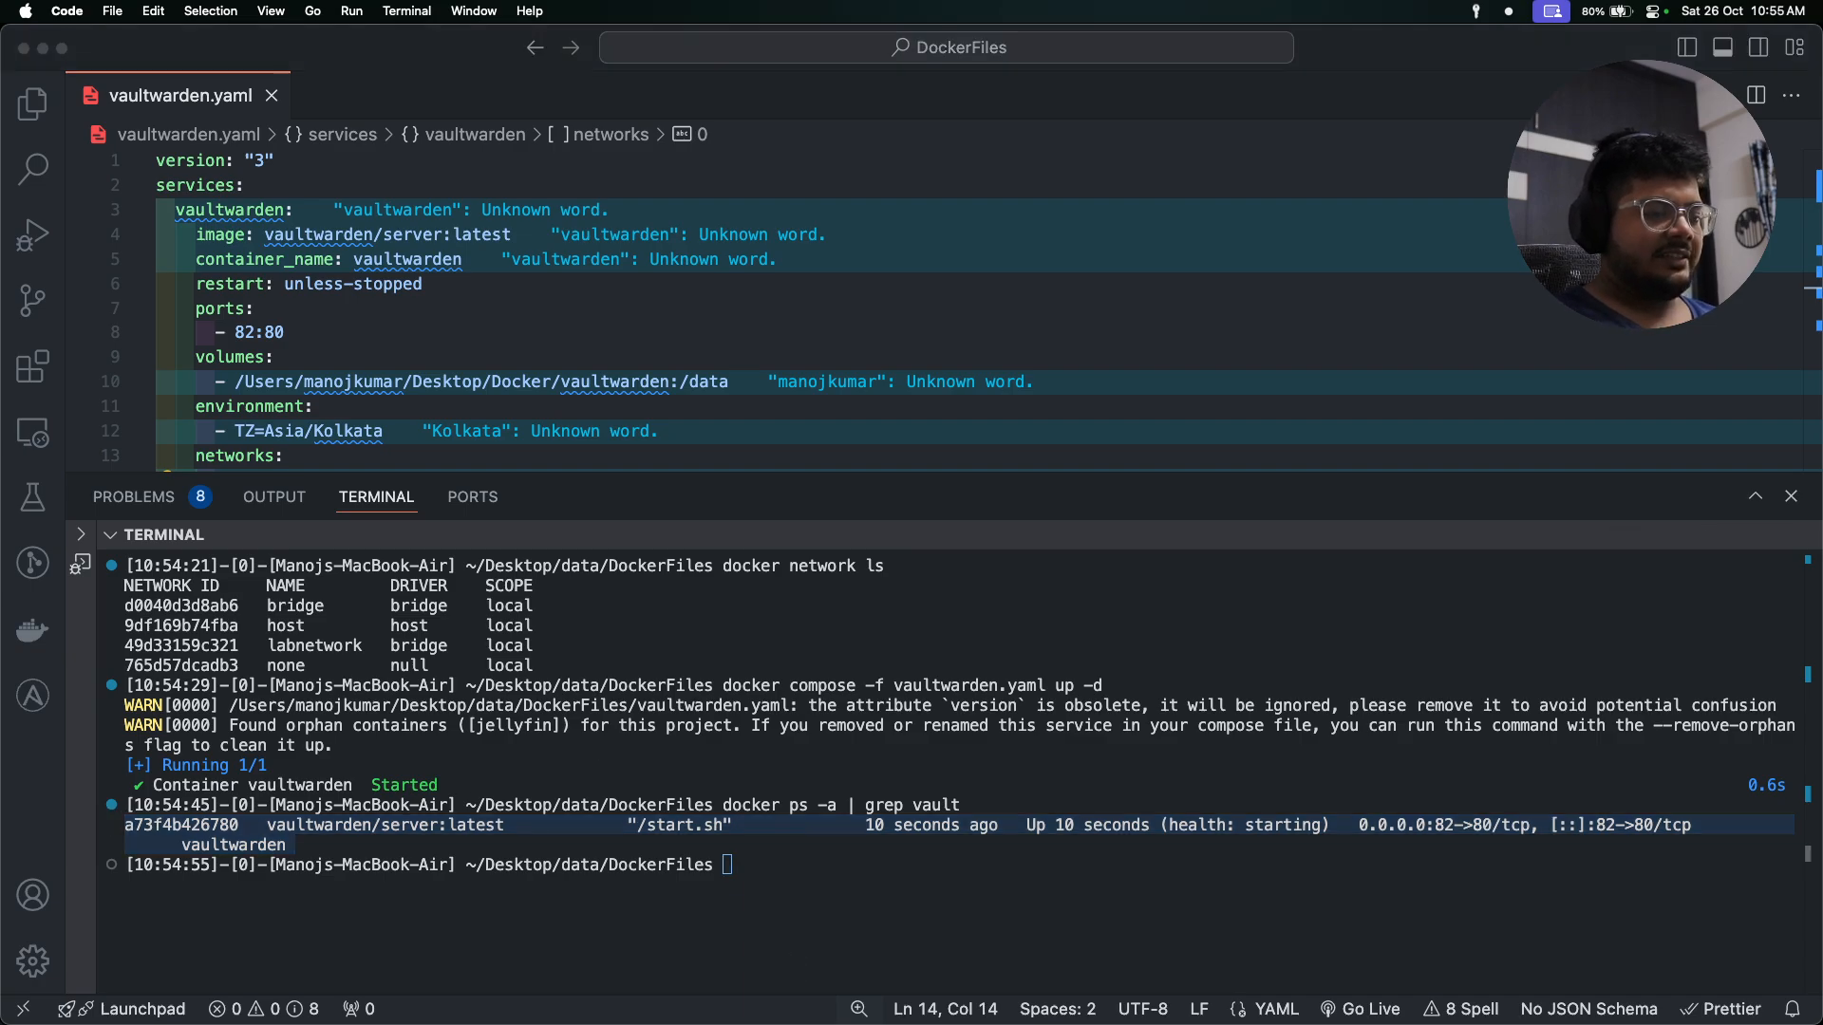
In OrbStack Containers, select vaultwarden to view its health, port 80→82 and /data mount.
{"action": "left_click", "coordinate": [31, 629]}
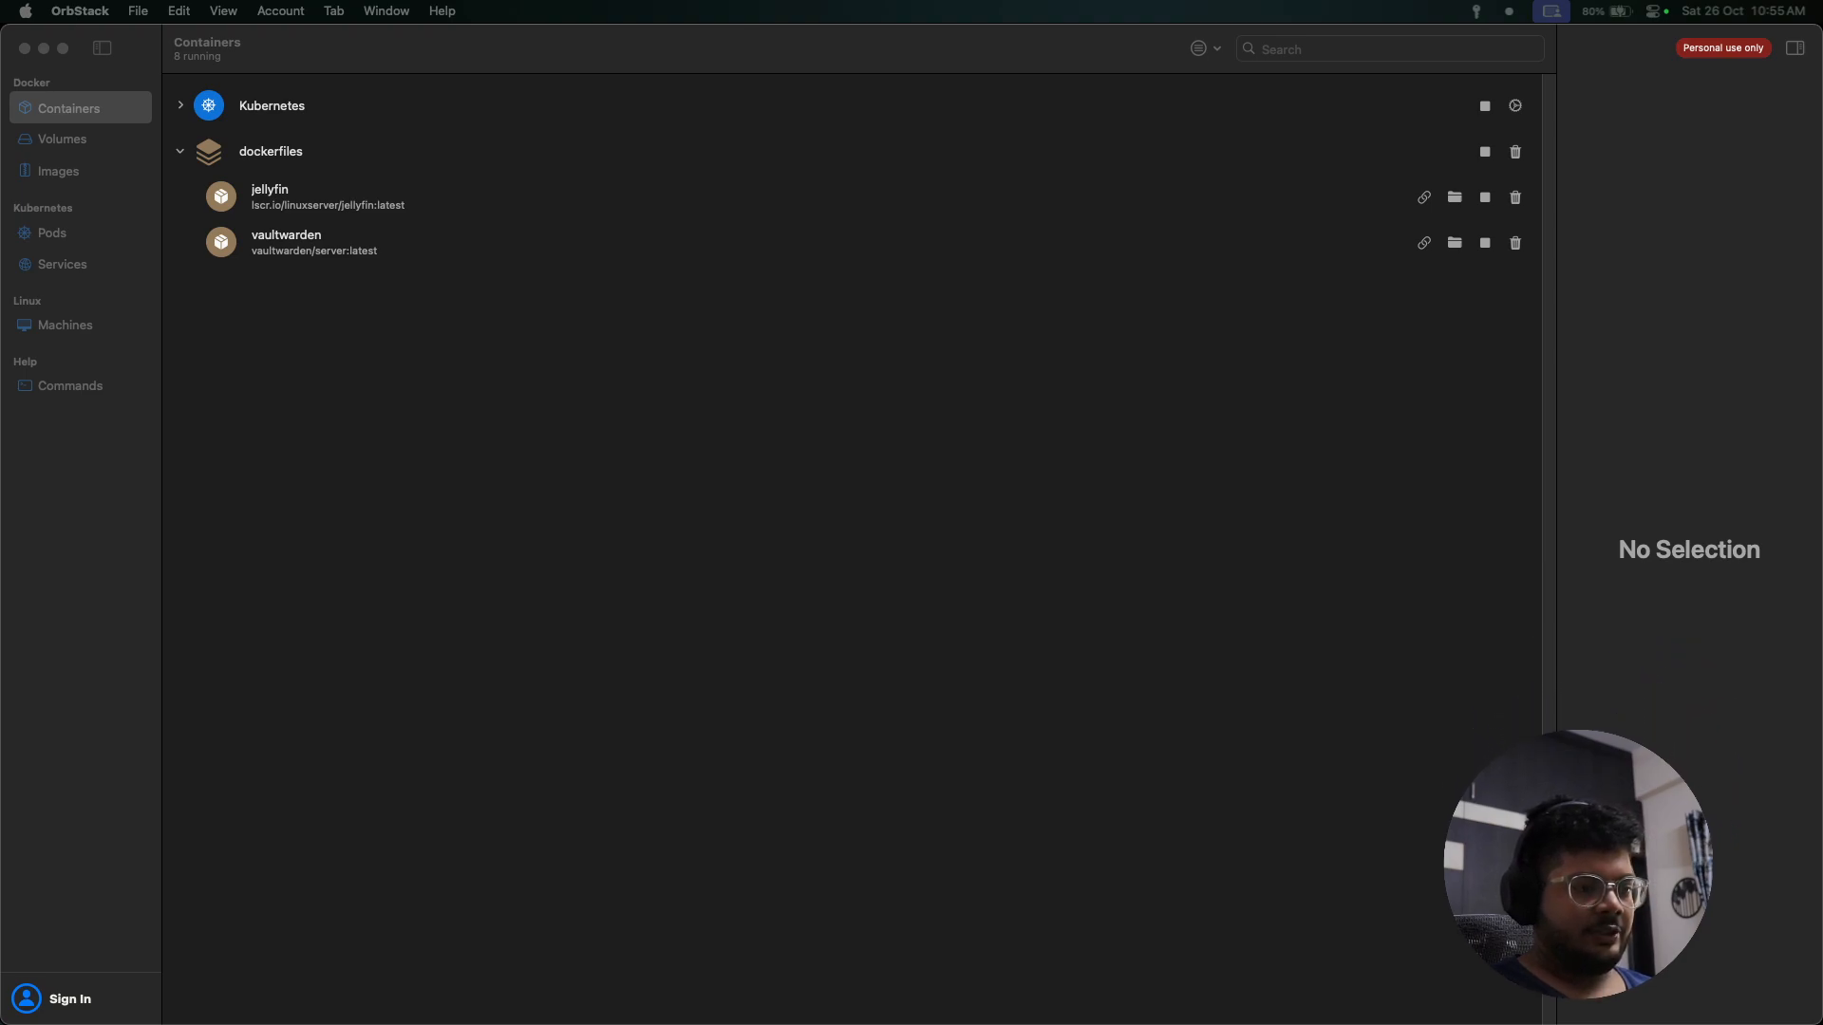
{"action": "mouse_move", "coordinate": [314, 253]}
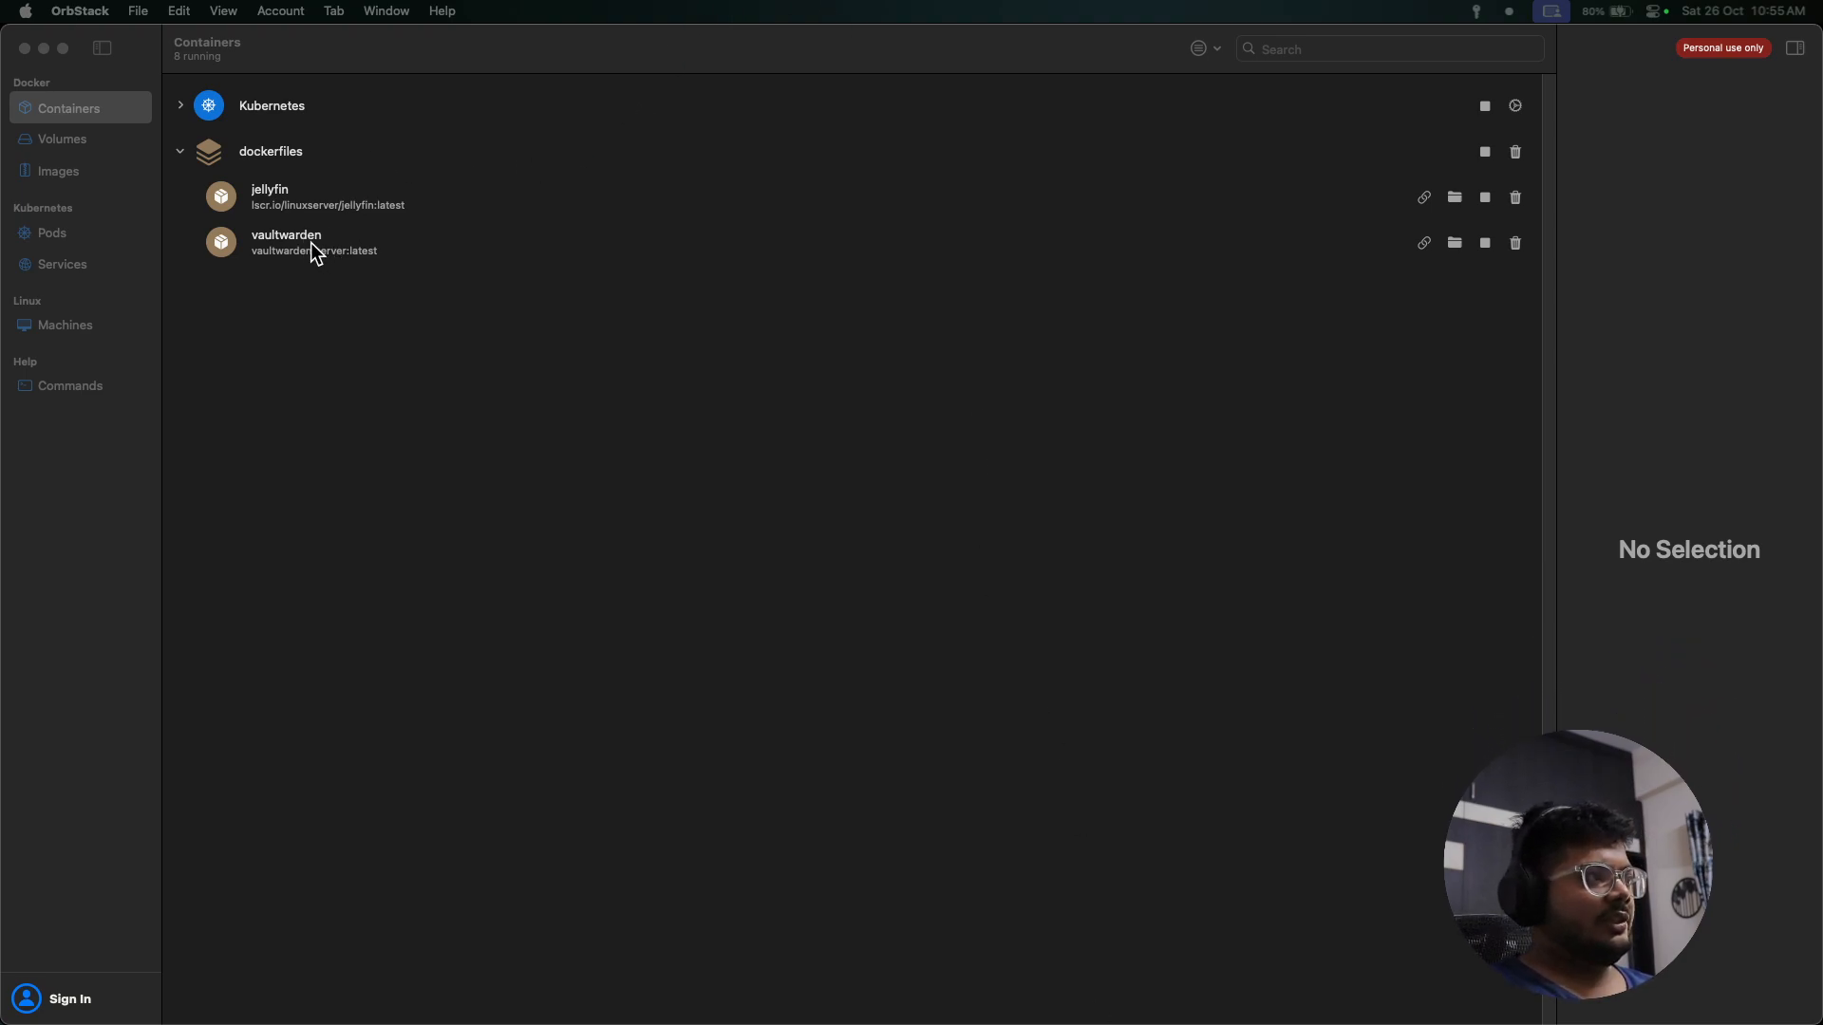
{"action": "mouse_move", "coordinate": [301, 202]}
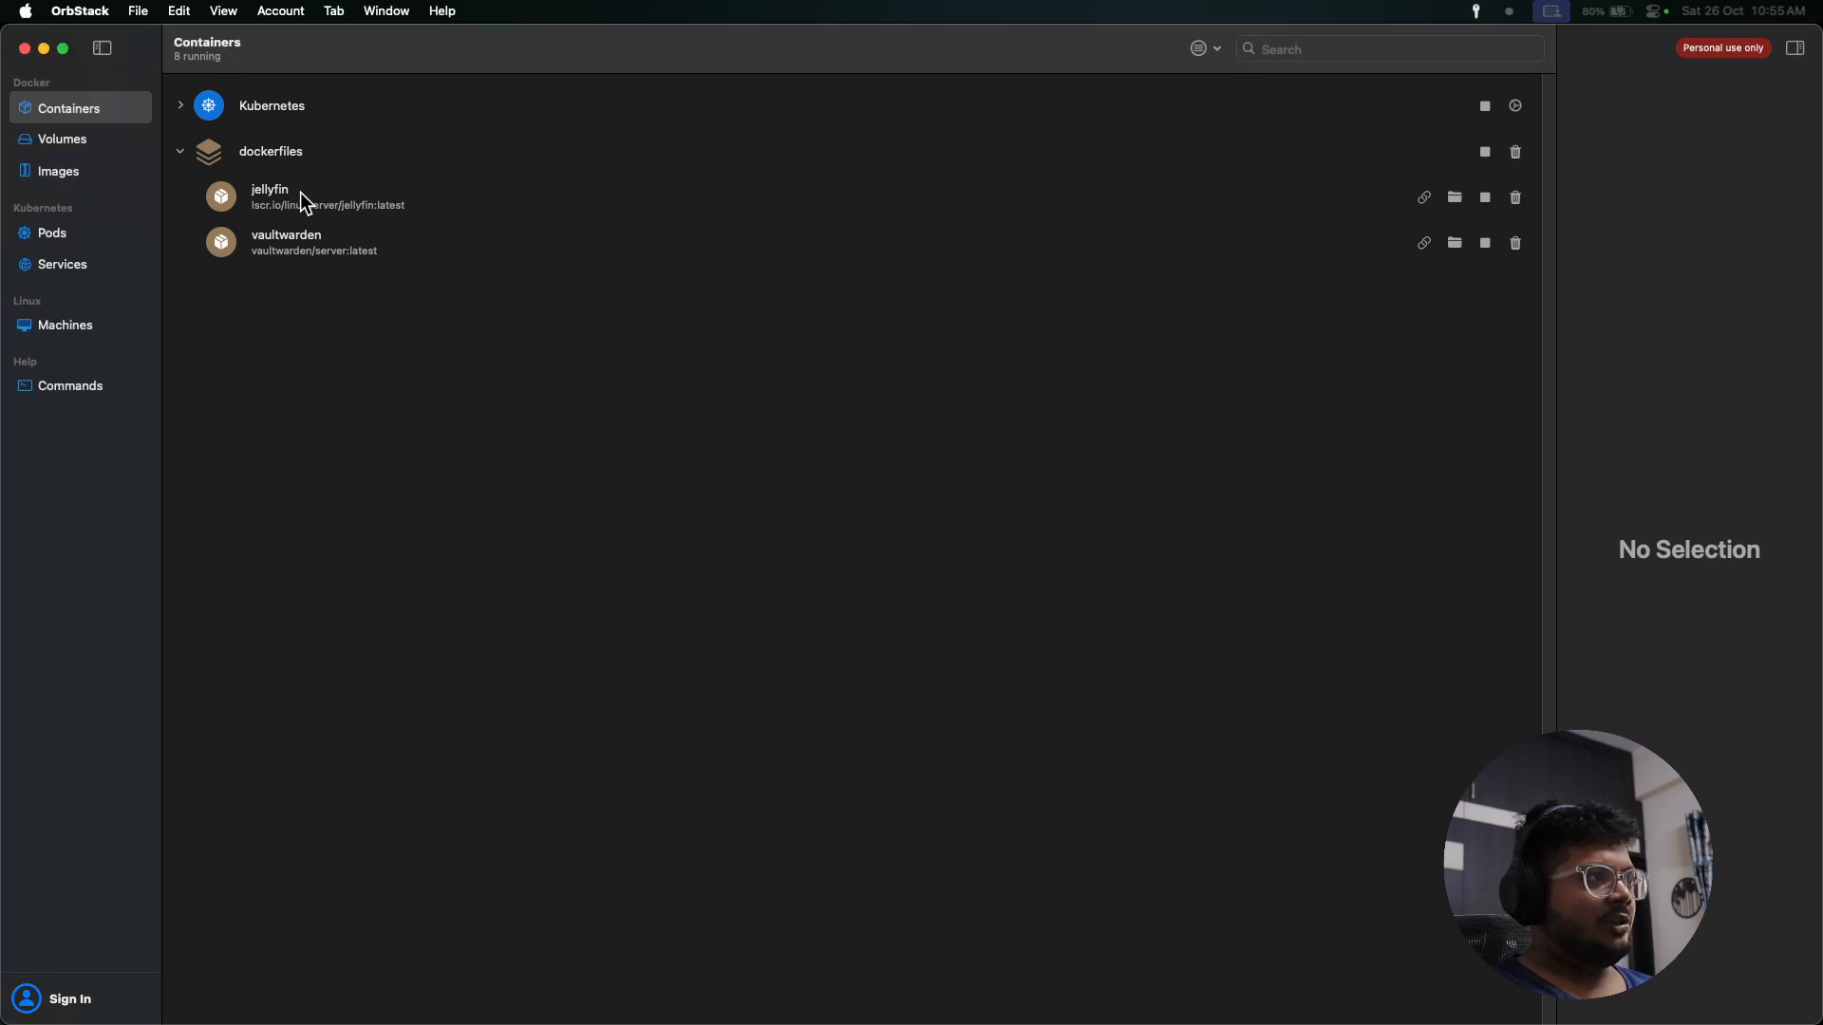
{"action": "left_click", "coordinate": [314, 196]}
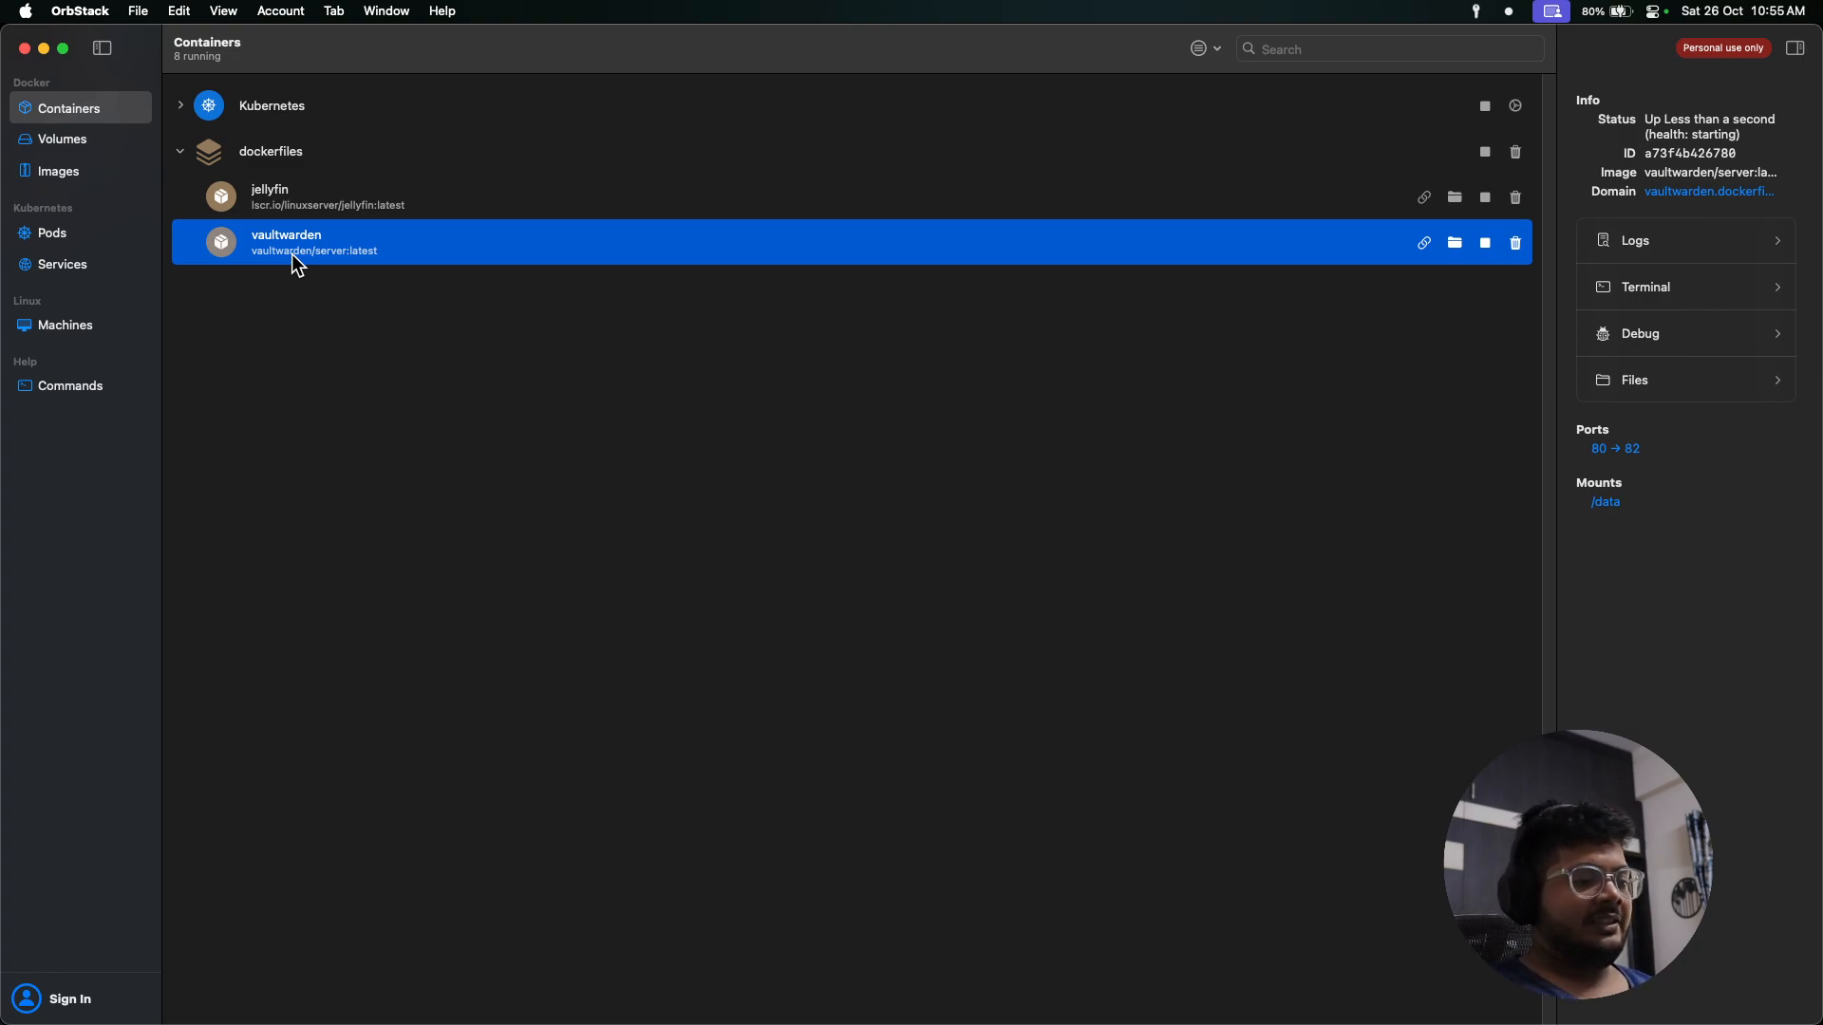
{"action": "mouse_move", "coordinate": [1611, 183]}
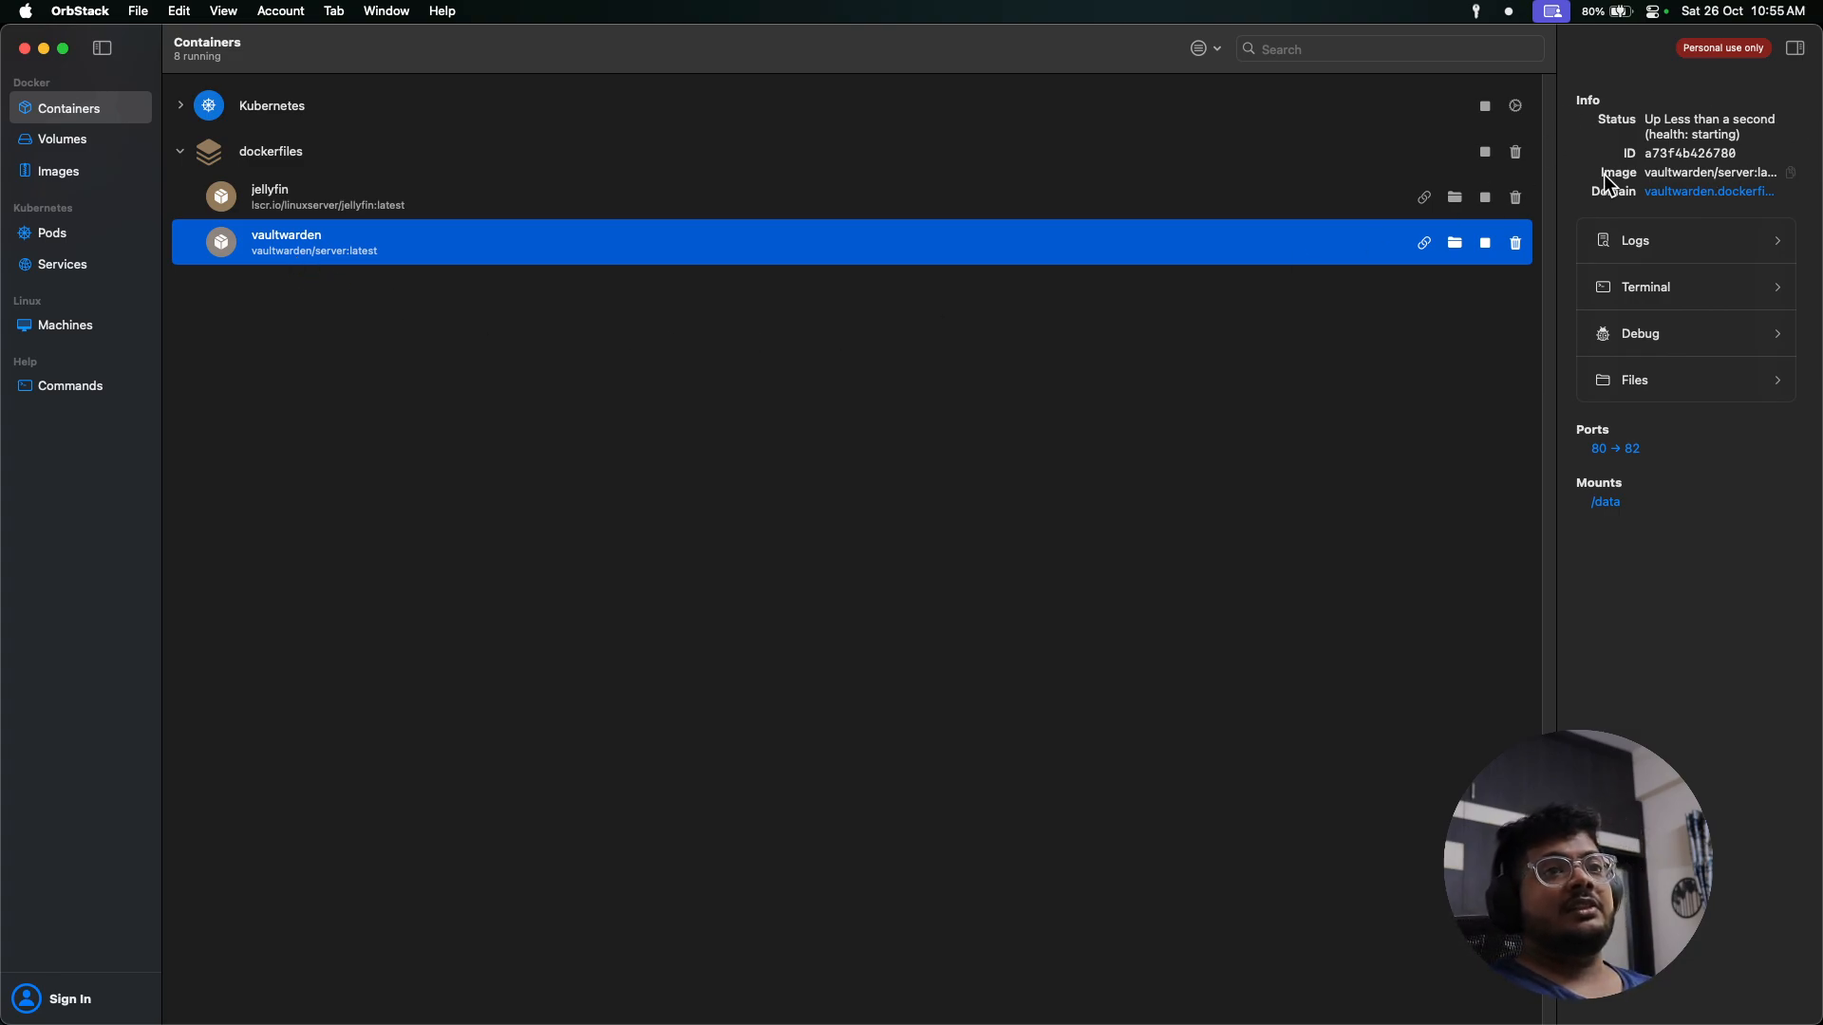
{"action": "mouse_move", "coordinate": [1699, 217]}
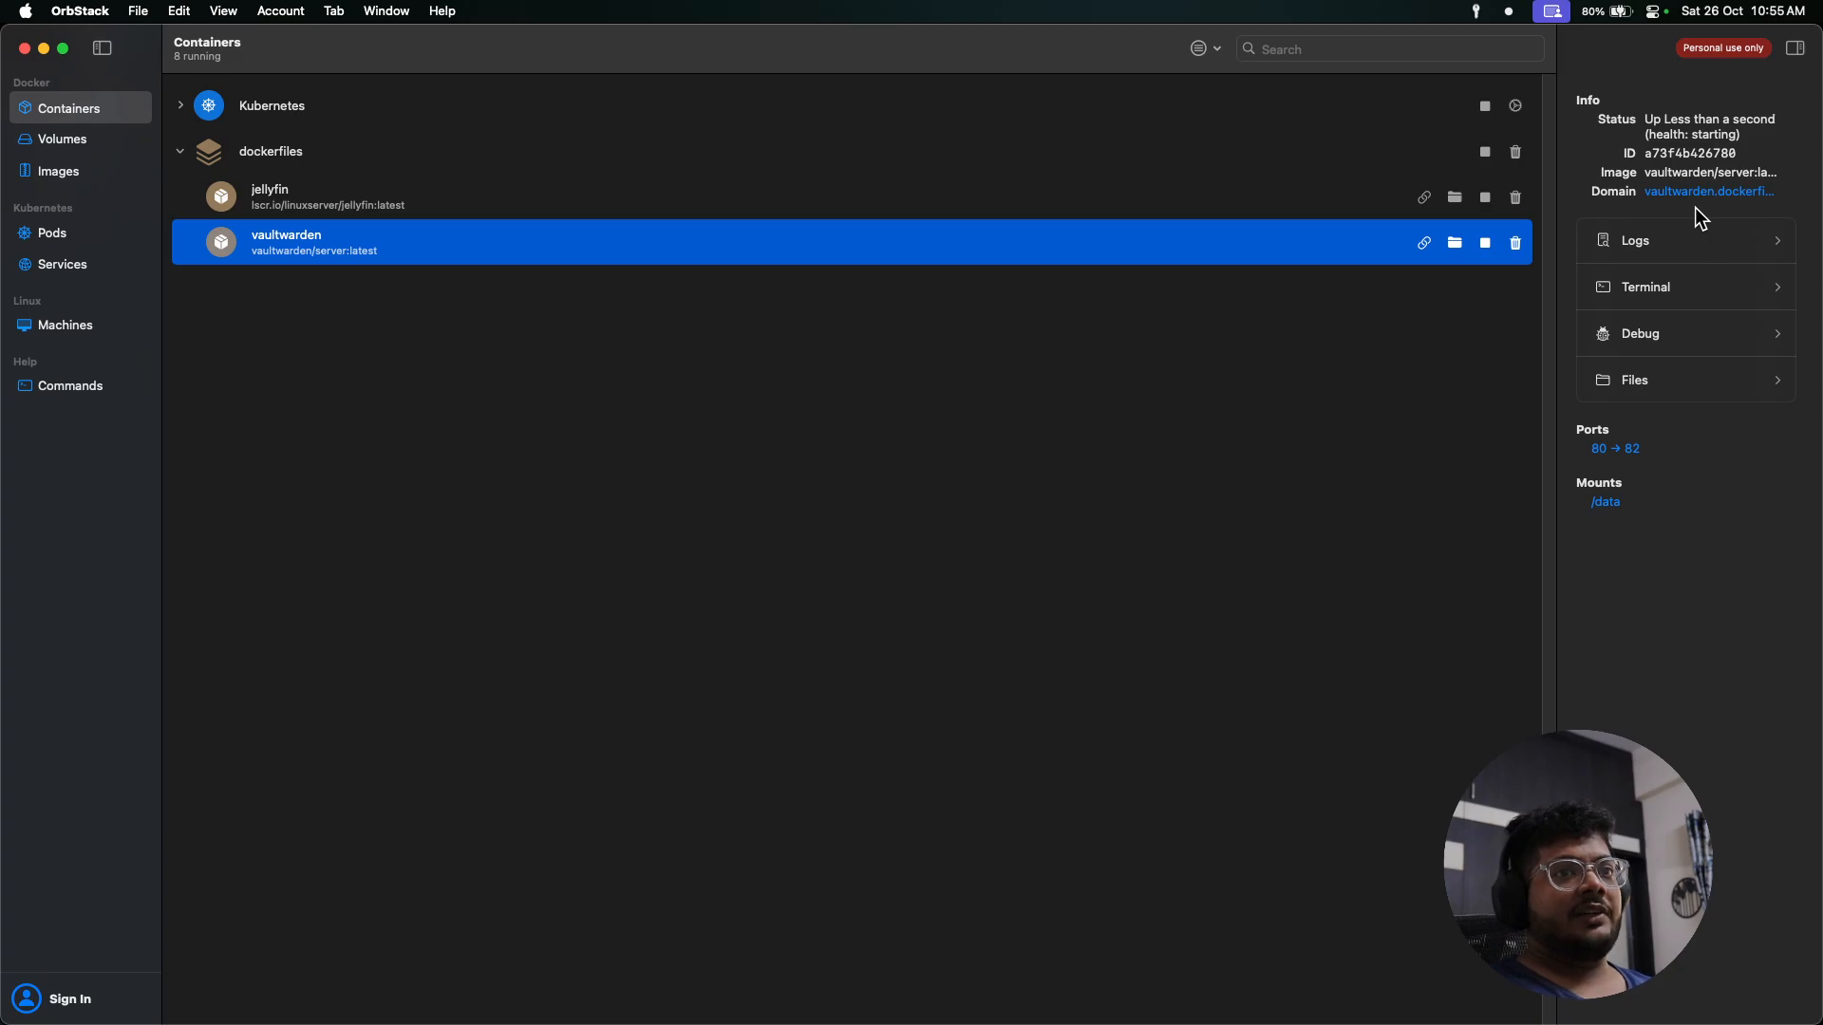
Open the vaultwarden domain and submit the registration form with name 'Manoj' and a master password.
{"action": "left_click", "coordinate": [1709, 191]}
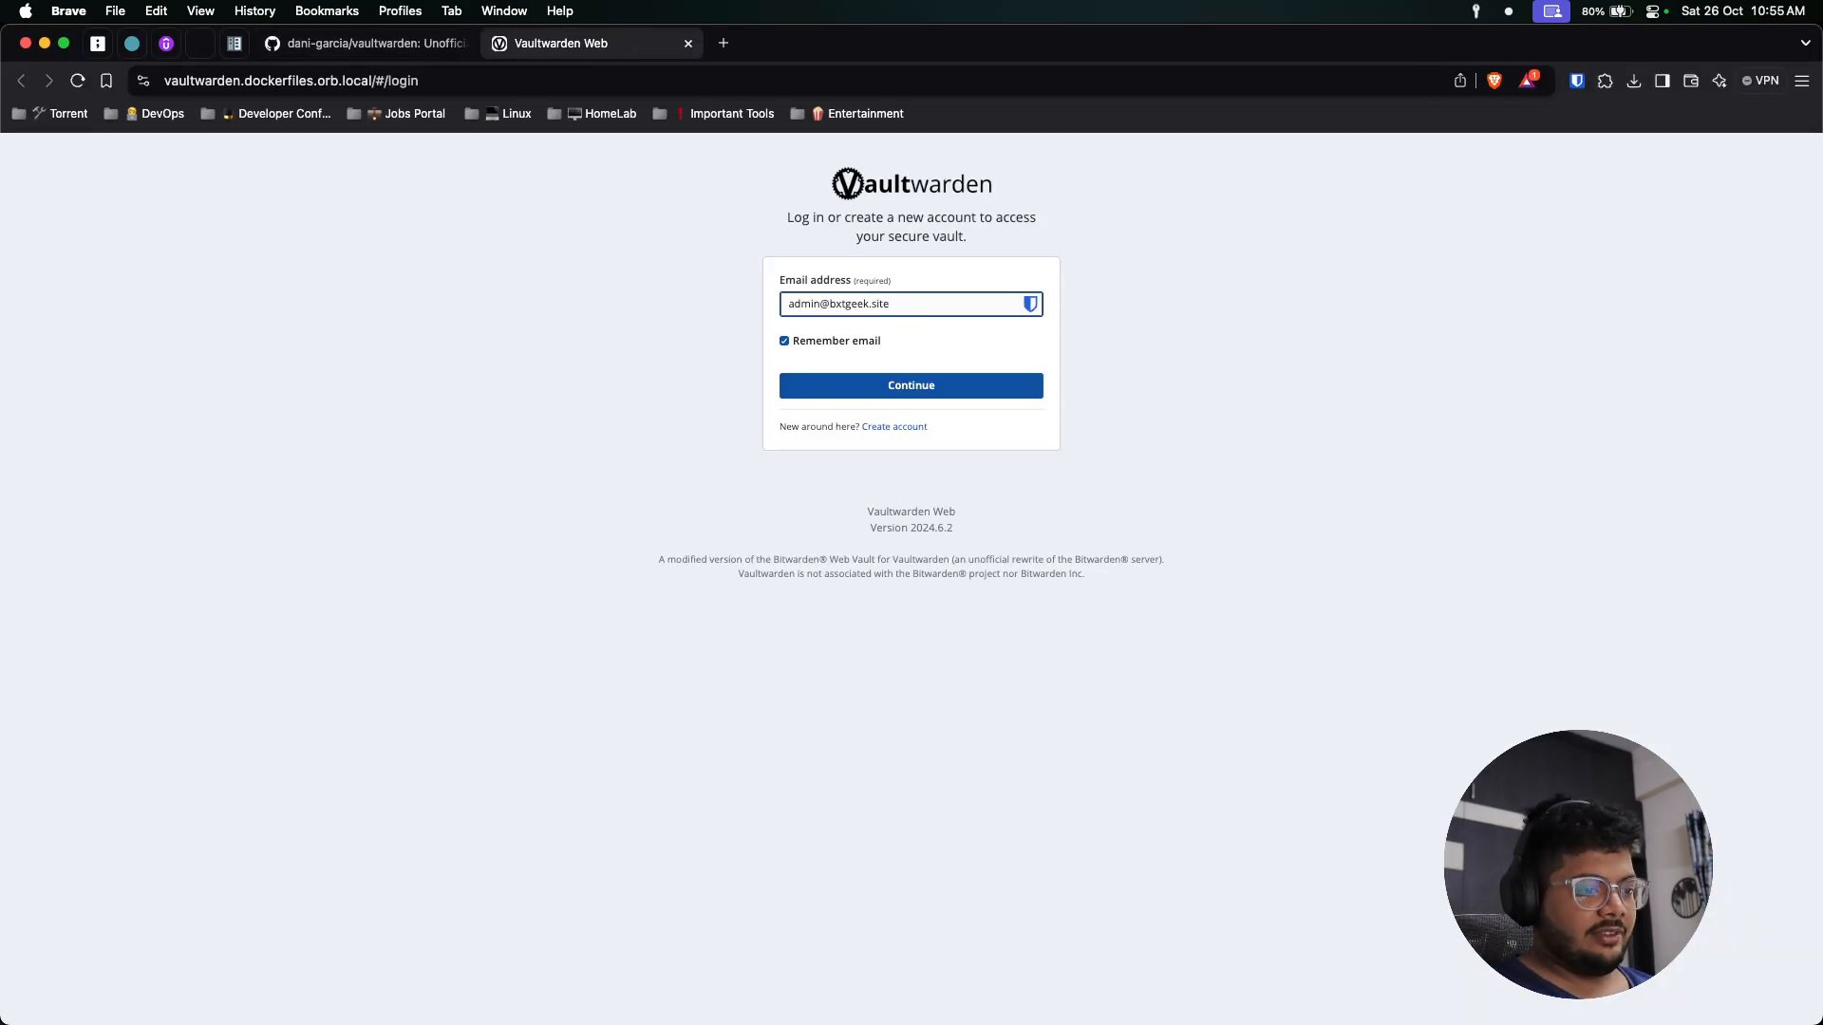
{"action": "mouse_move", "coordinate": [923, 348]}
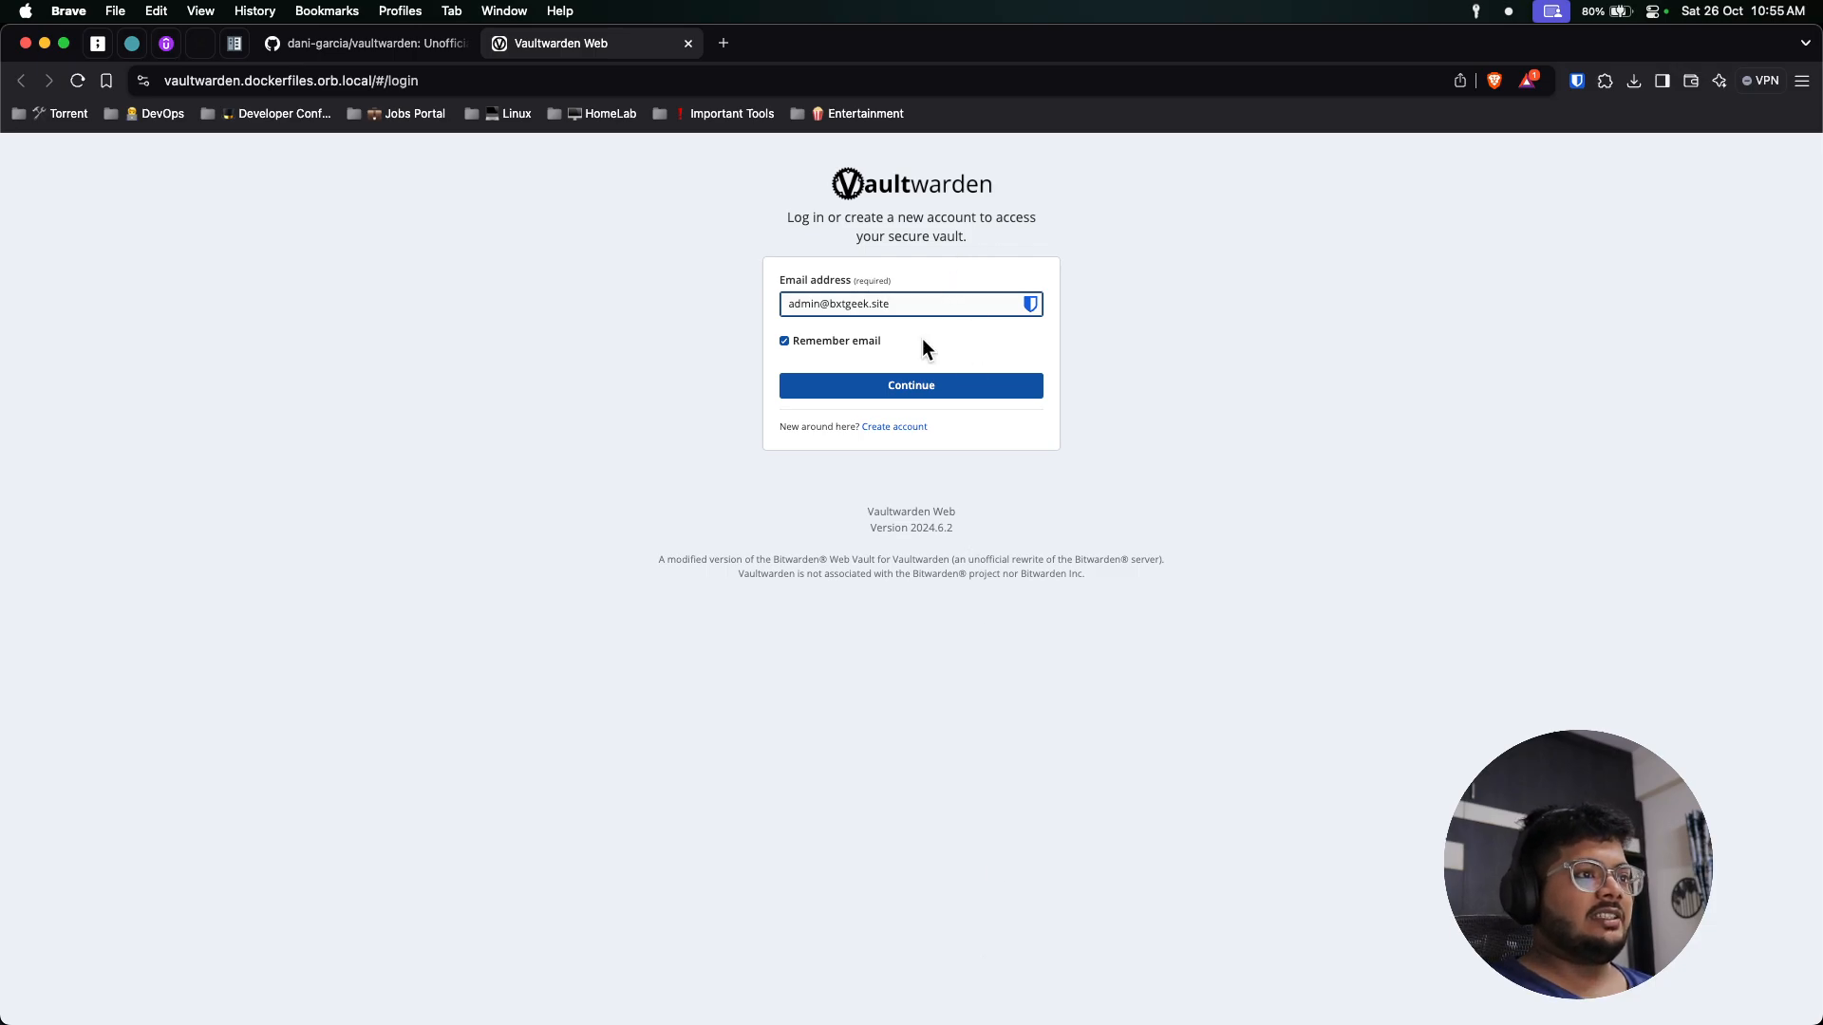
{"action": "left_click", "coordinate": [895, 427]}
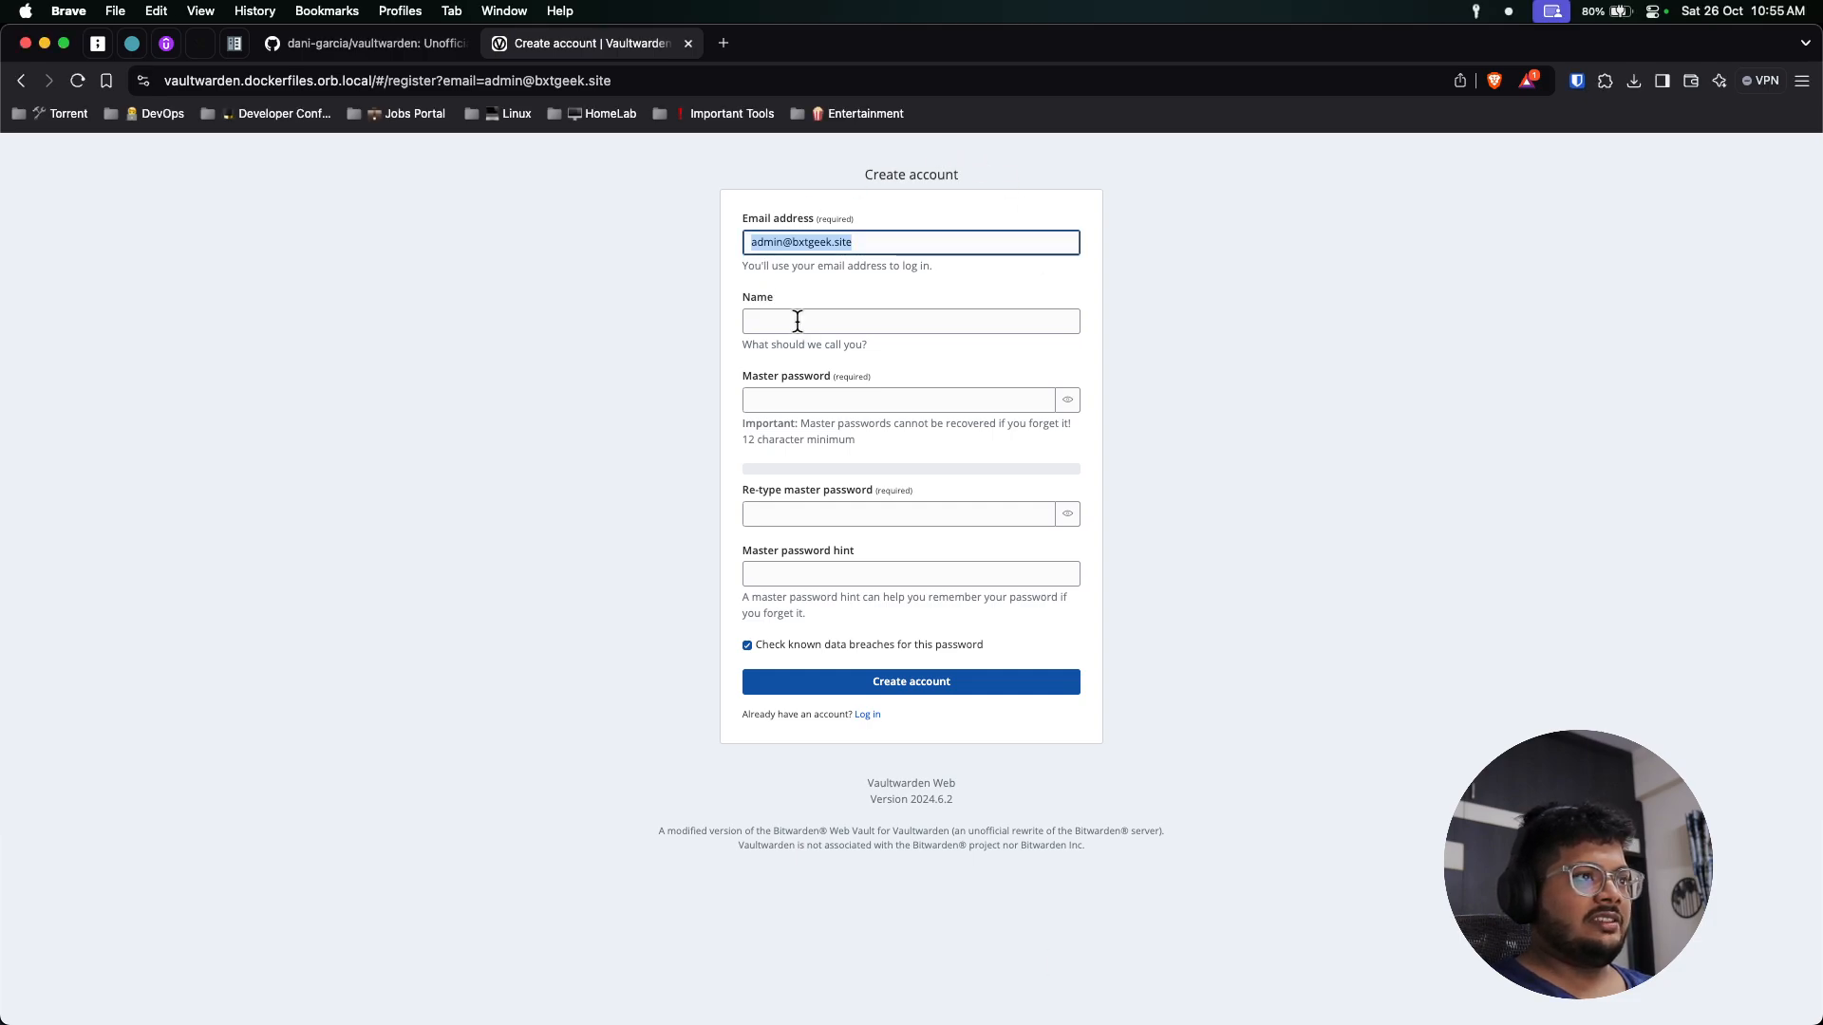
{"action": "type", "text": "Manoj"}
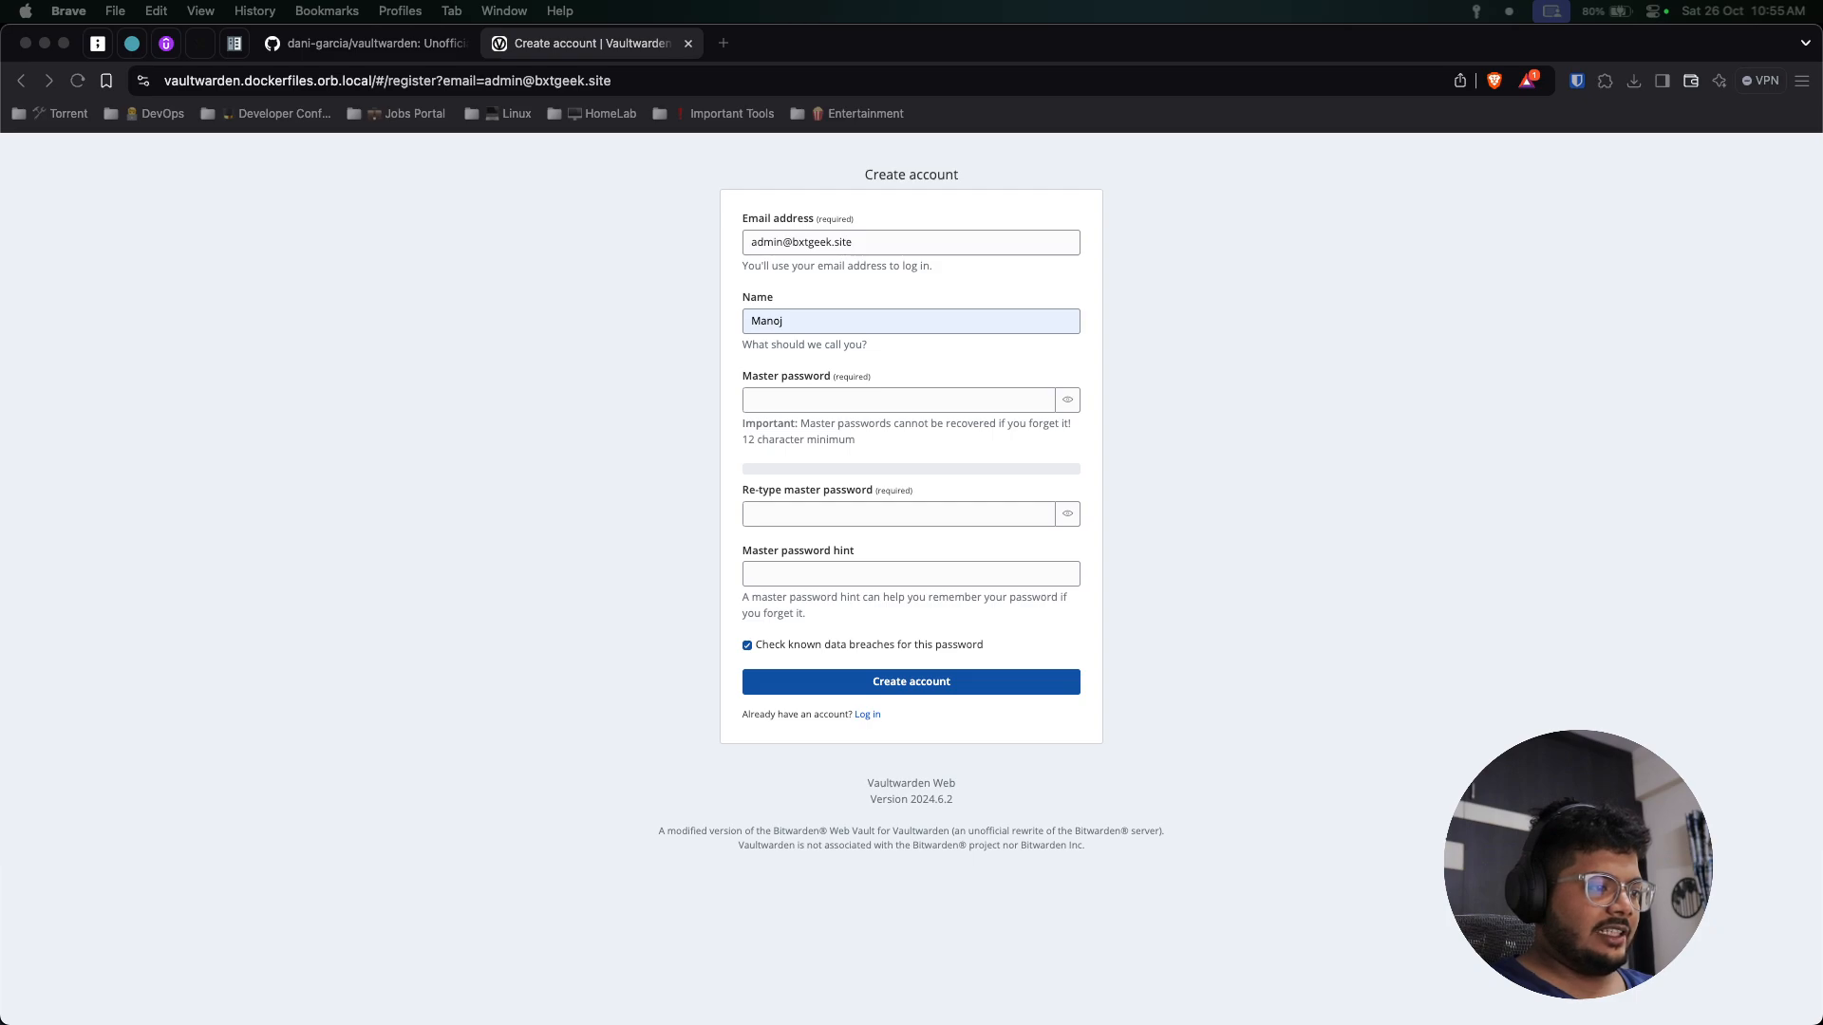
{"action": "left_click", "coordinate": [895, 514]}
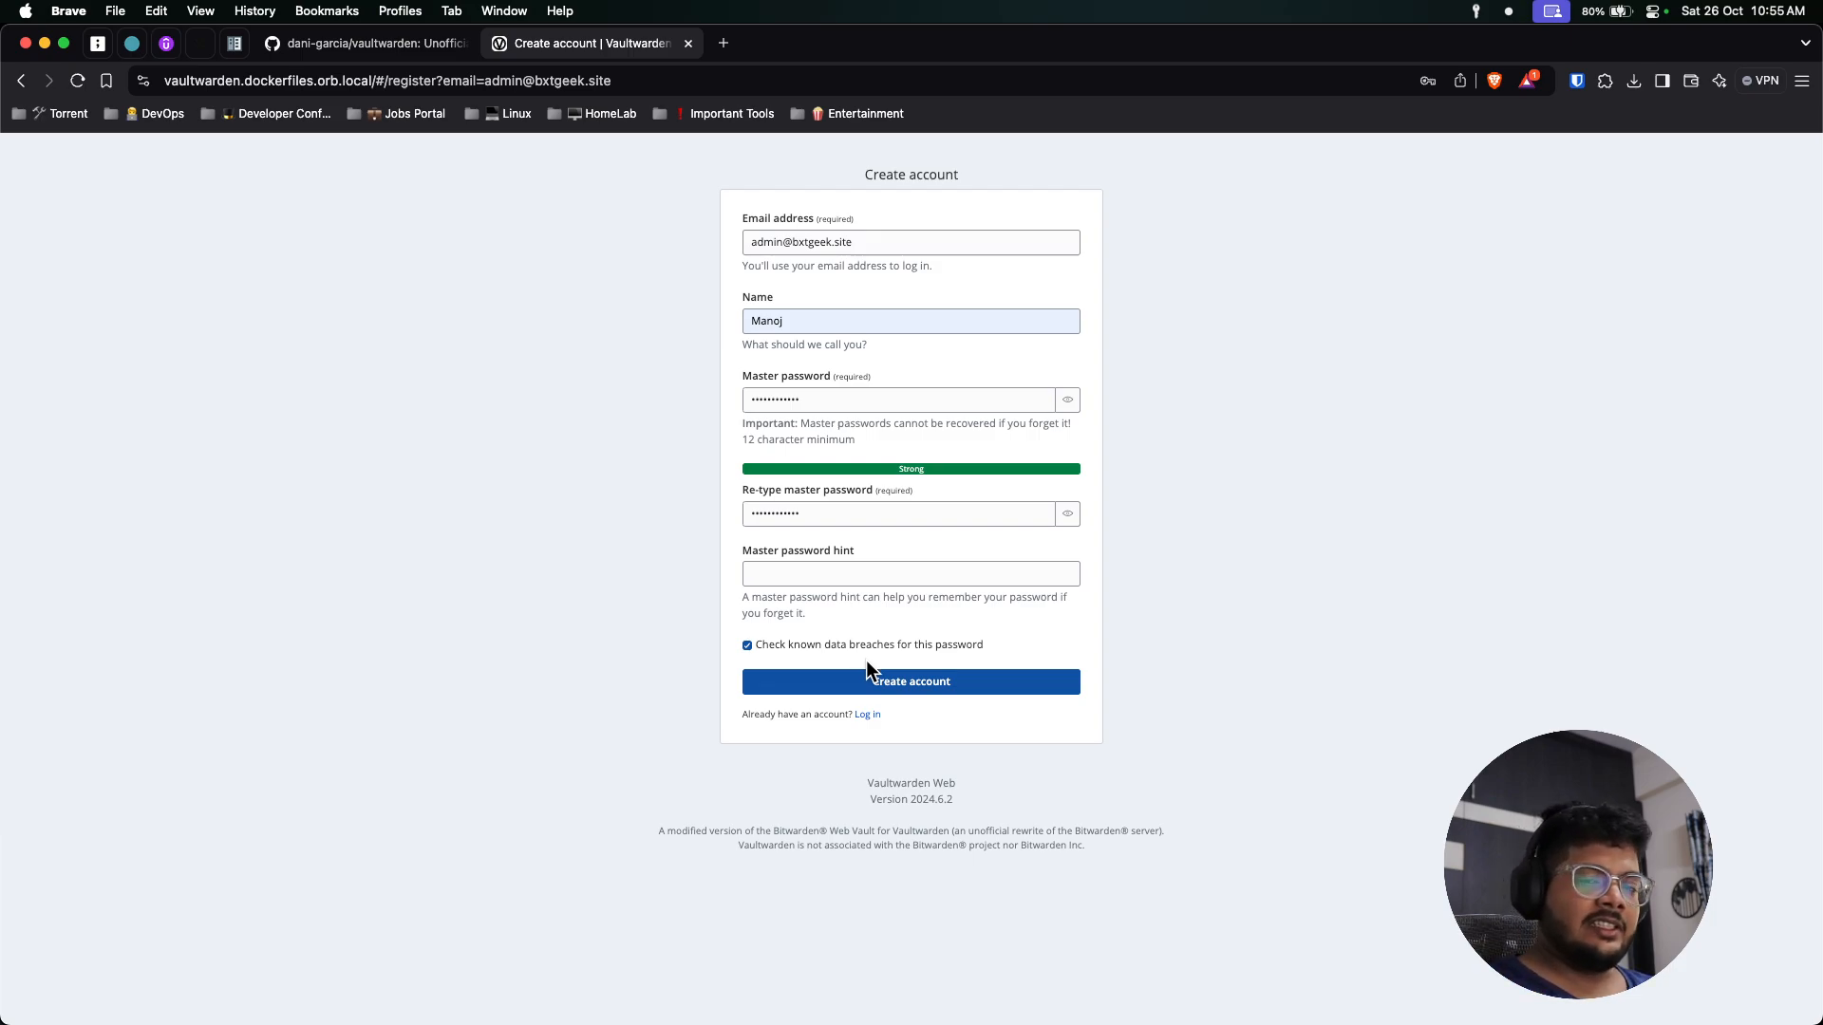
{"action": "mouse_move", "coordinate": [886, 642]}
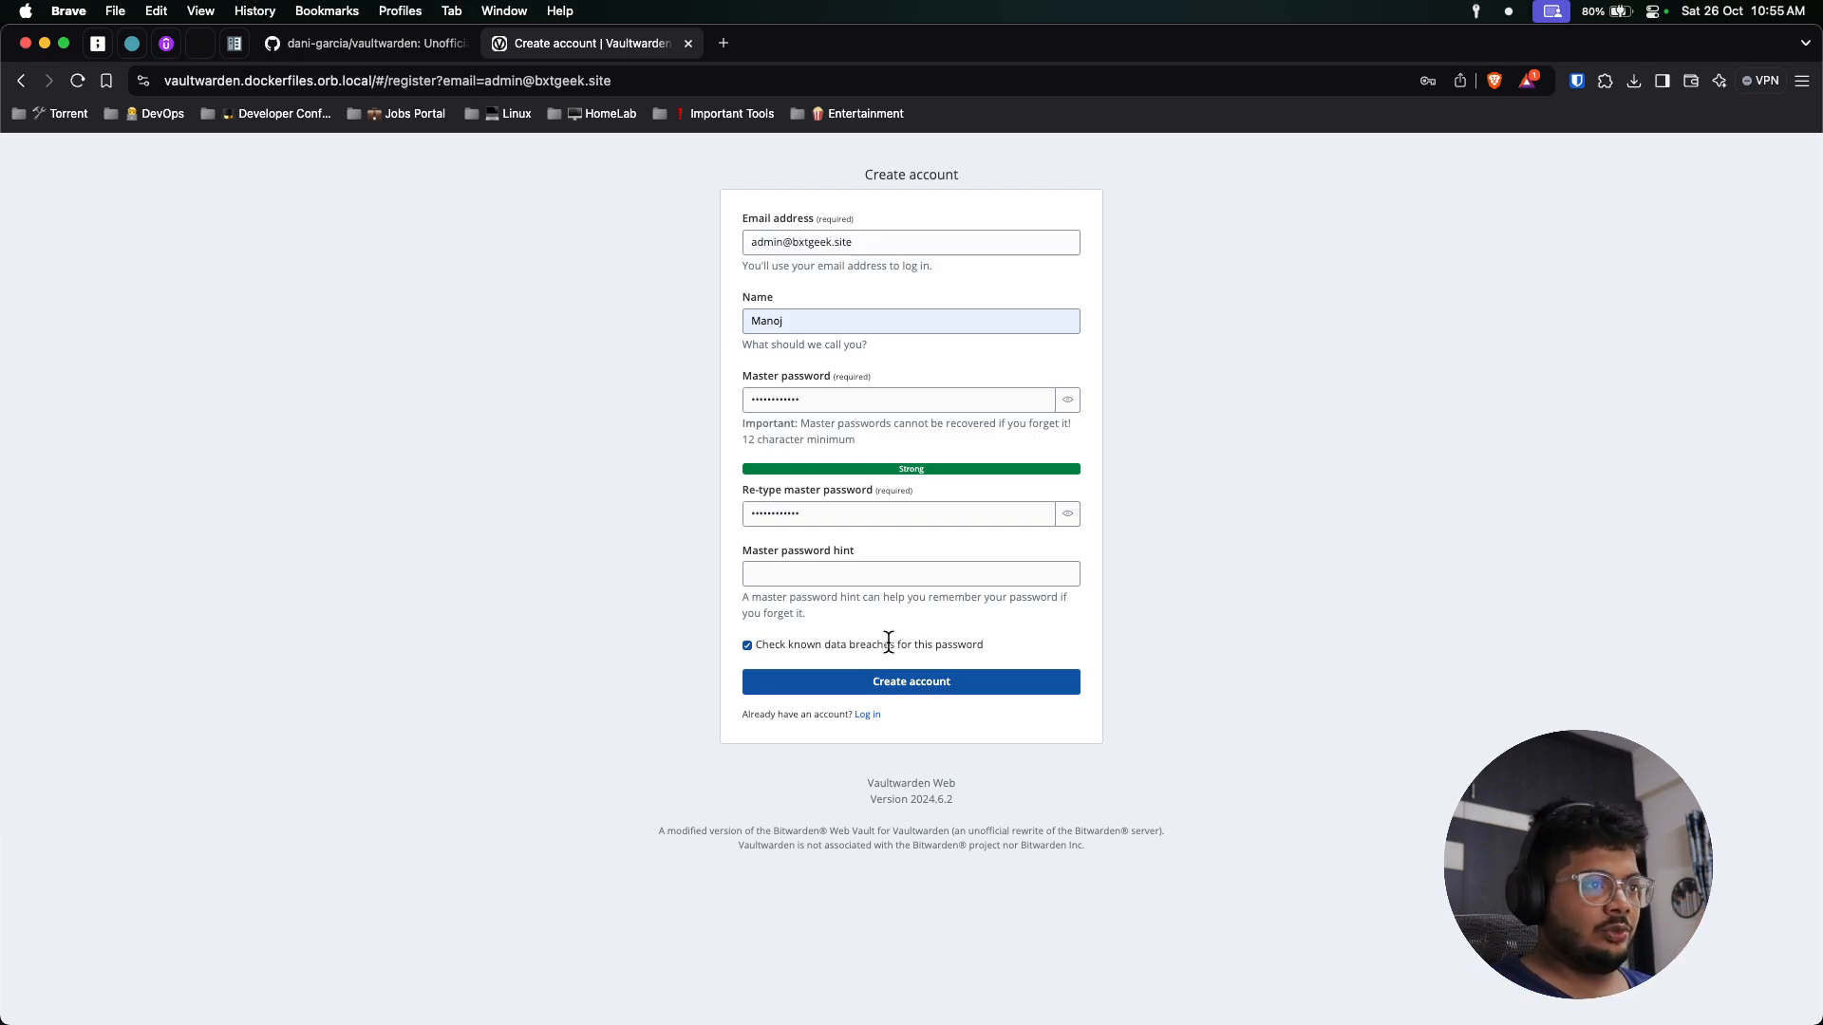
{"action": "left_click", "coordinate": [911, 680]}
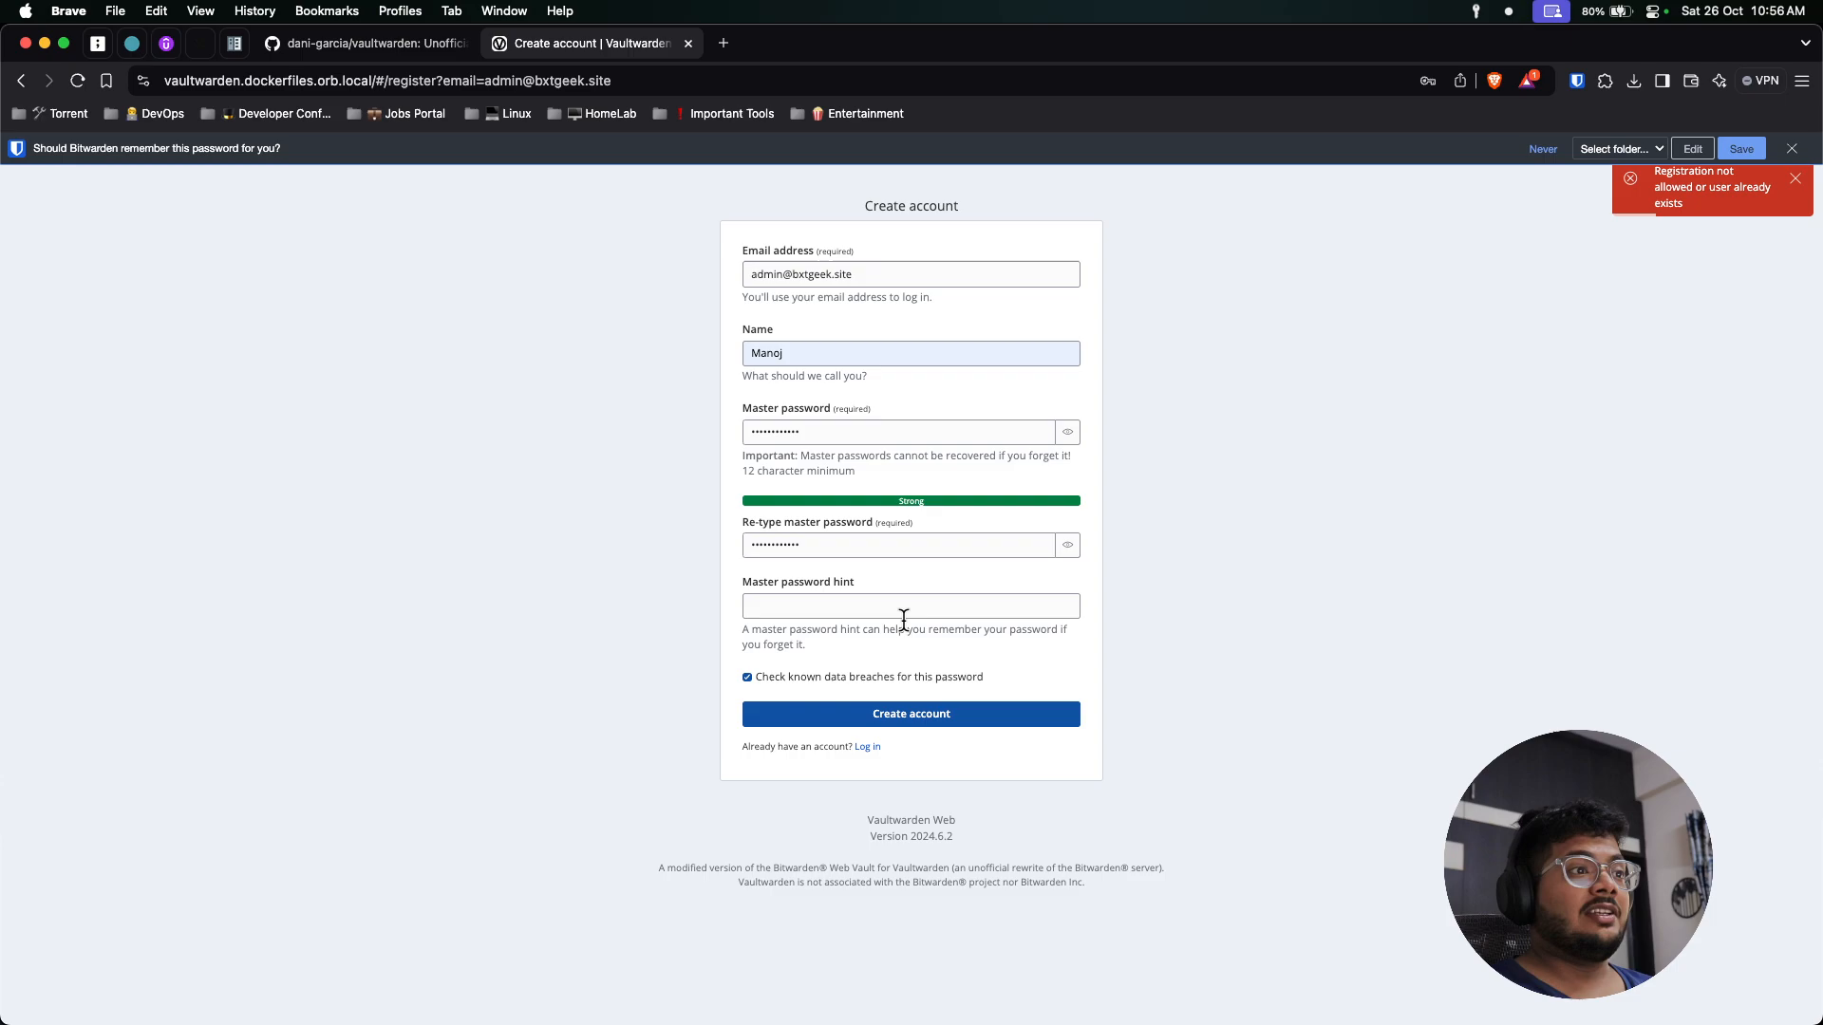
Dismiss the error, change the email, re-enter the master password, resubmit, and close the save bar.
{"action": "left_click", "coordinate": [1795, 176]}
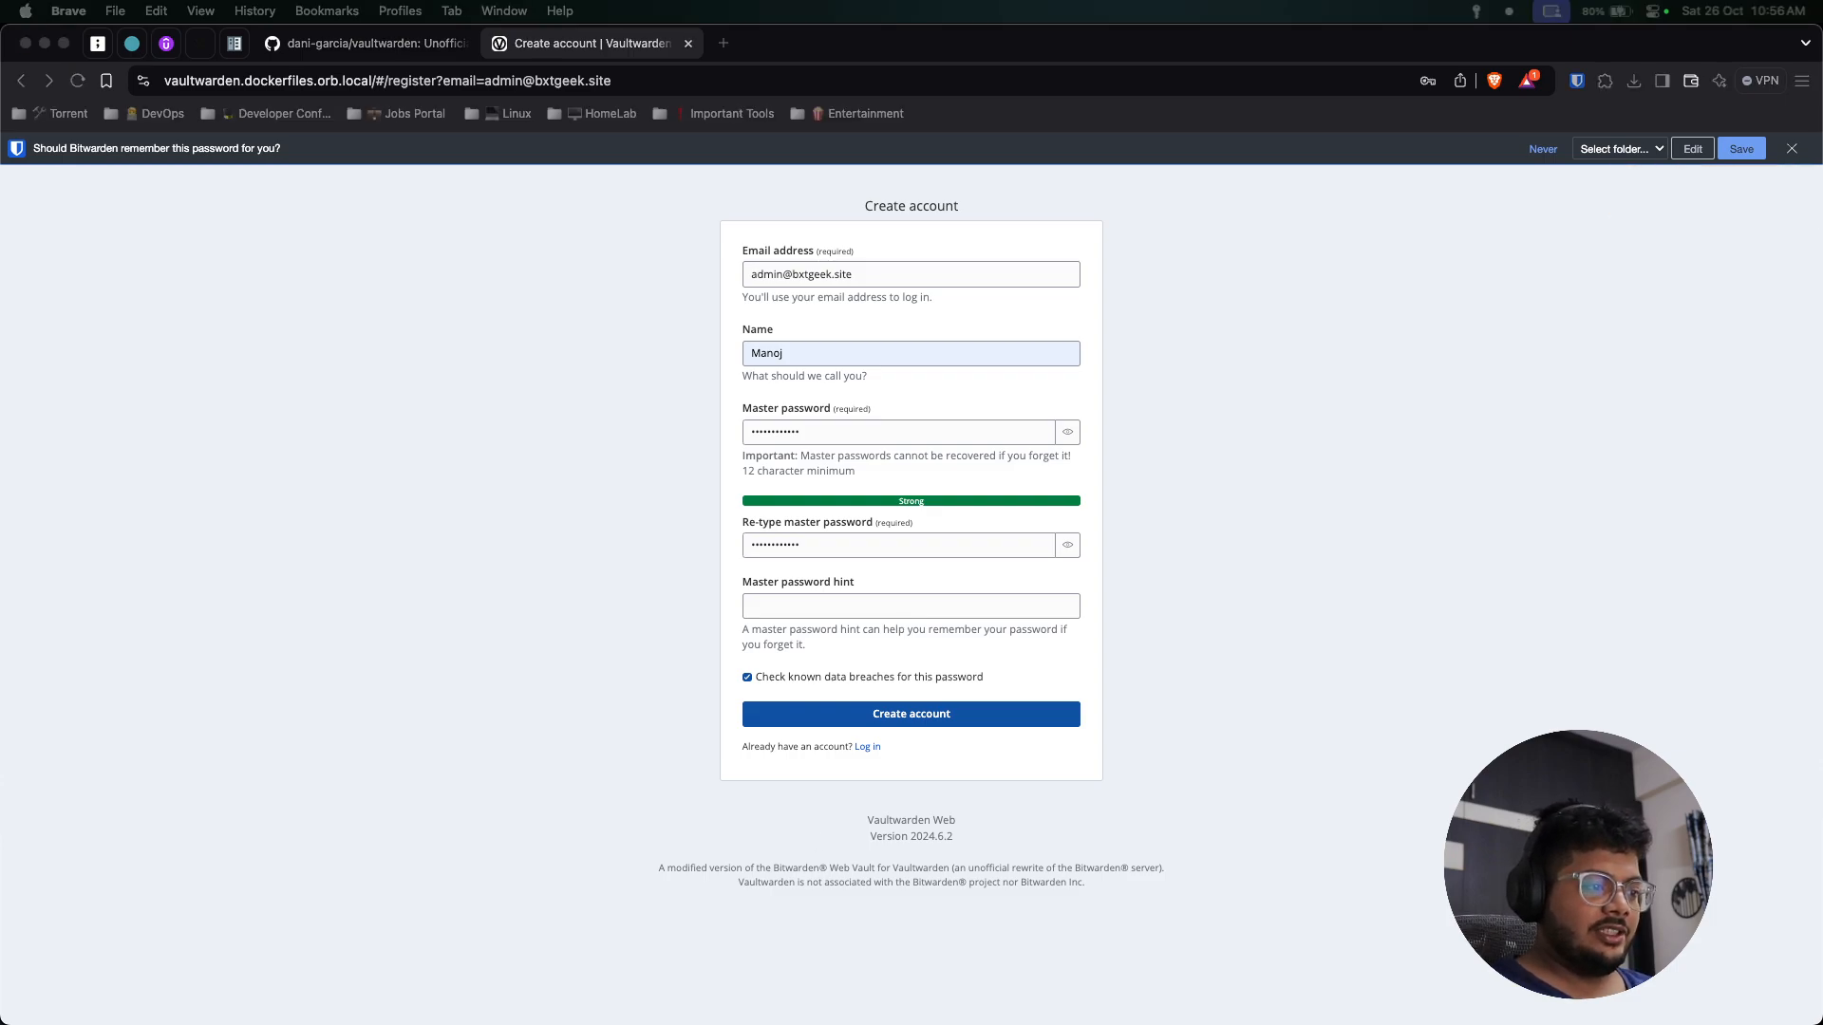
{"action": "mouse_move", "coordinate": [744, 264]}
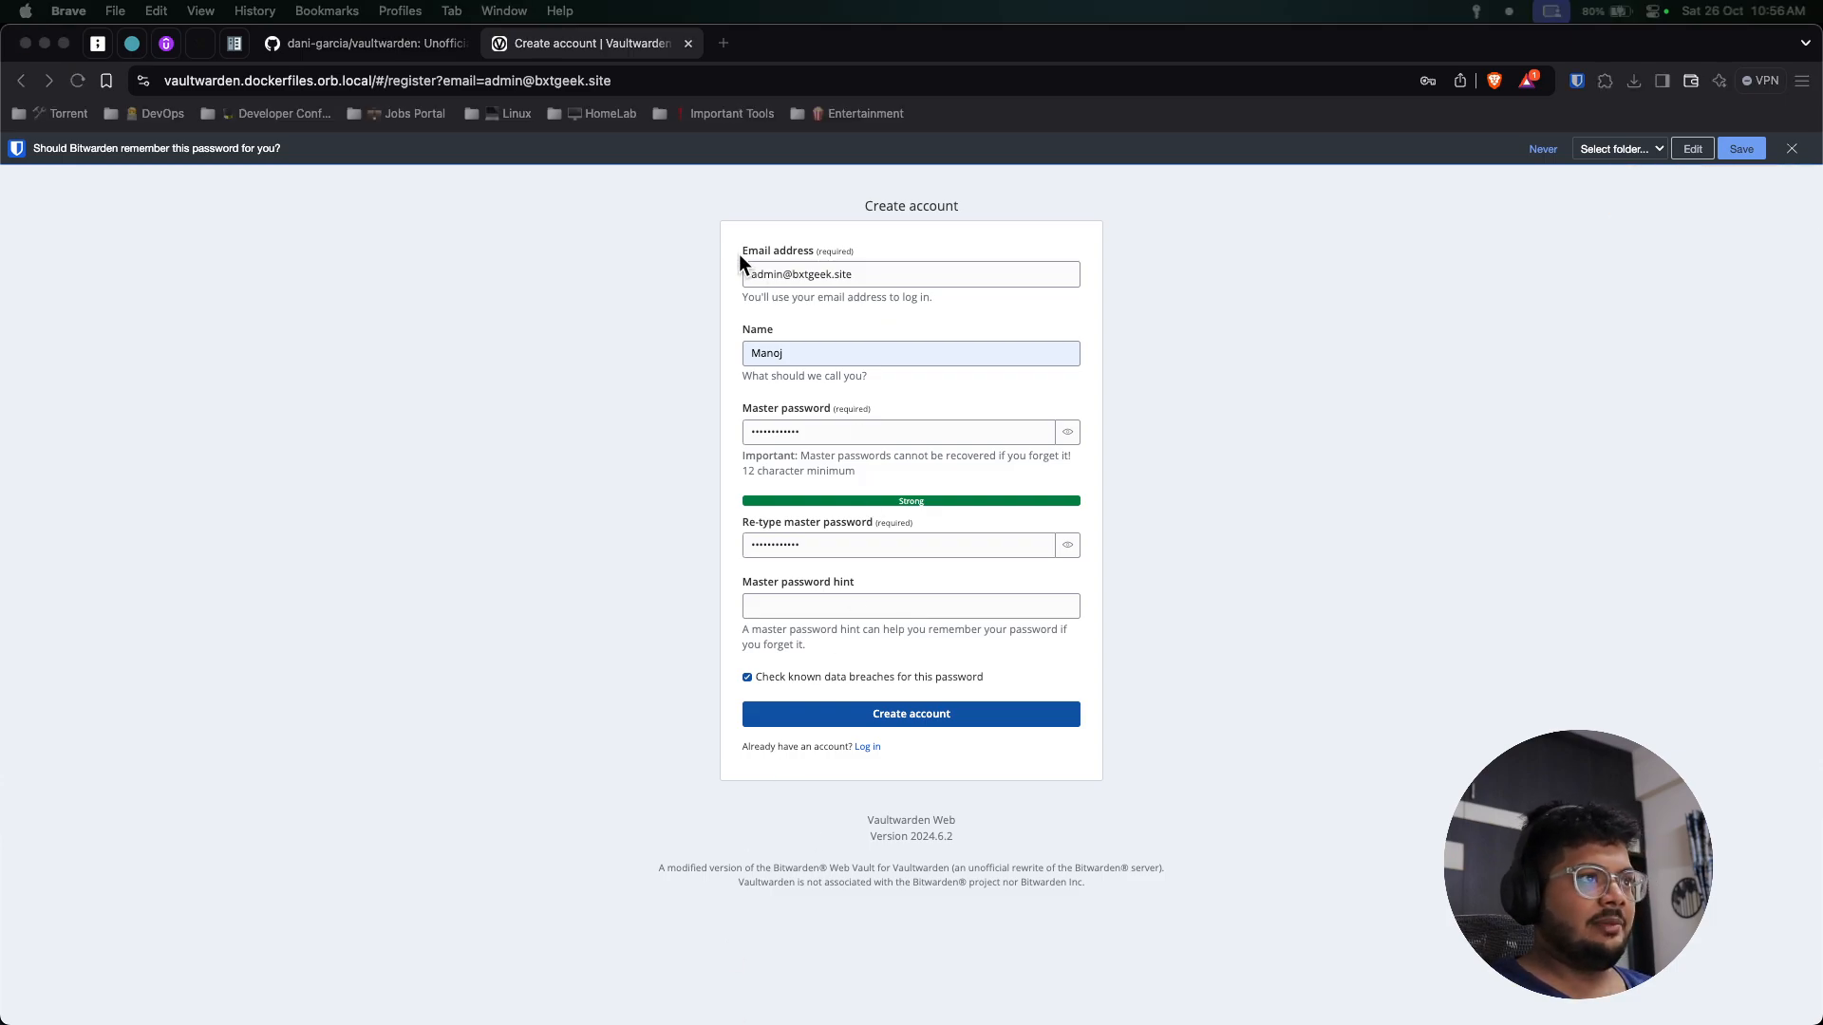
{"action": "left_click", "coordinate": [911, 273]}
{"action": "type", "text": "staff"}
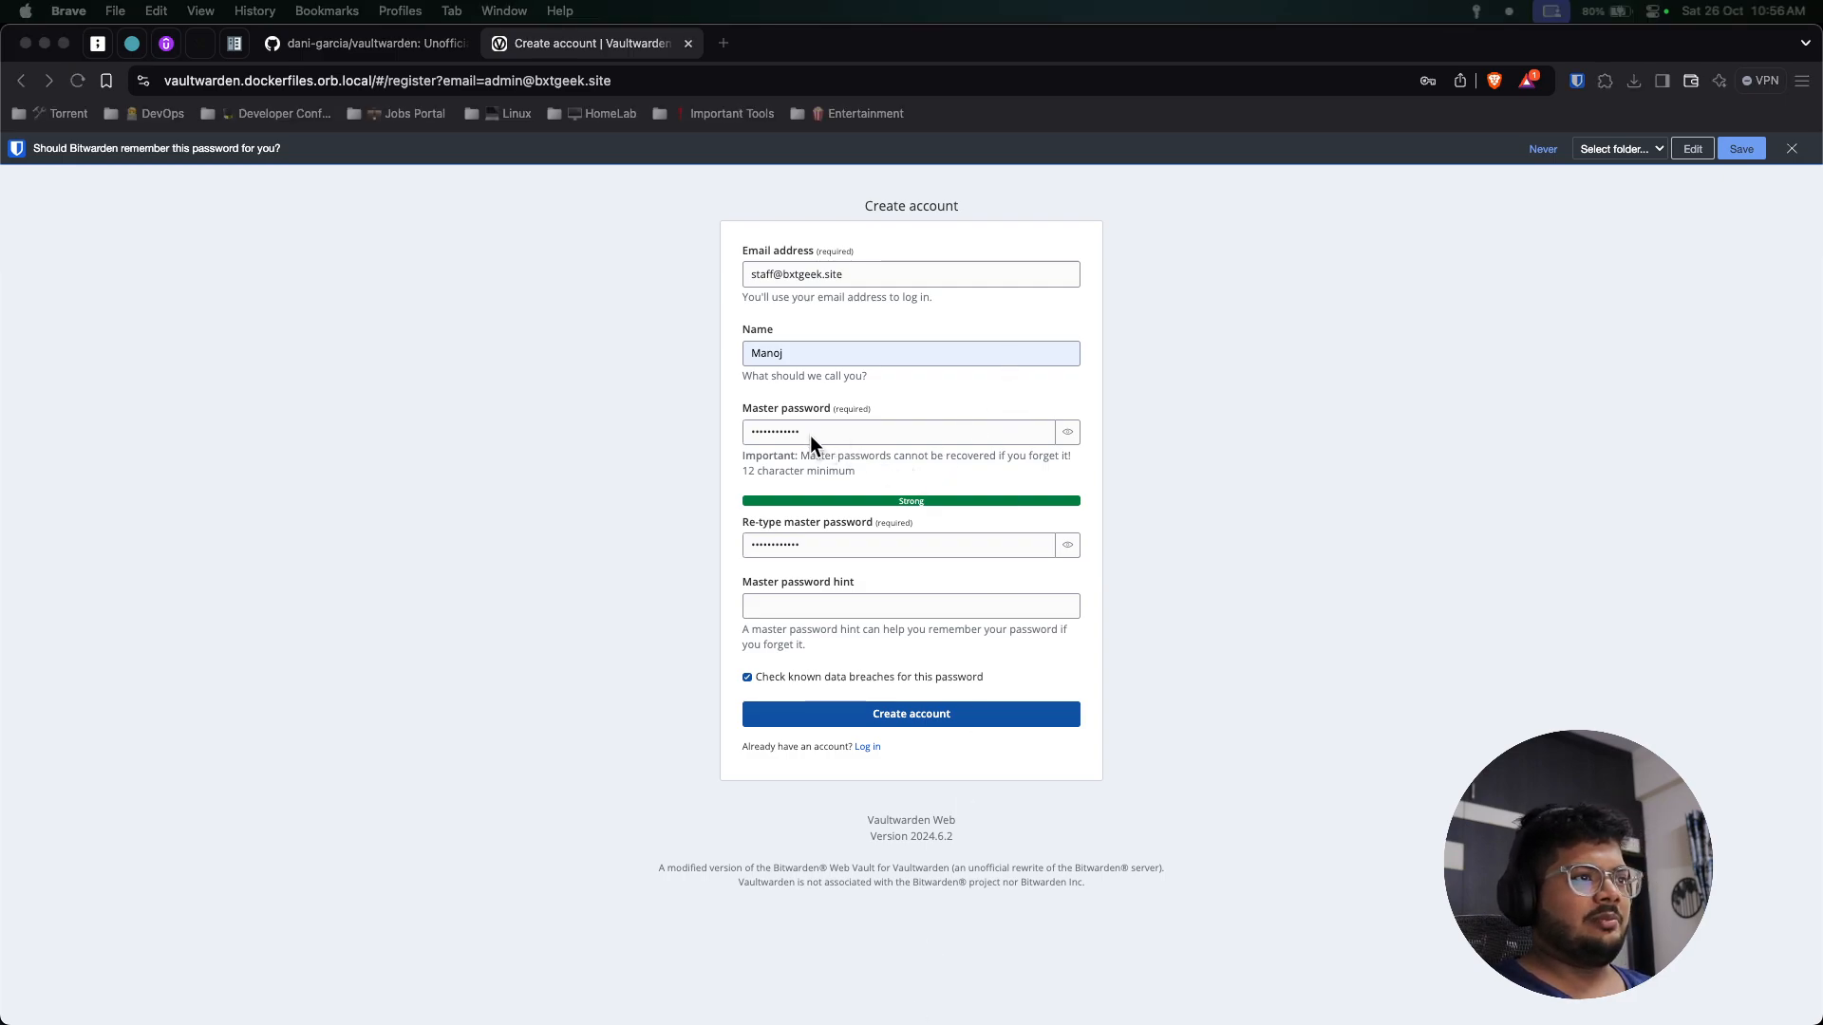
{"action": "left_click", "coordinate": [910, 713]}
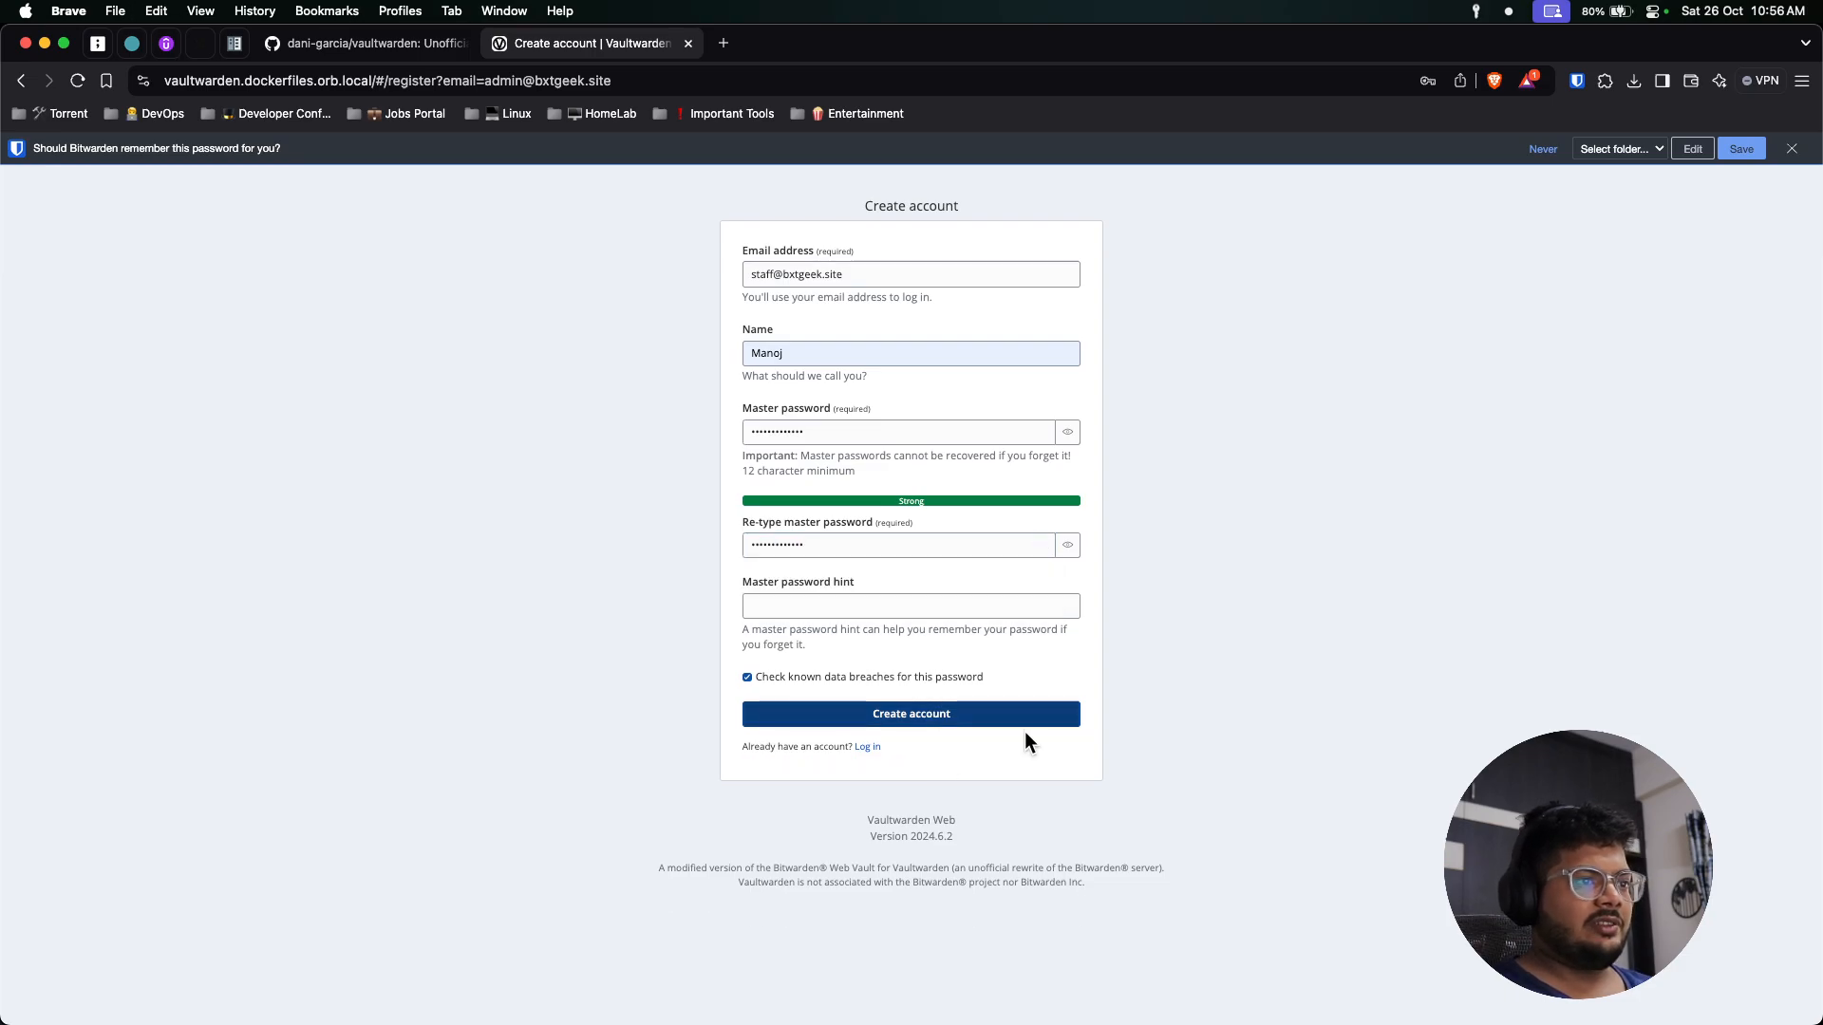
{"action": "left_click", "coordinate": [910, 714]}
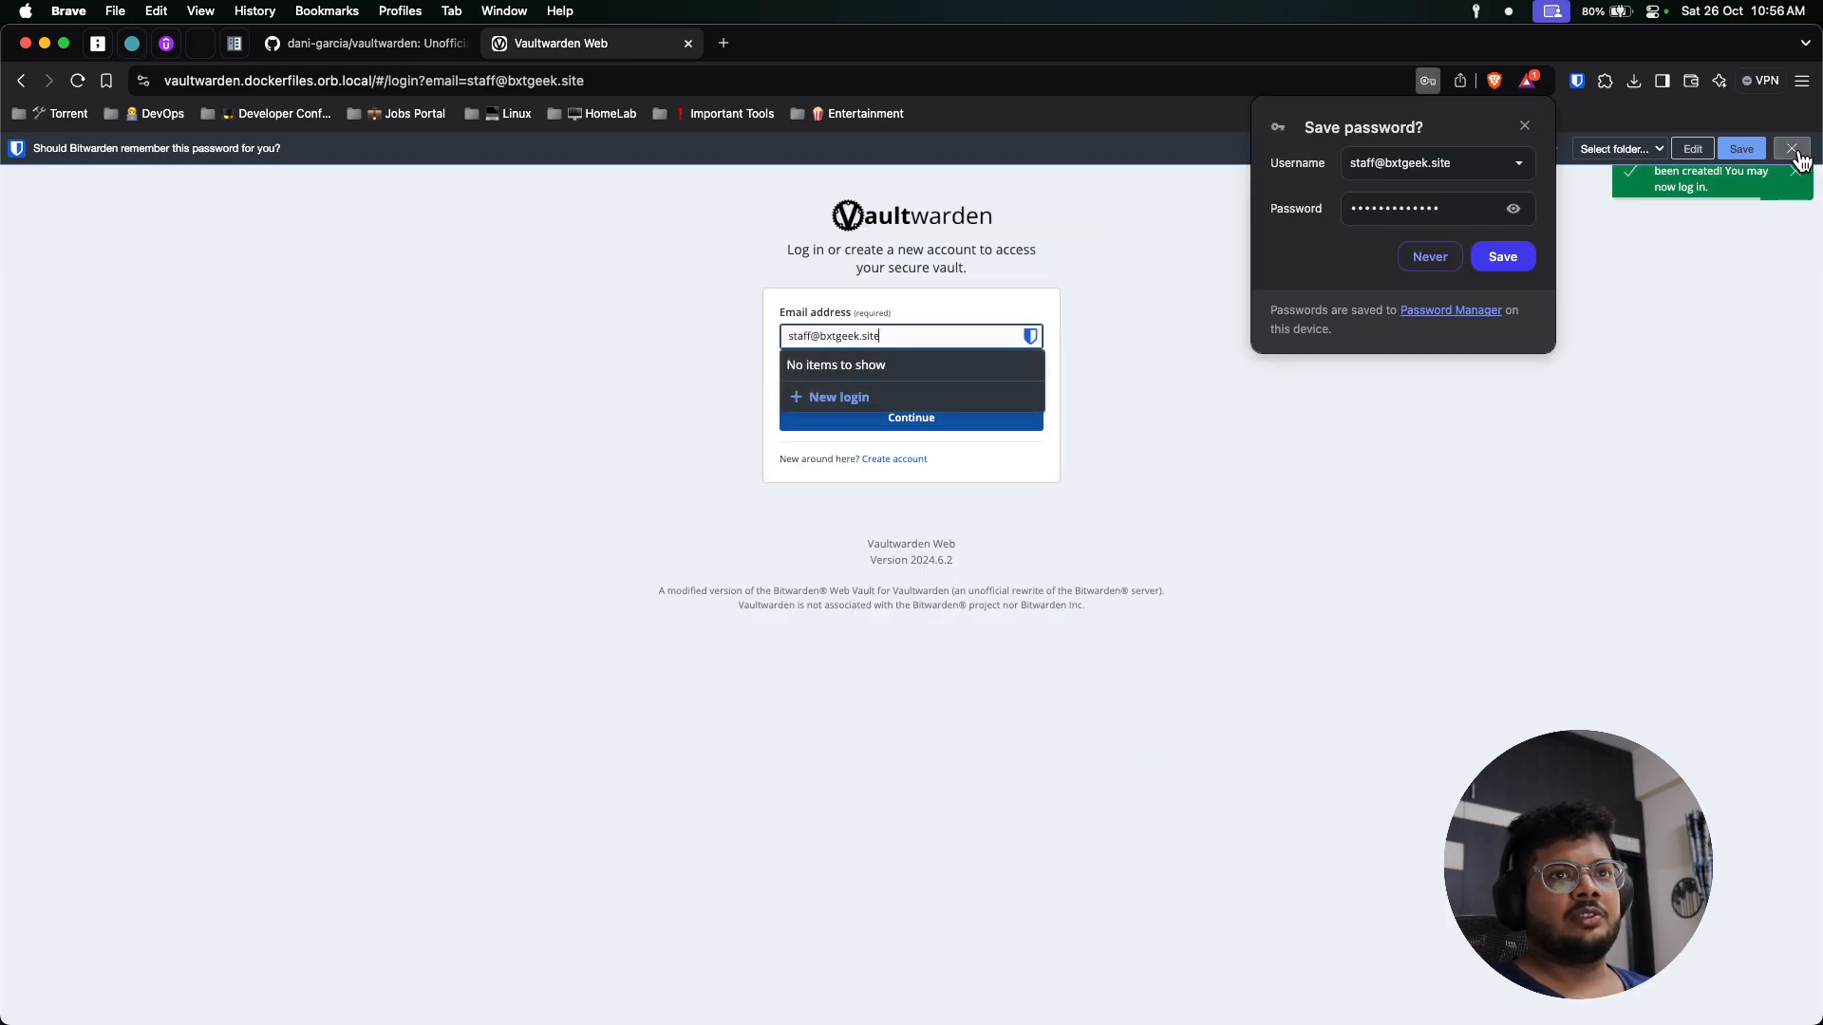
{"action": "left_click", "coordinate": [911, 418]}
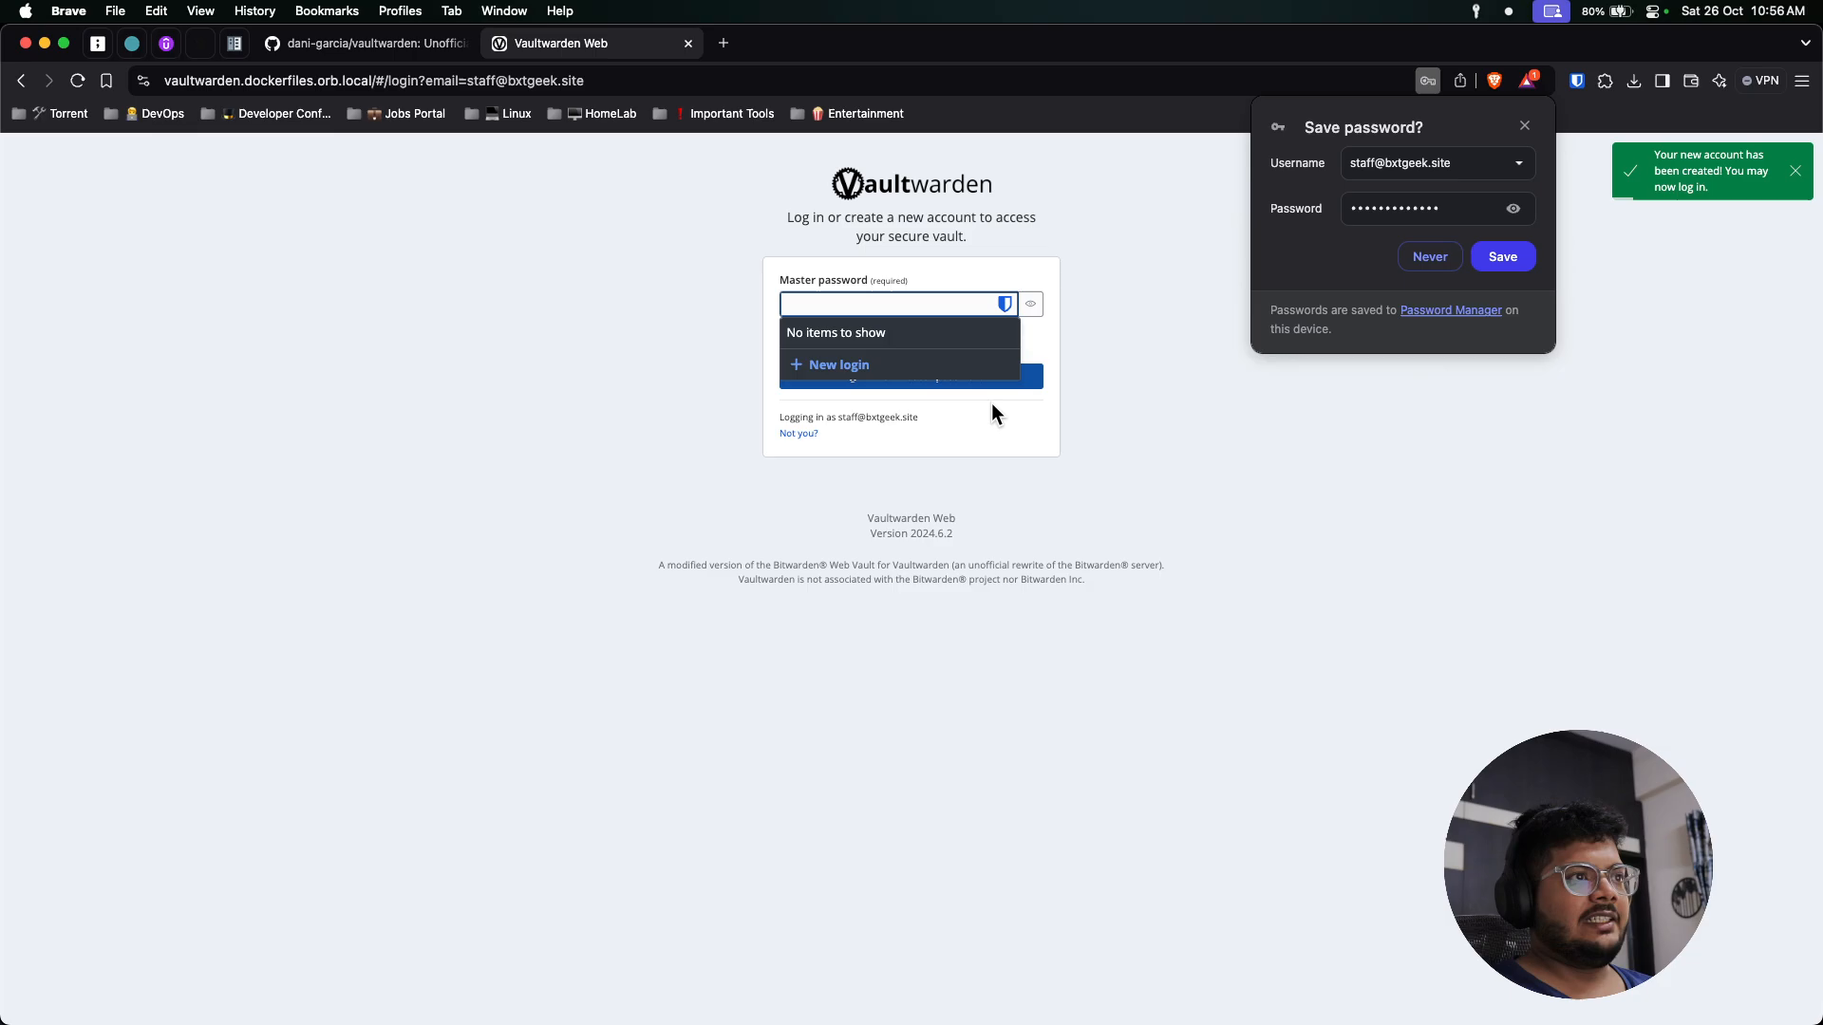
Log in with the master password, dismiss both save-password prompts, and view the empty All vaults page.
{"action": "left_click", "coordinate": [910, 376]}
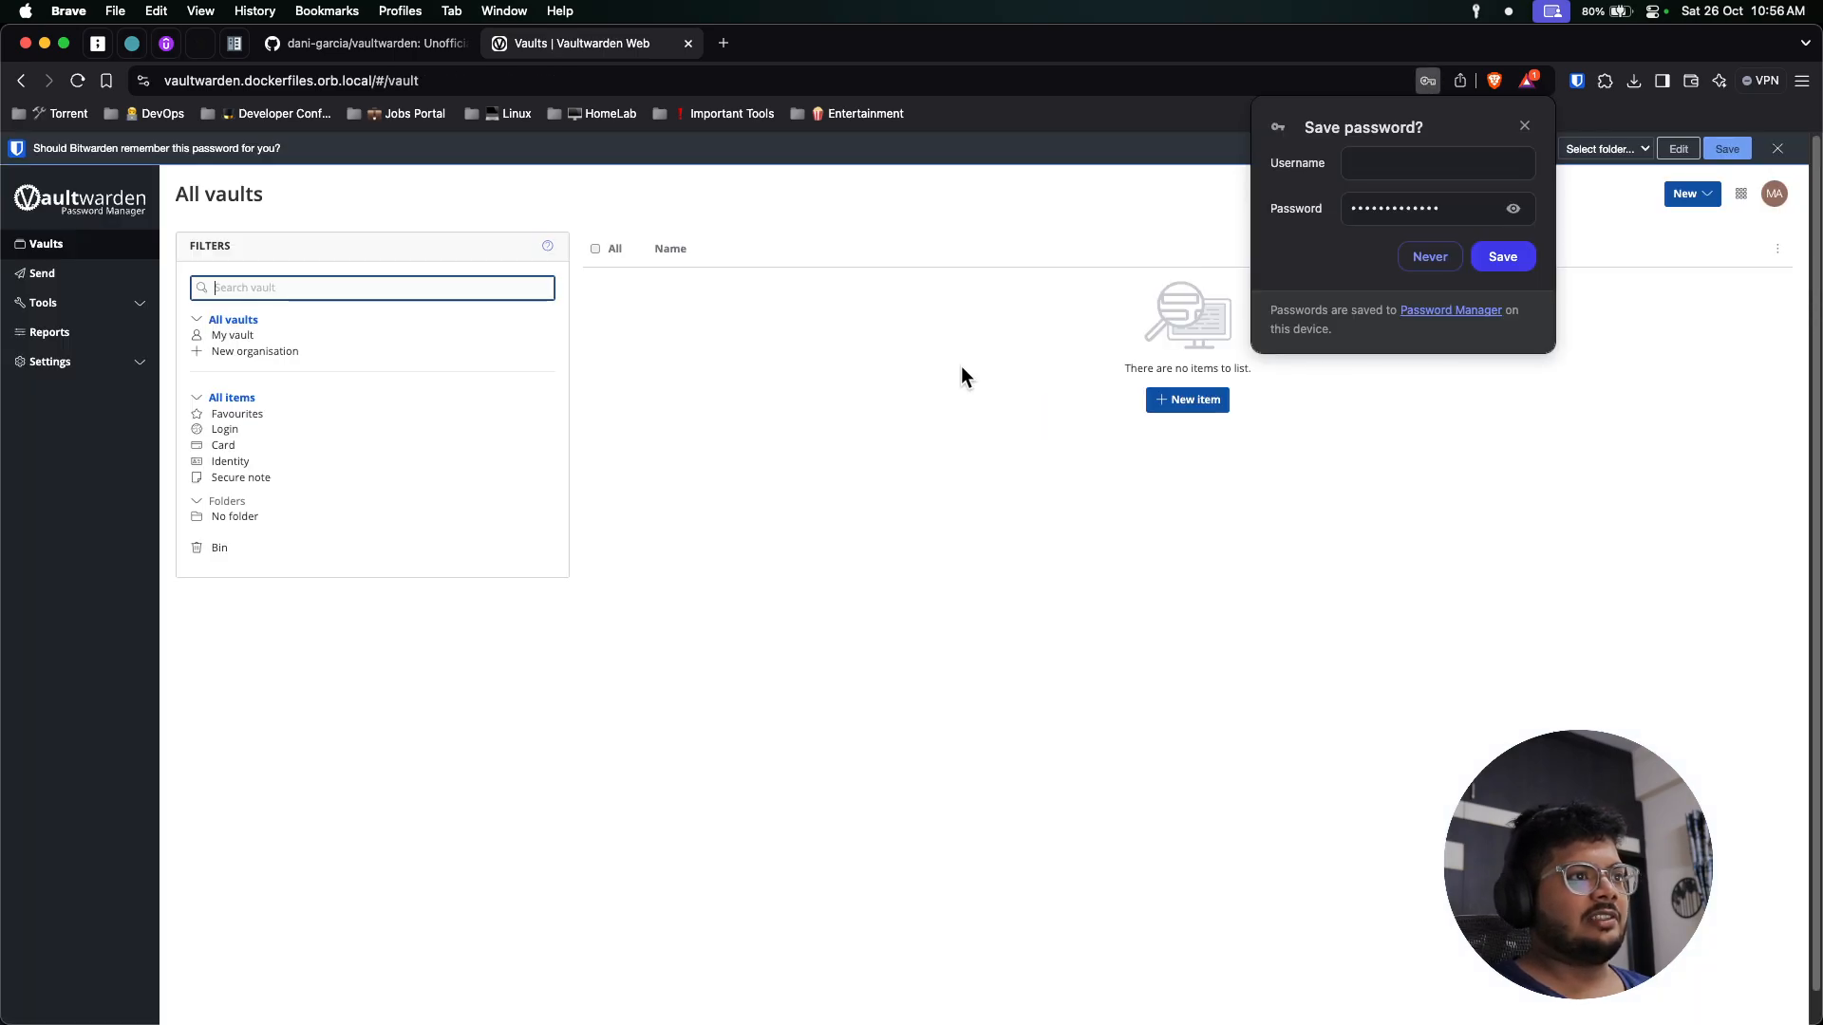
{"action": "left_click", "coordinate": [1524, 124]}
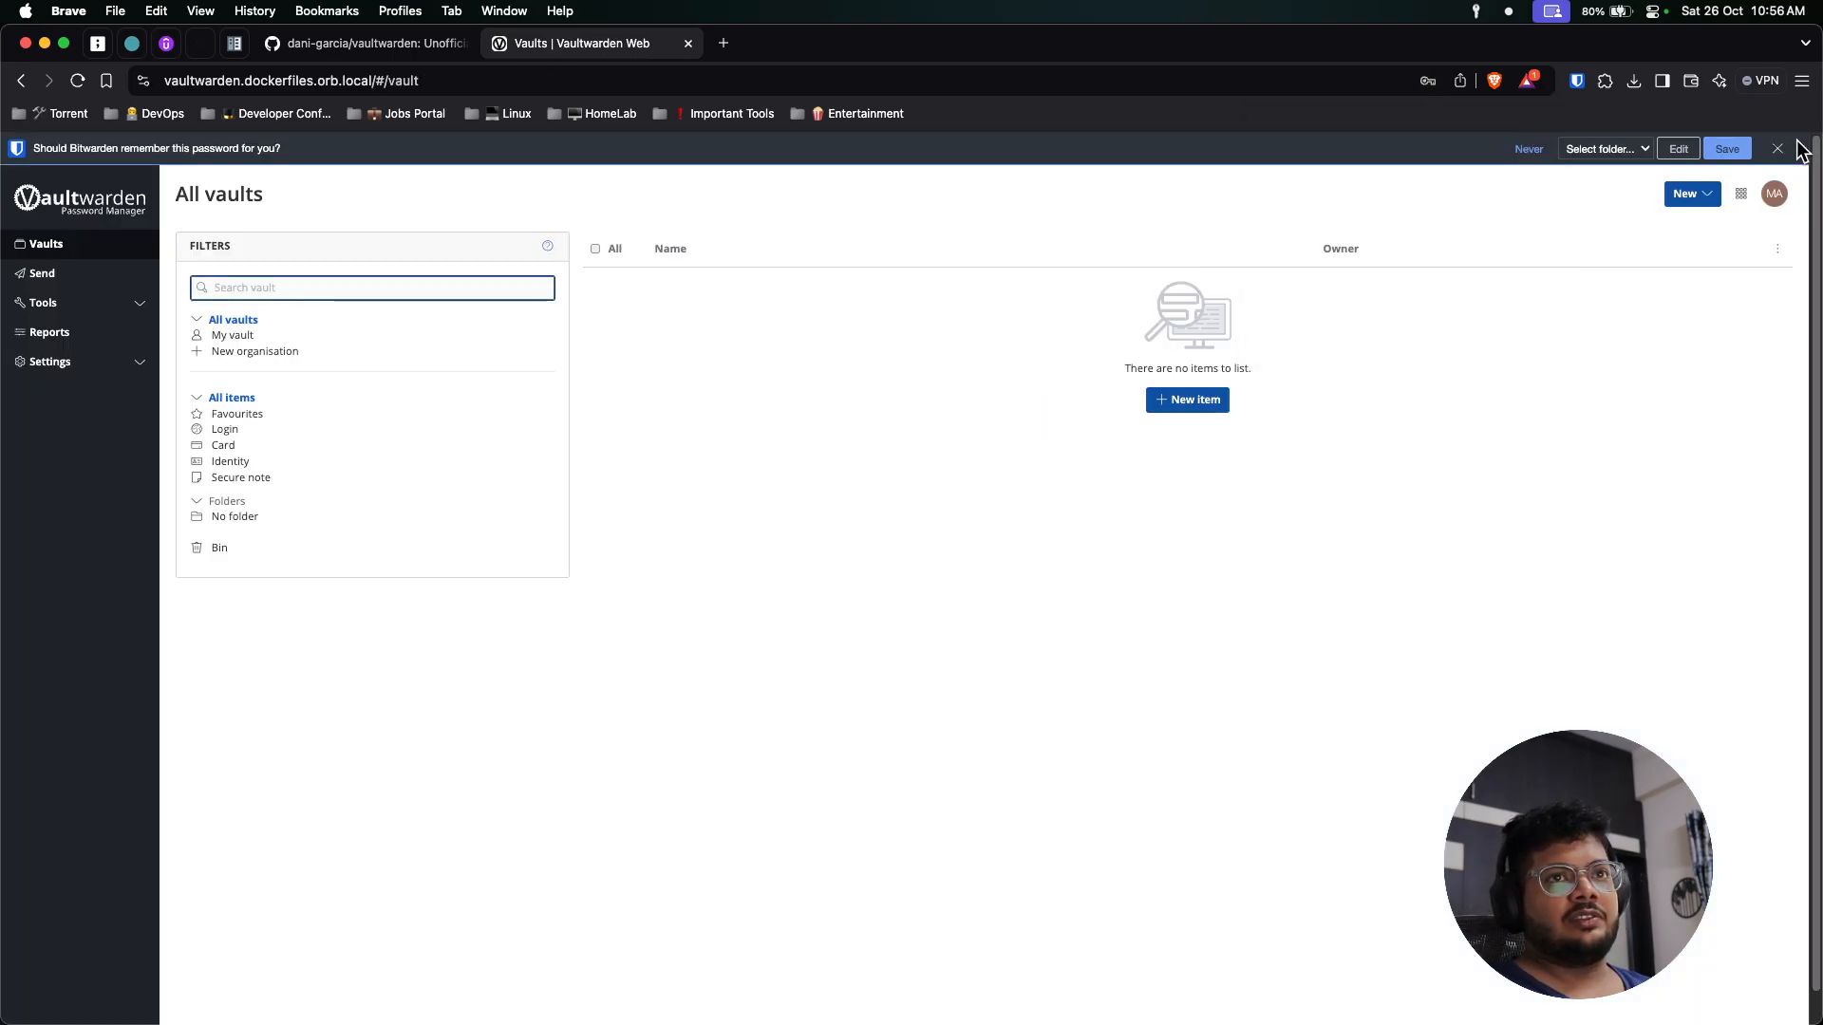
{"action": "left_click", "coordinate": [1777, 149]}
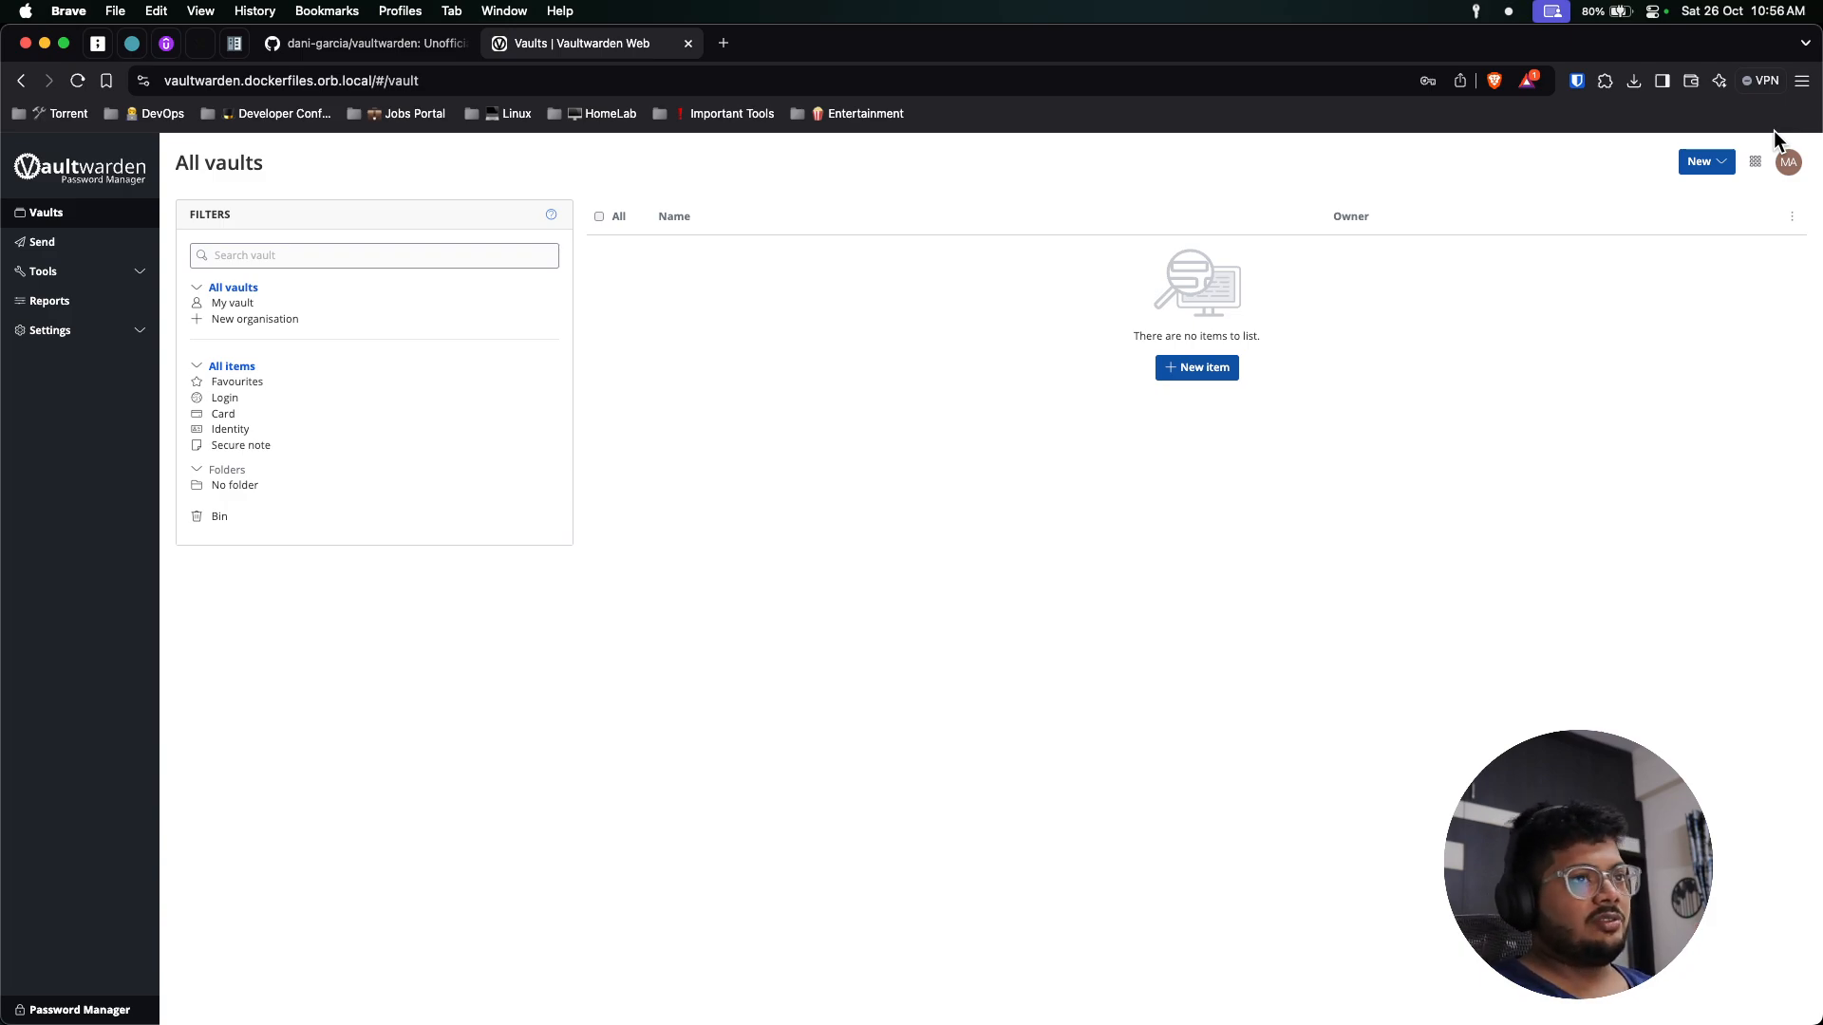
{"action": "mouse_move", "coordinate": [614, 451]}
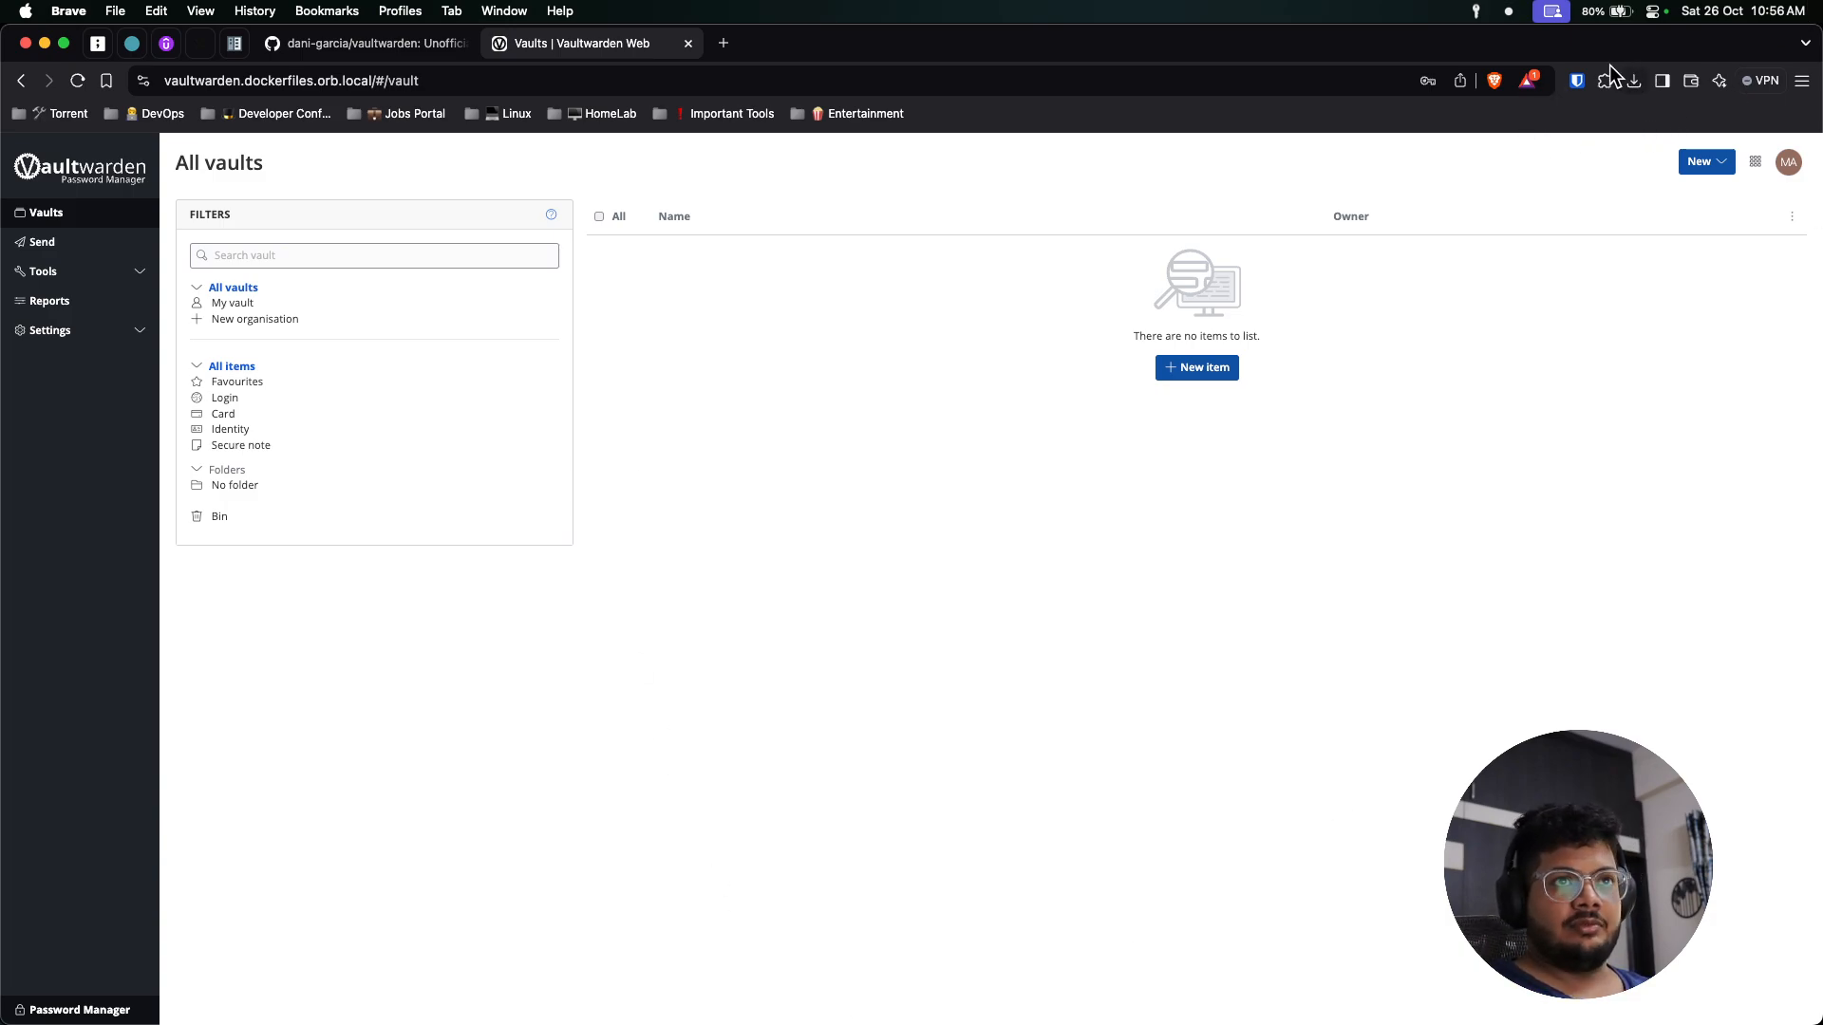
{"action": "left_click", "coordinate": [1578, 79]}
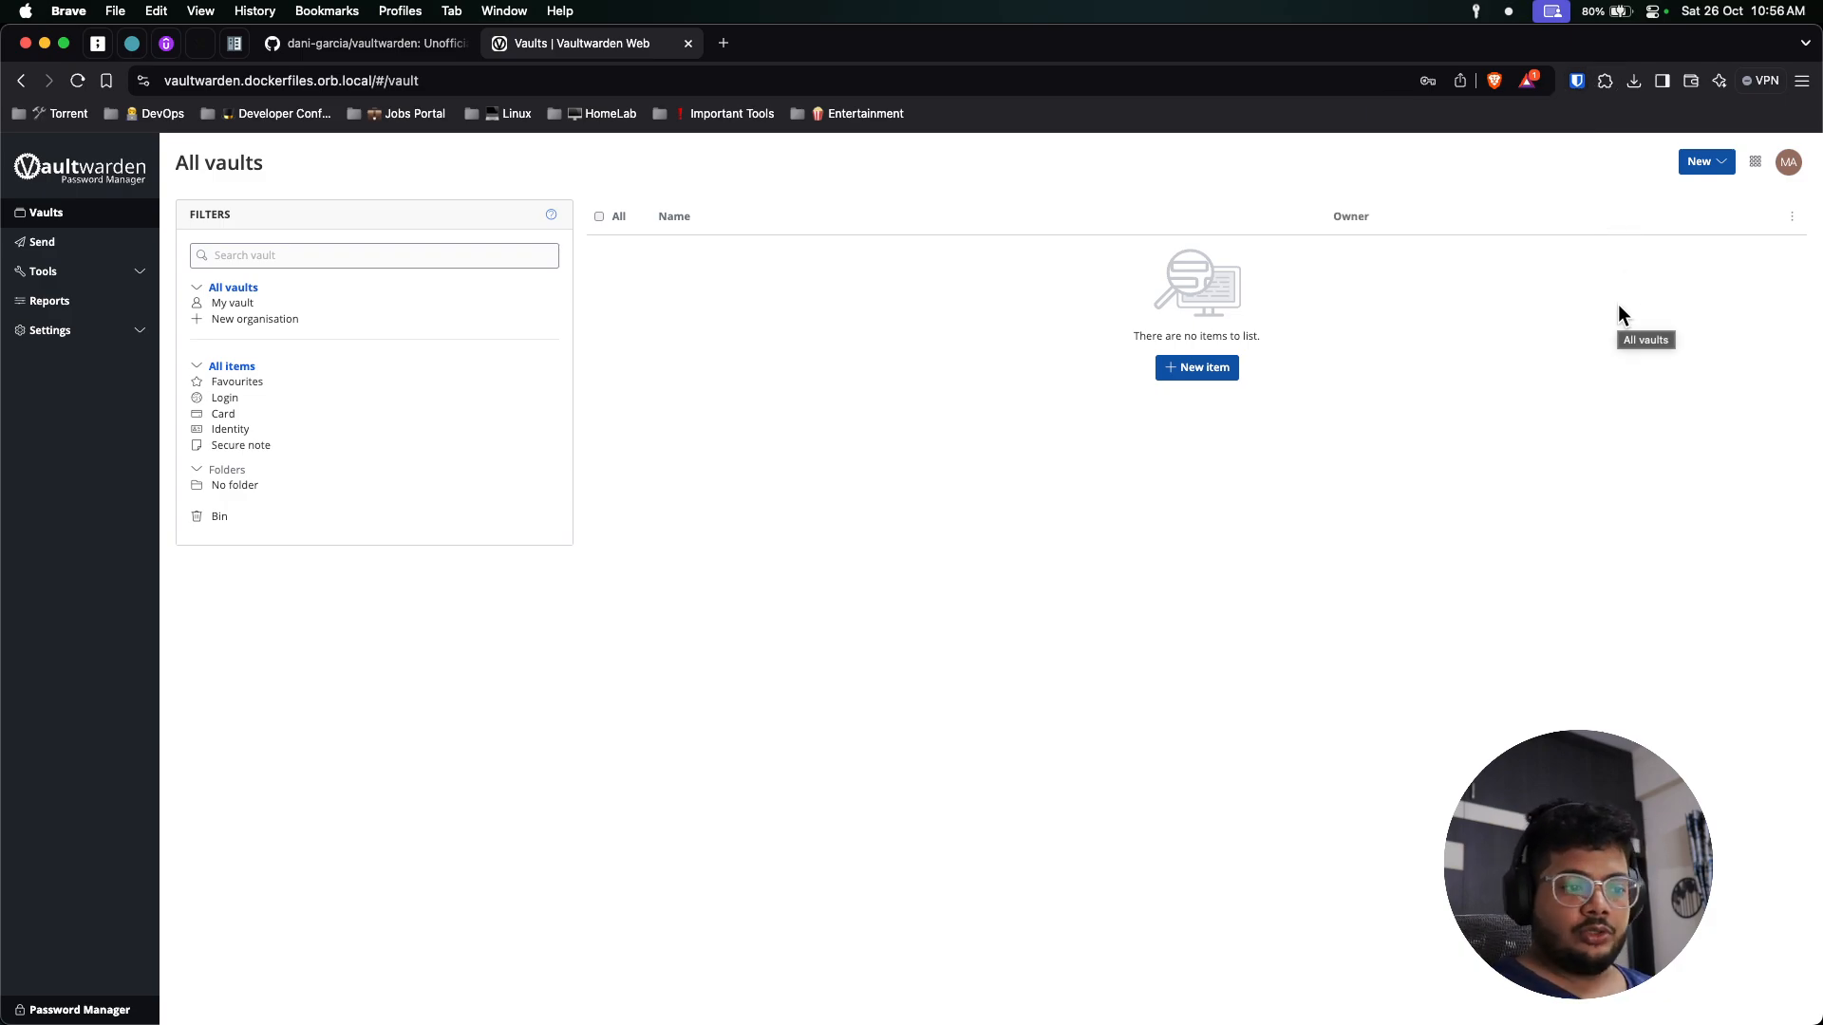
{"action": "mouse_move", "coordinate": [674, 315]}
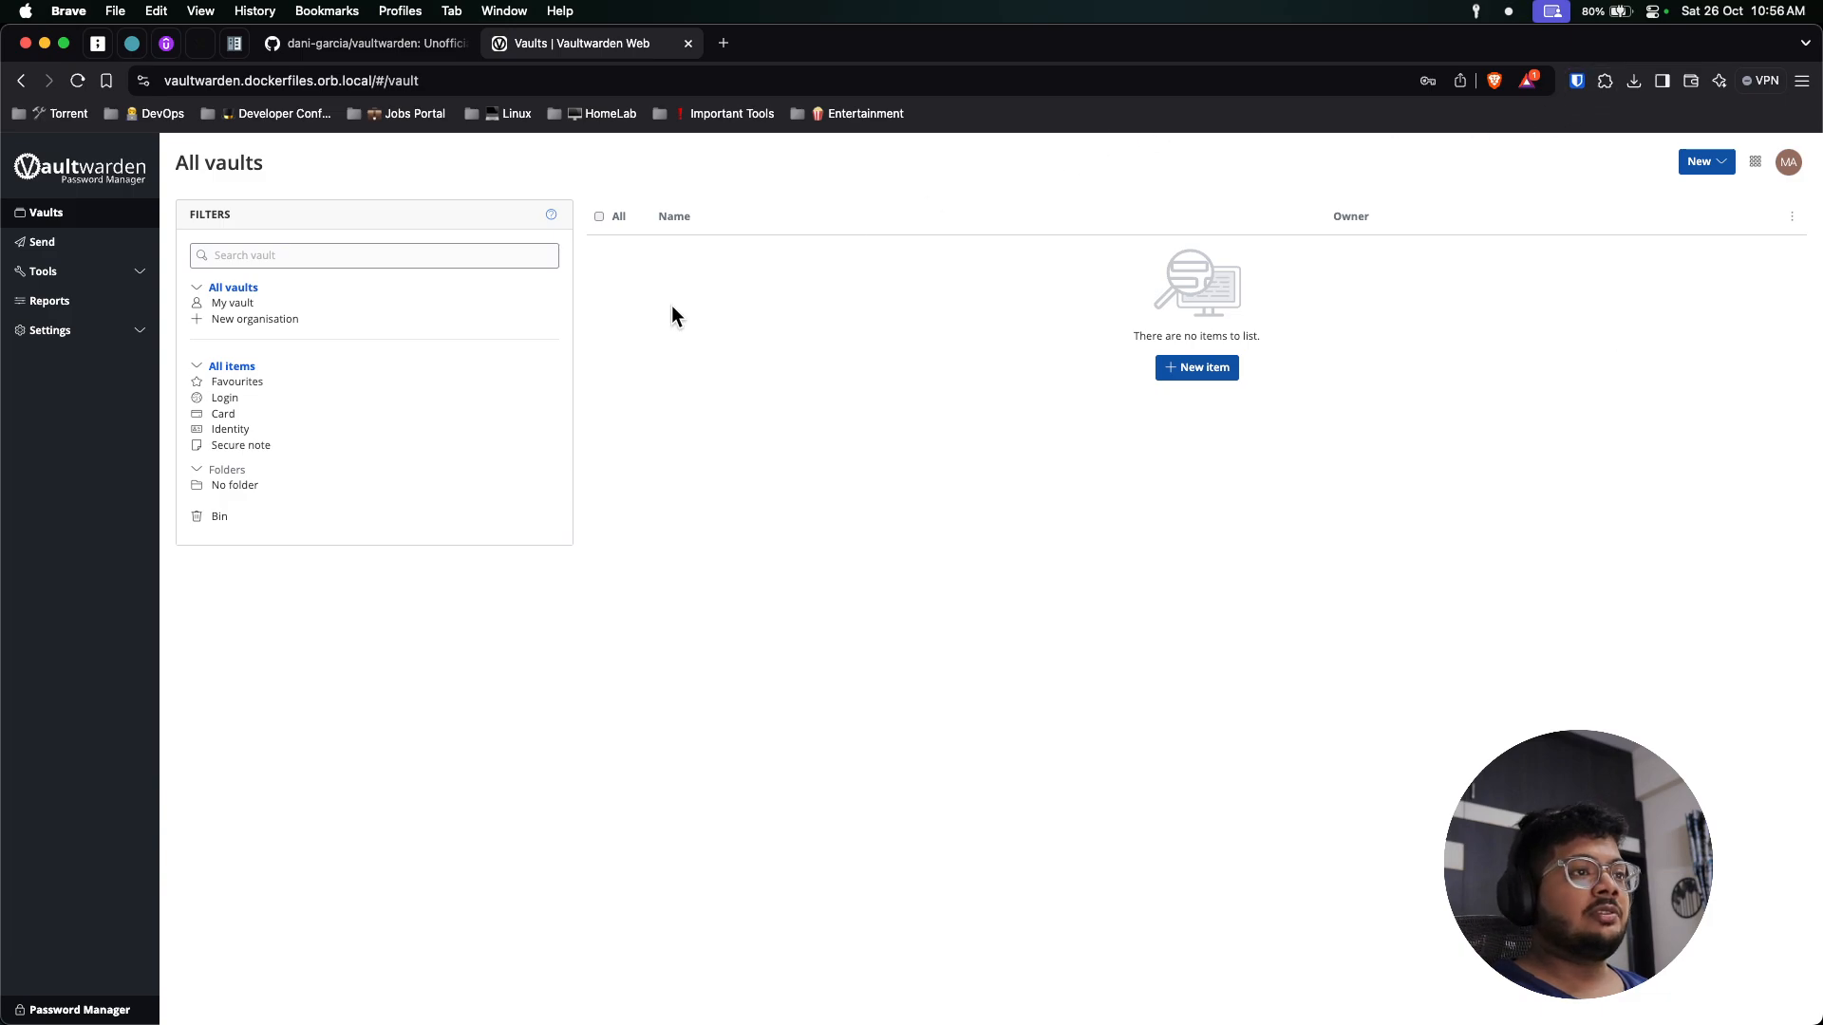
{"action": "mouse_move", "coordinate": [1596, 277]}
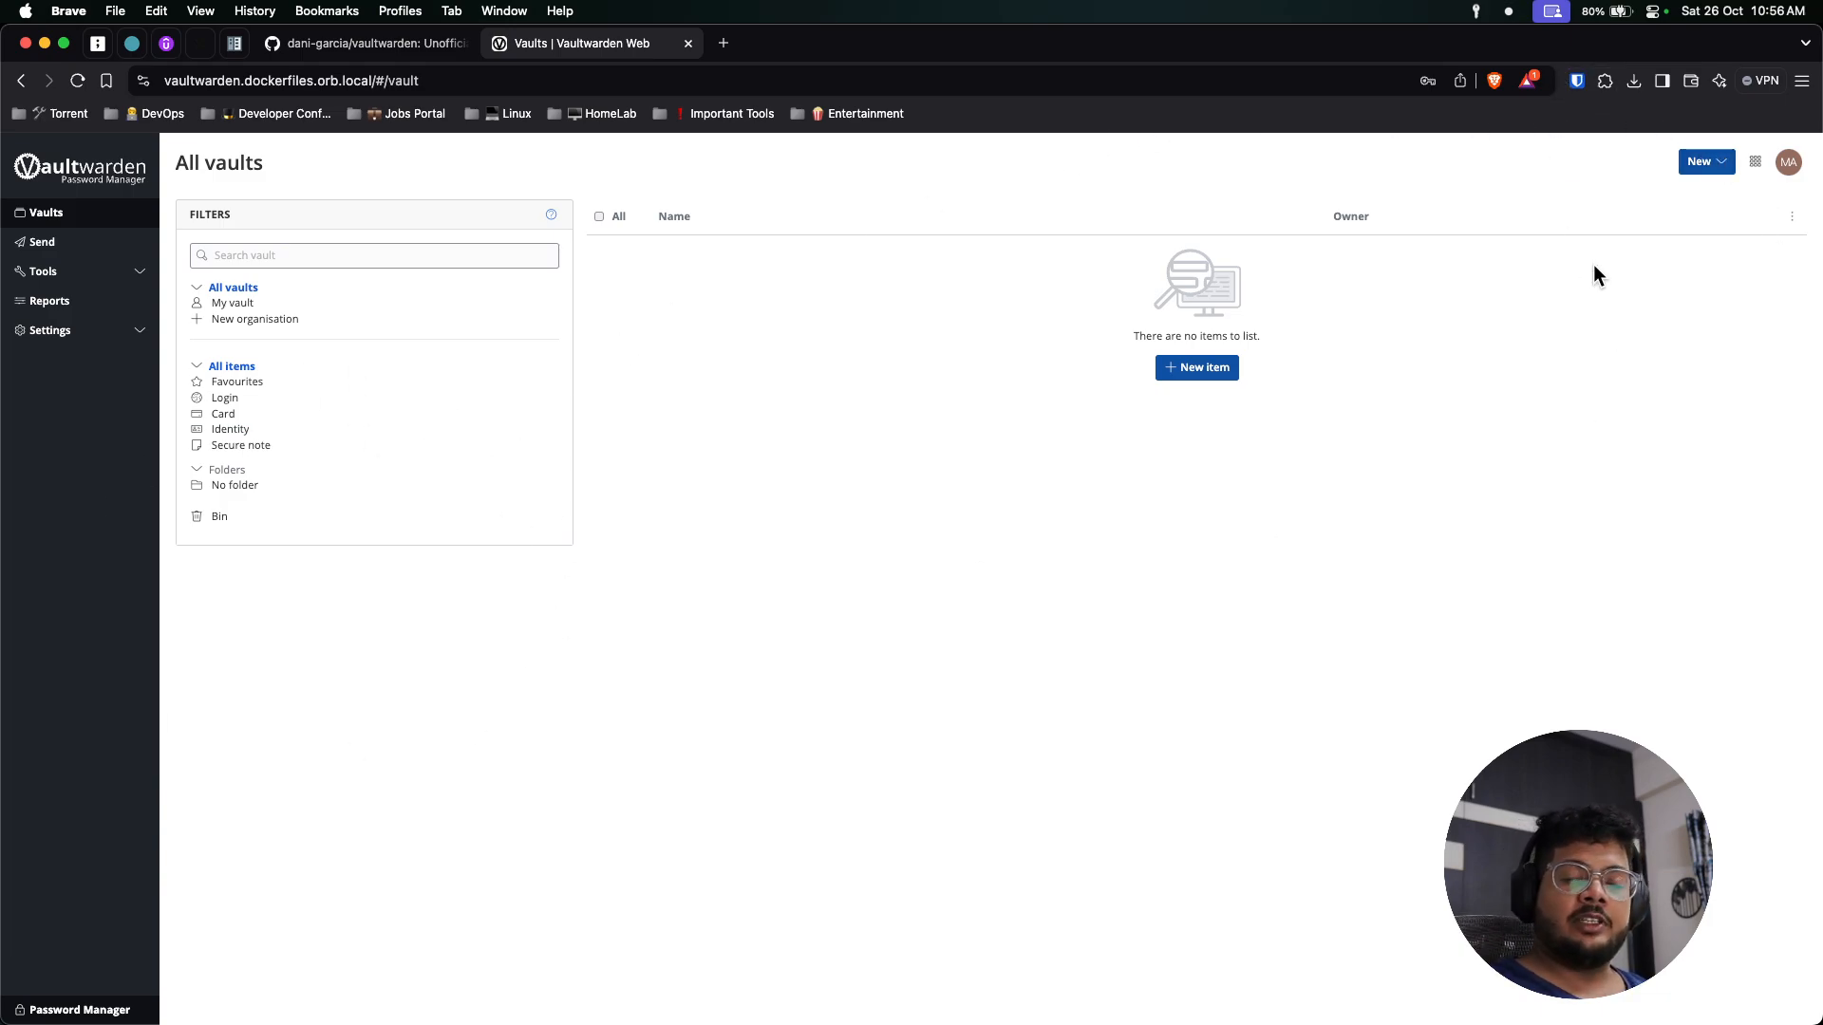
{"action": "mouse_move", "coordinate": [1543, 67]}
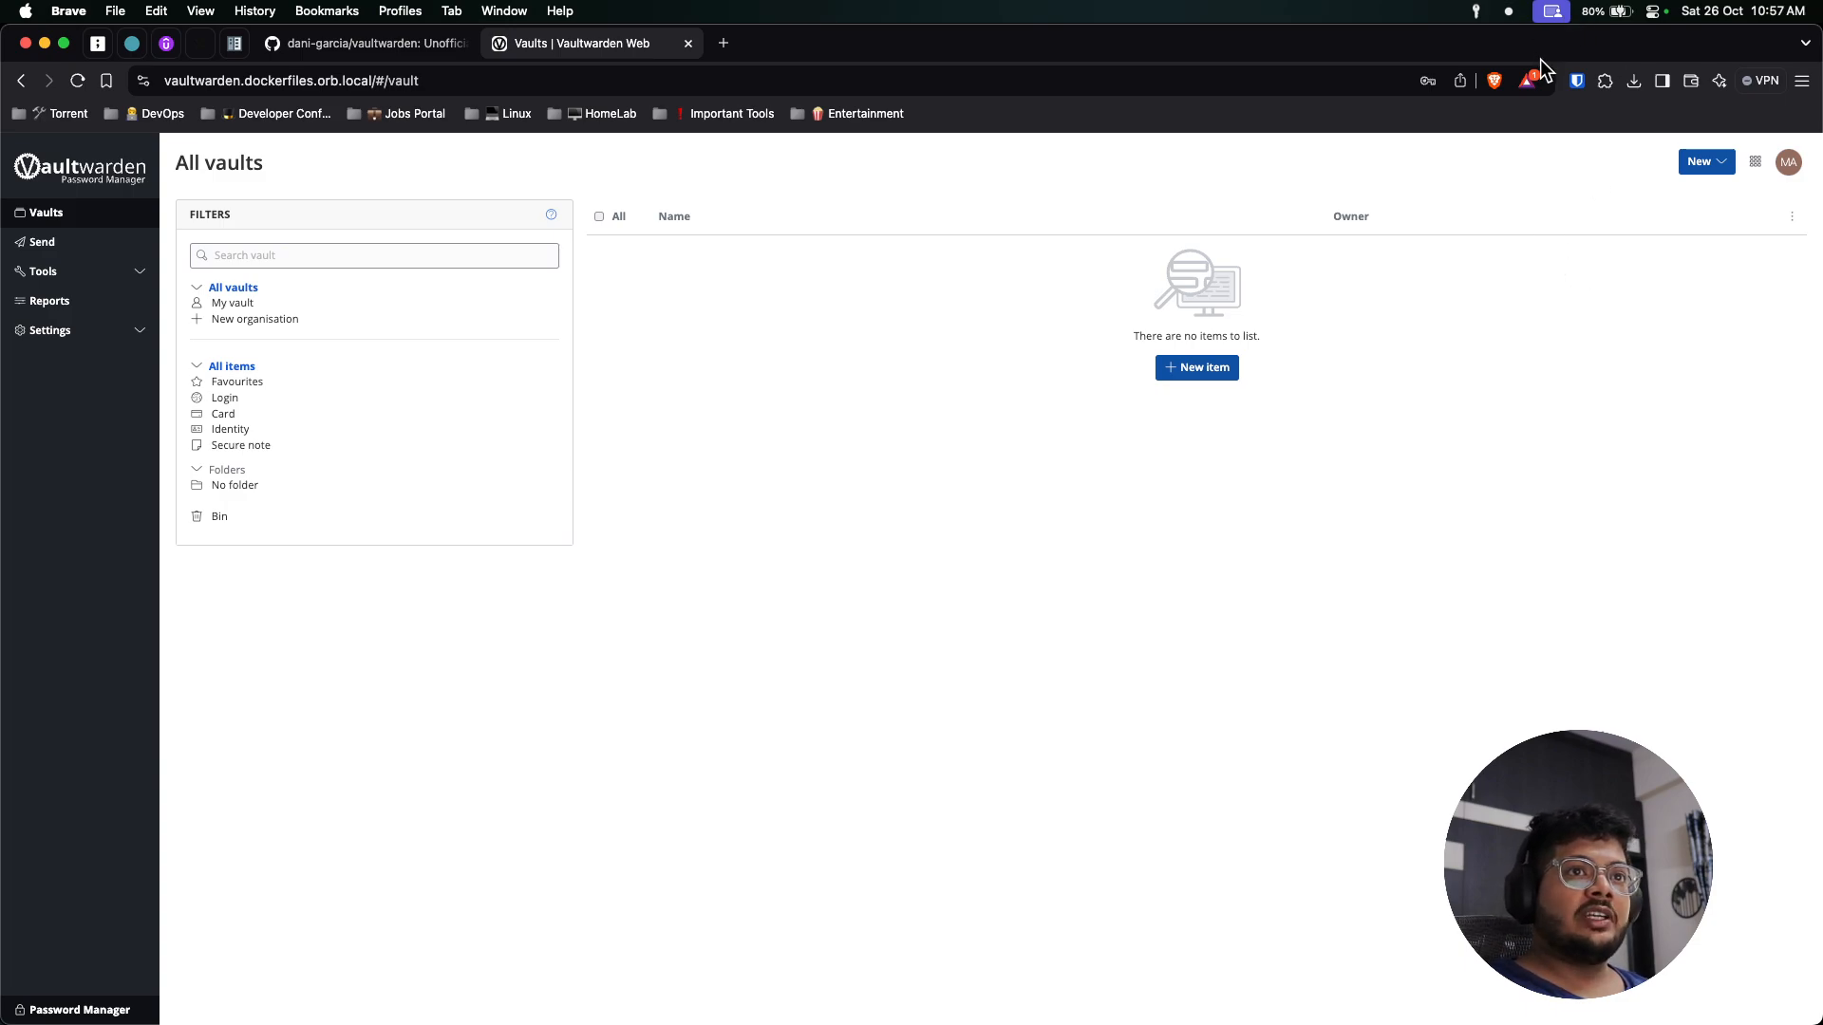
{"action": "mouse_move", "coordinate": [1554, 100]}
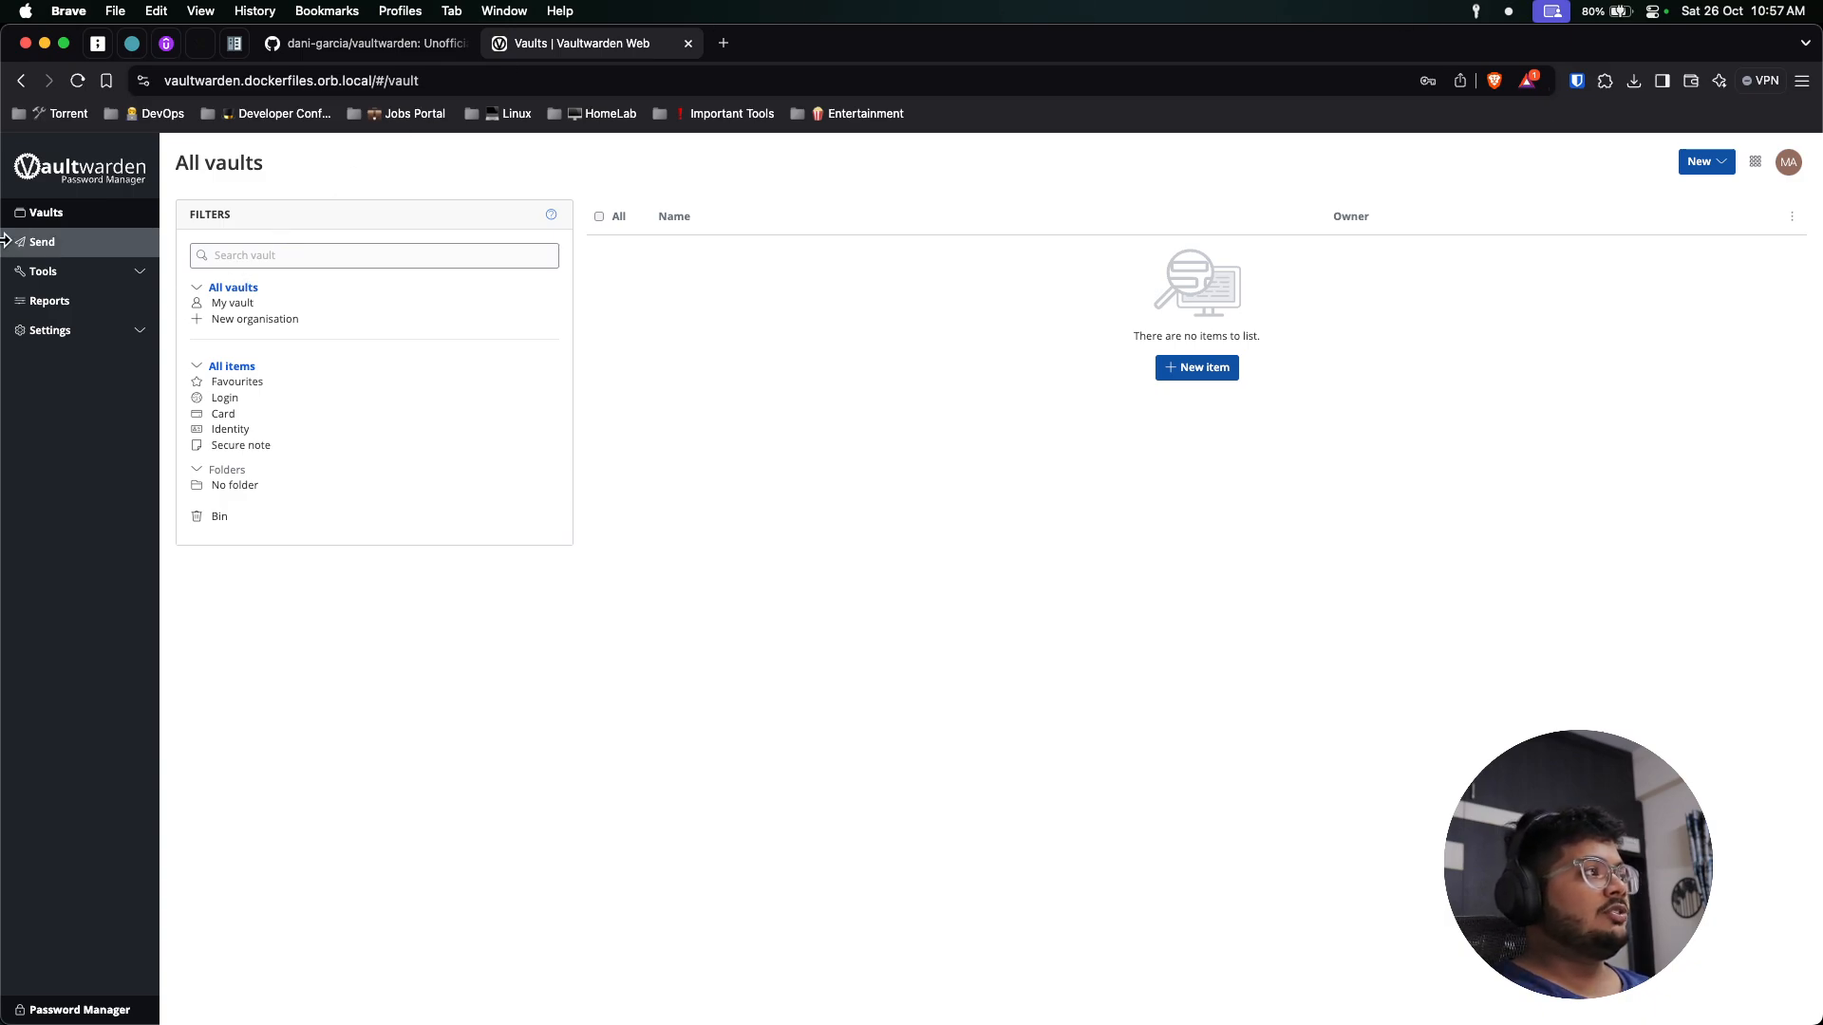
{"action": "mouse_move", "coordinate": [265, 388]}
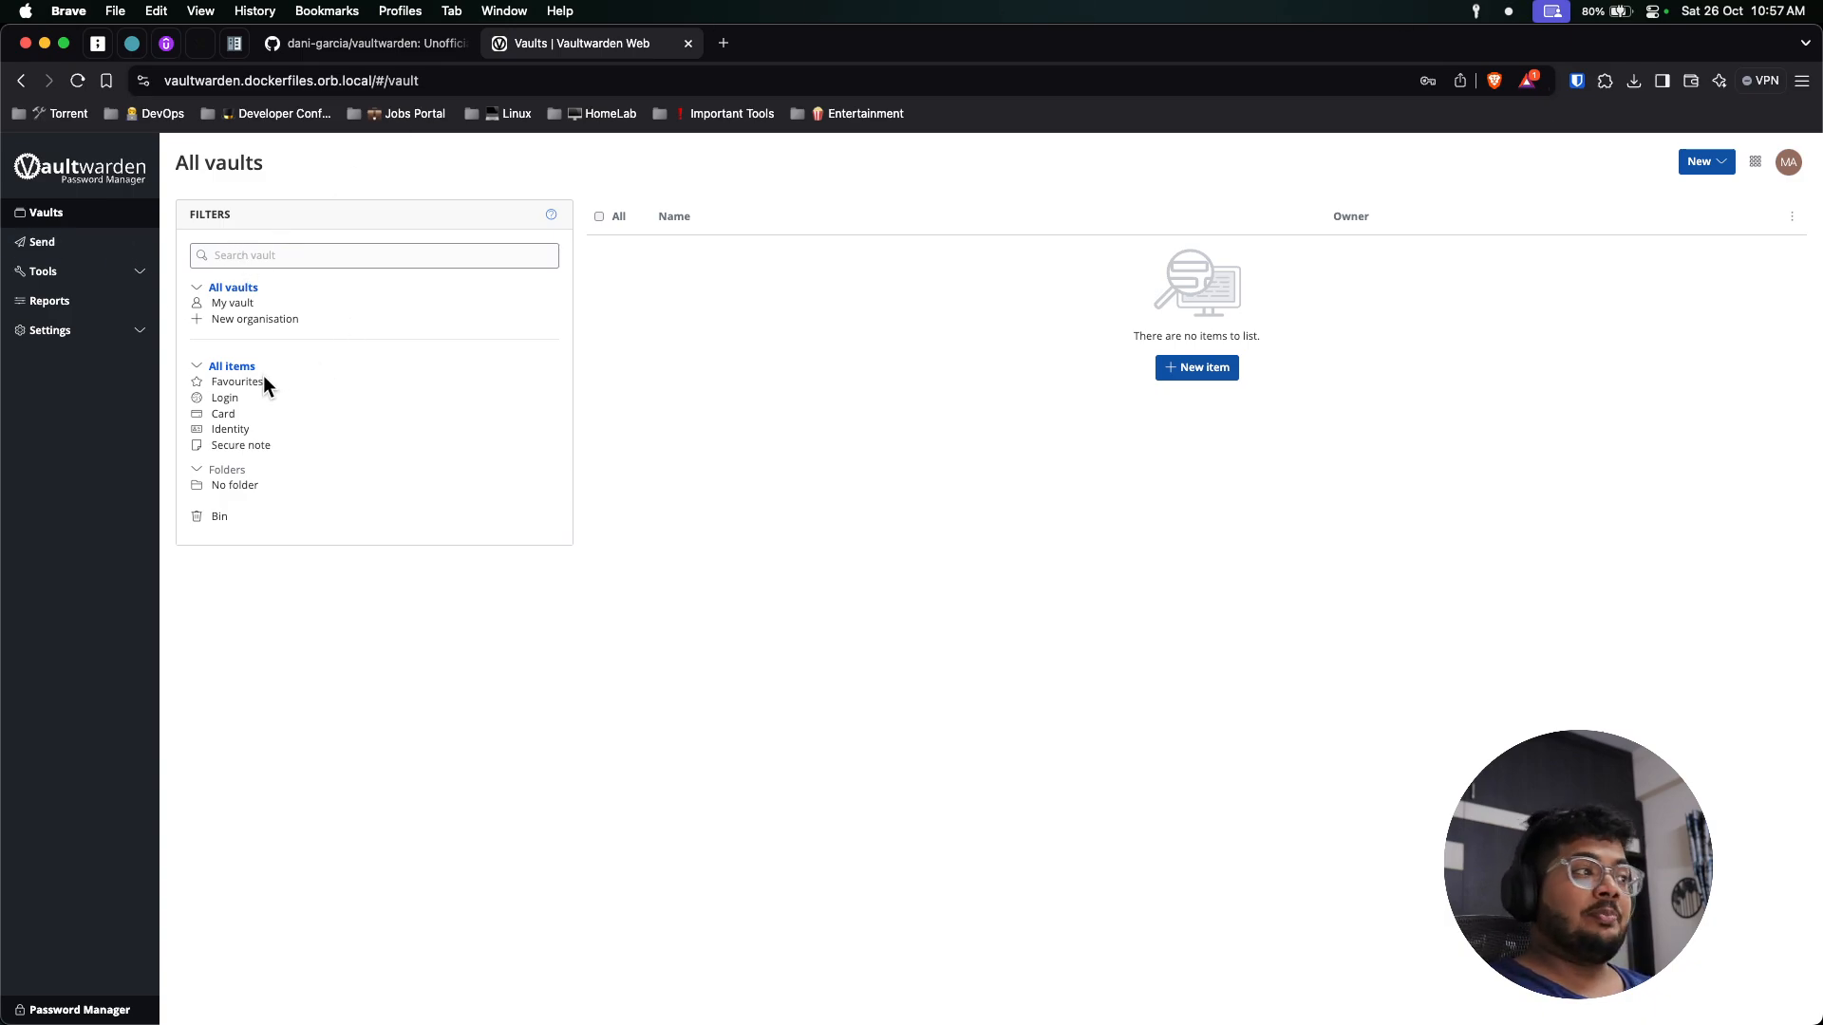